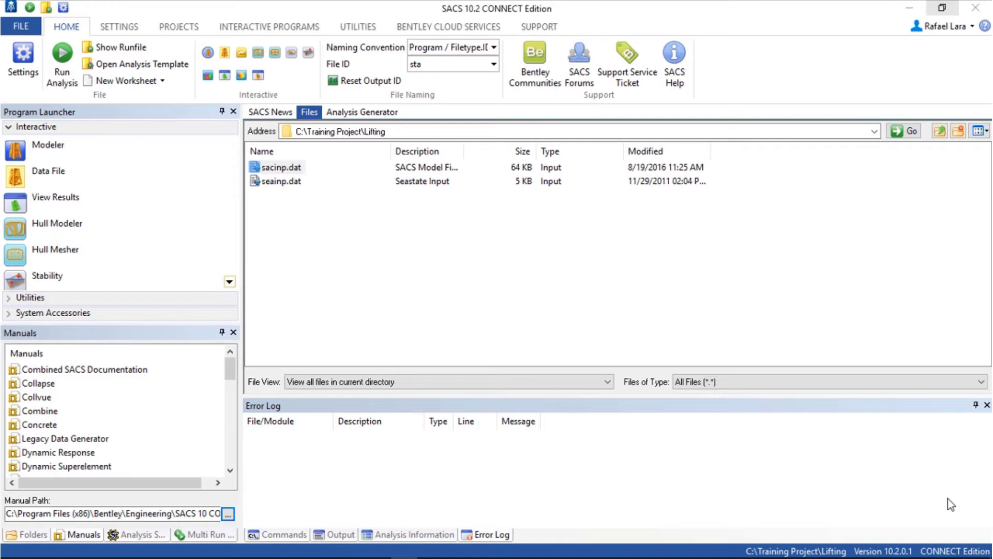
mouse_move(360, 294)
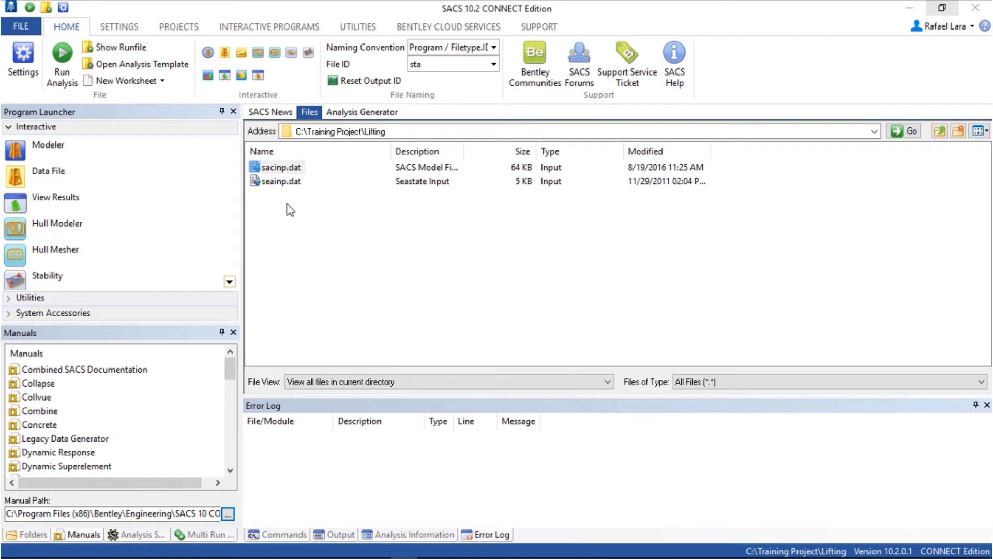
mouse_move(293, 221)
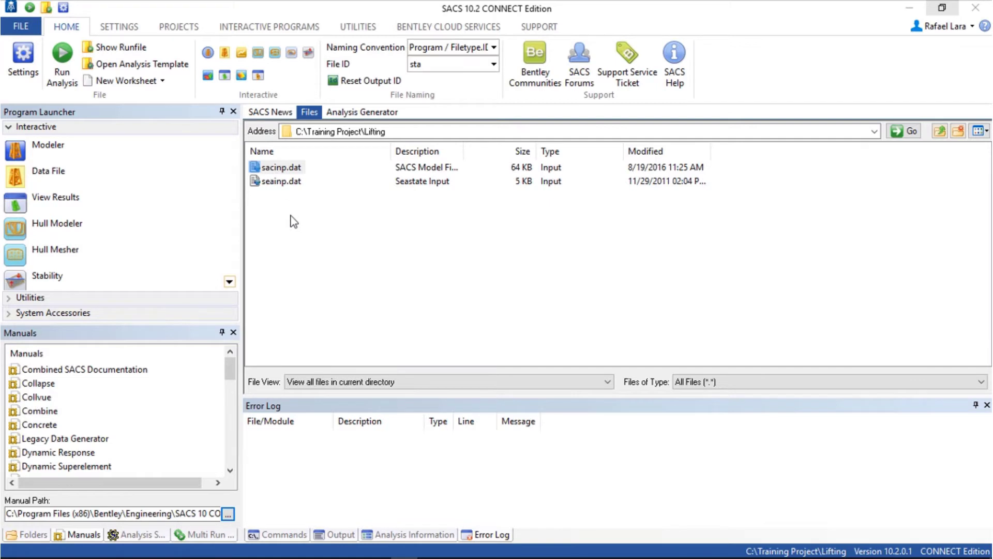
- Browse the Lifting files, then open sacinp.dat in Precede to view the jacket wireframe
click(281, 166)
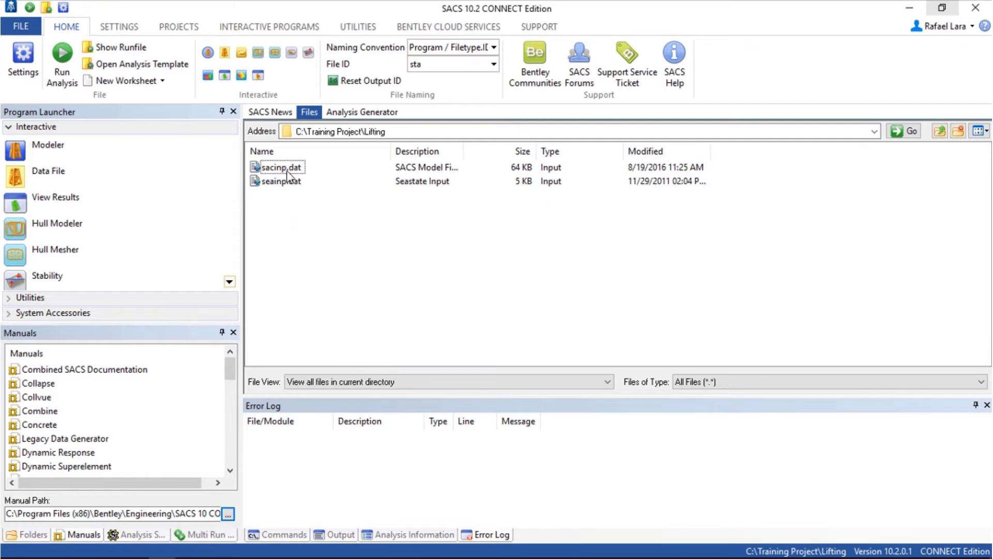
click(278, 180)
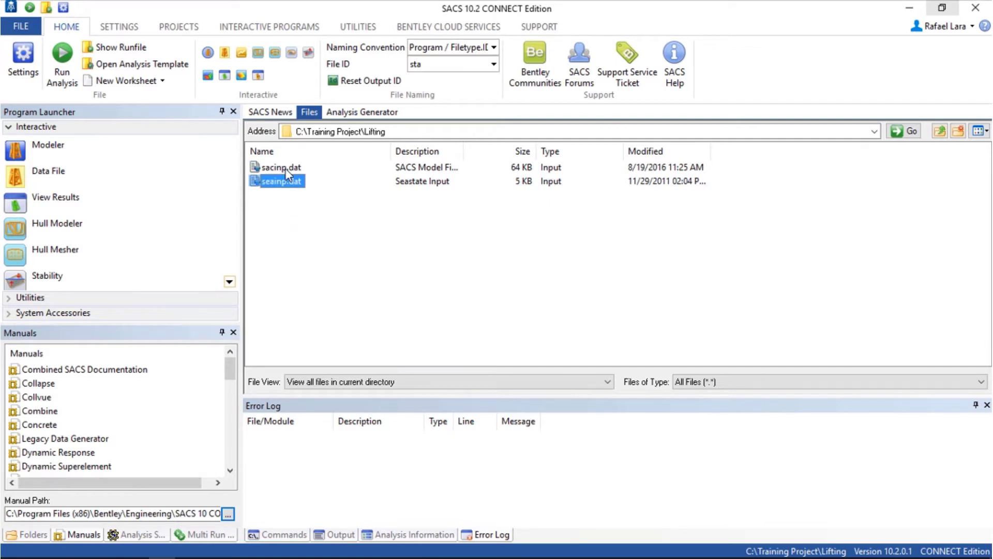
click(292, 235)
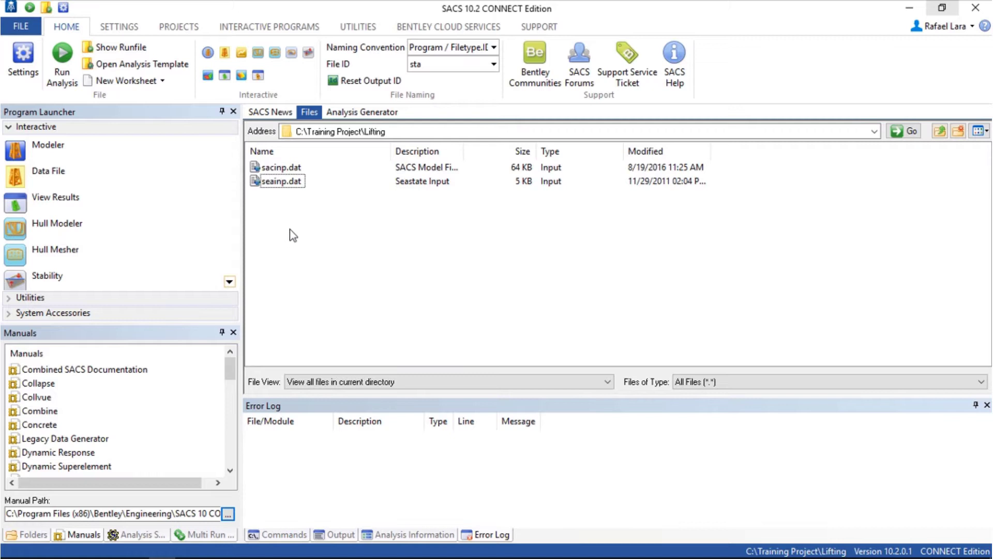
click(336, 131)
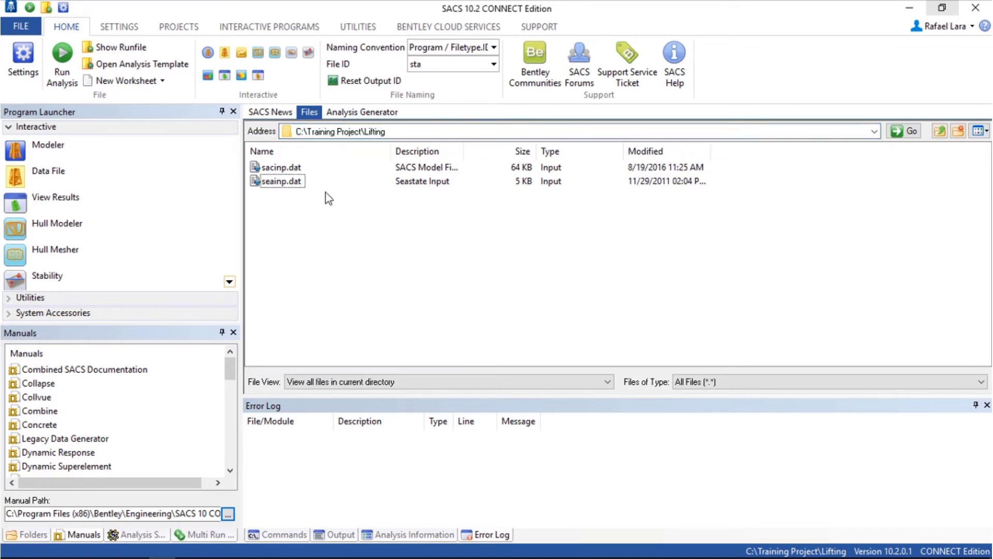
click(281, 166)
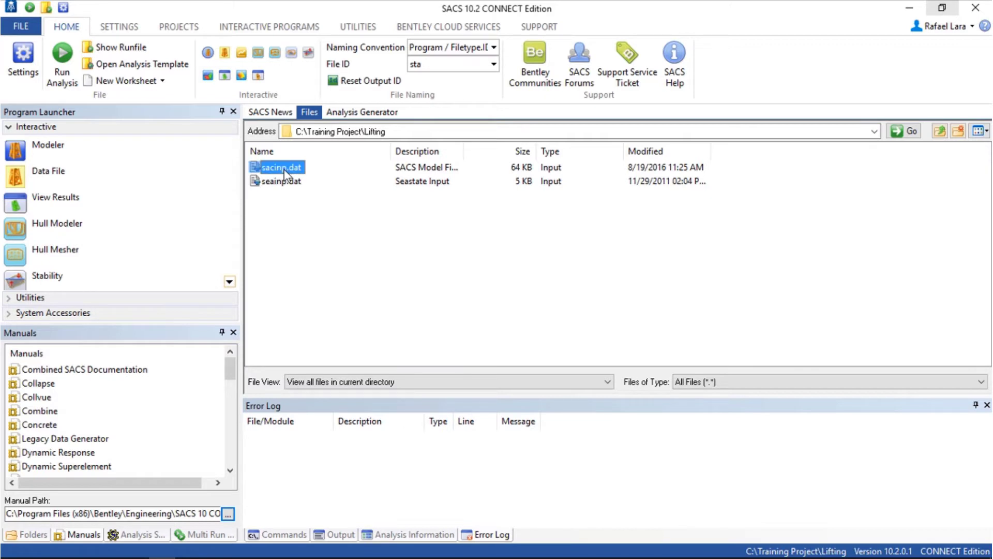
right_click(282, 167)
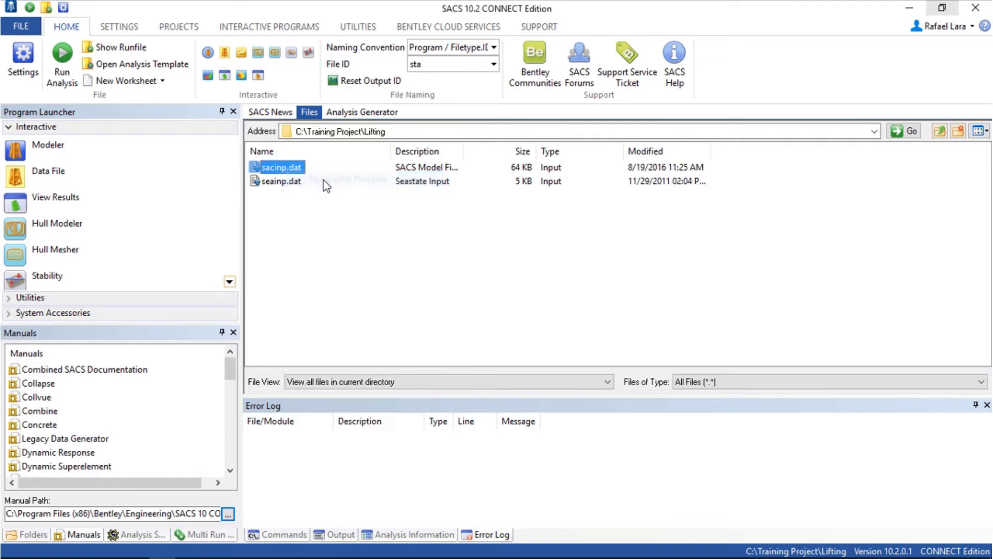
double_click(278, 166)
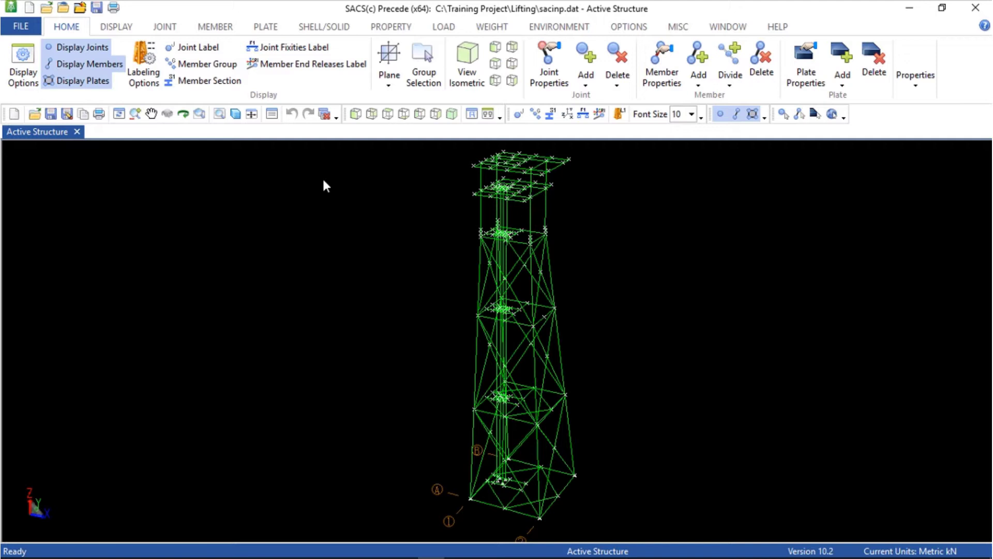
mouse_move(608, 216)
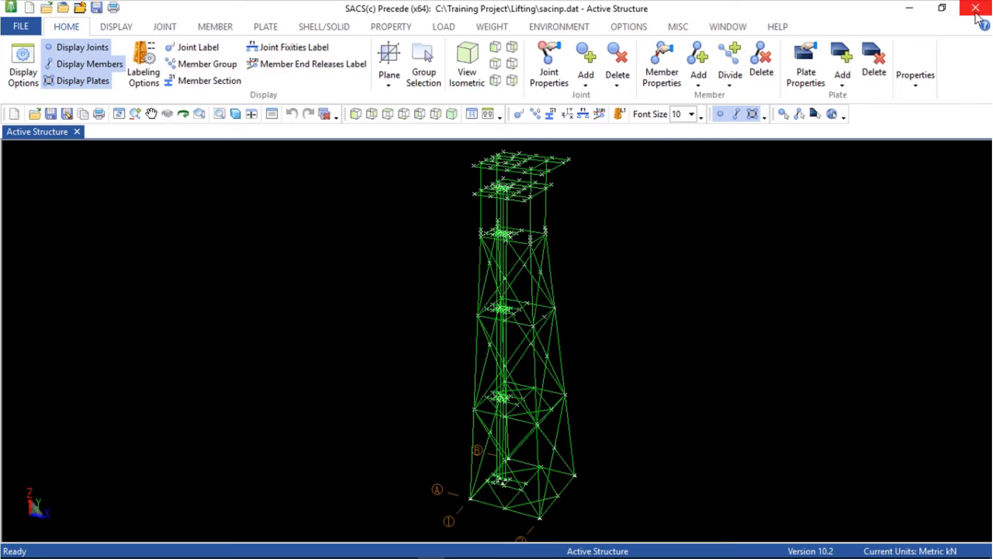
- Close Precede and create new folders Normal and 7525 inside the Lifting project
click(980, 7)
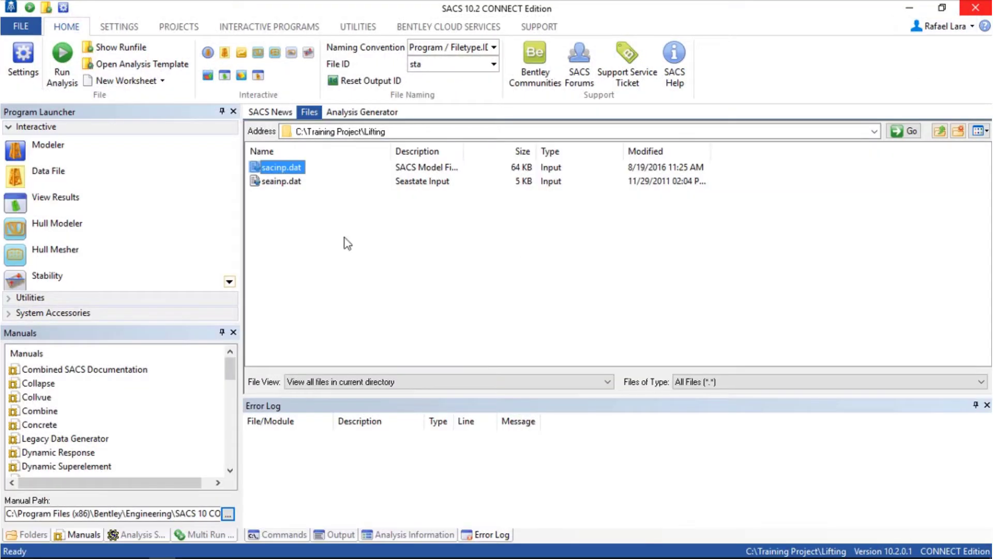
click(277, 221)
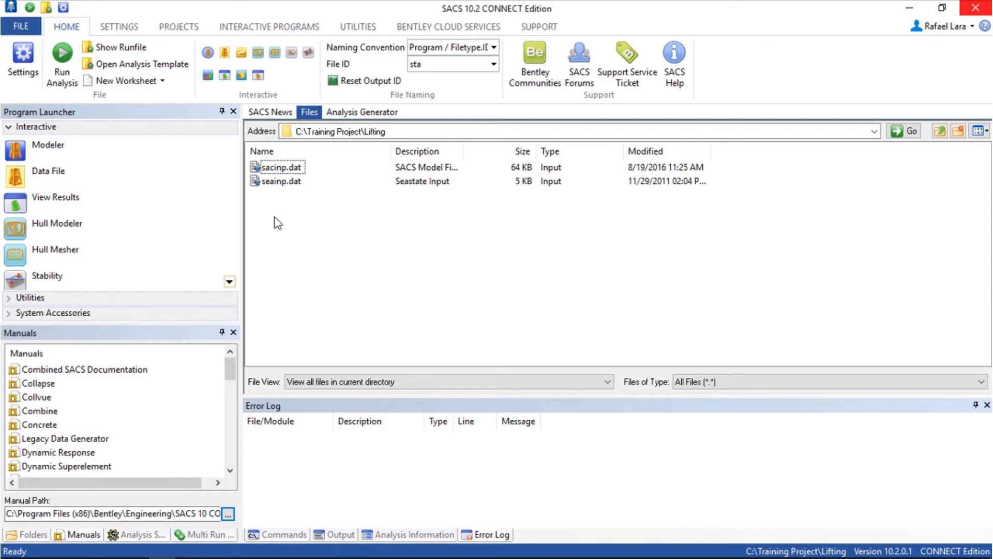
right_click(276, 221)
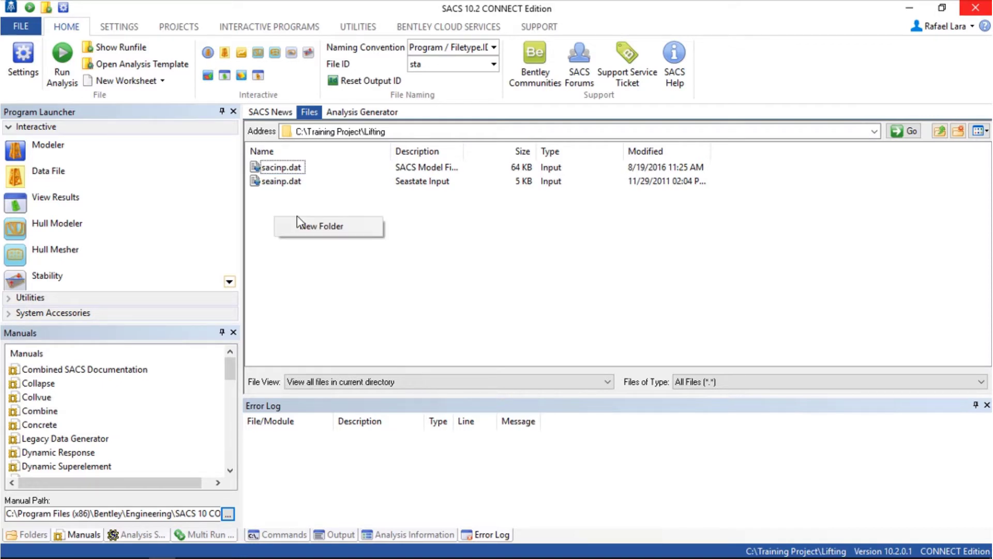
click(321, 227)
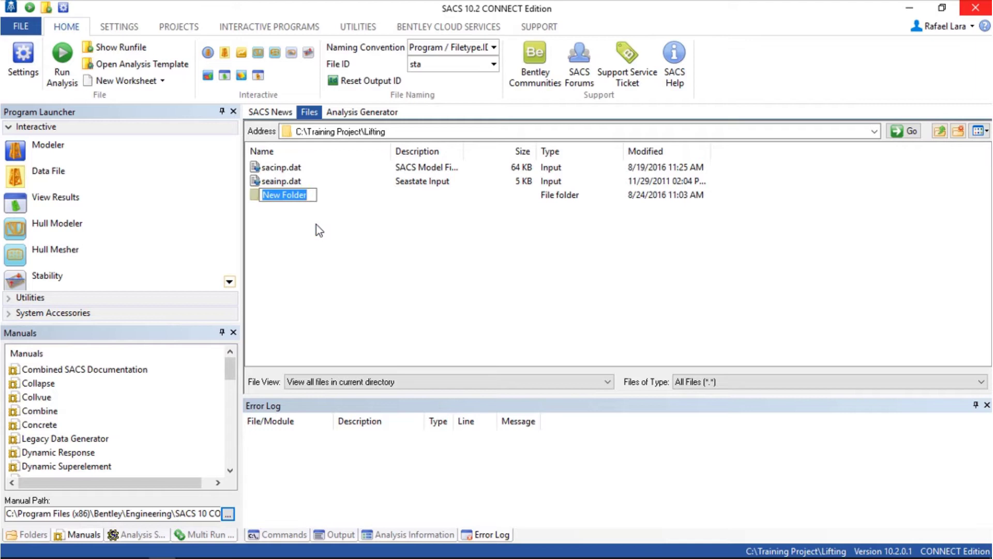
text(Normal)
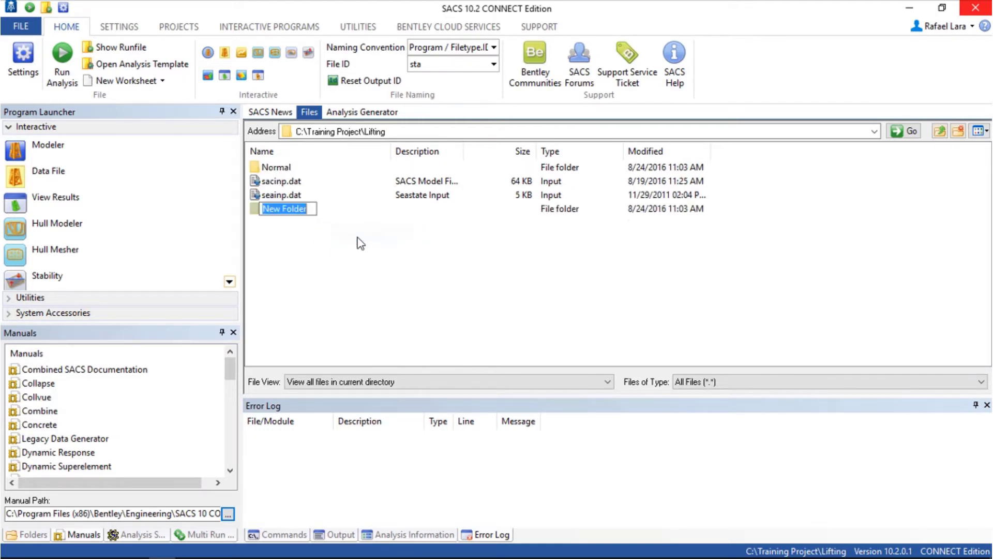
text(7525)
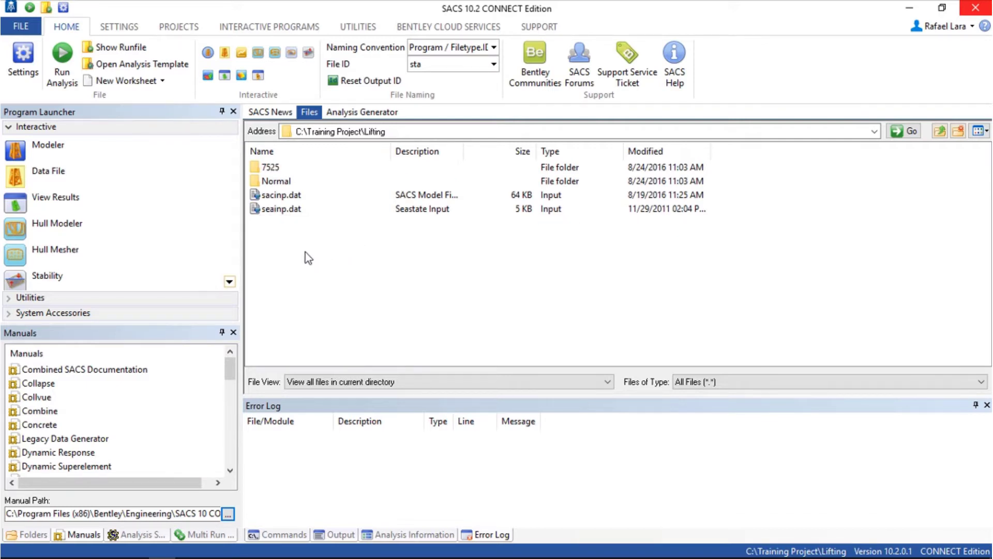
- Select seainp.dat and sacinp.dat together and copy both input files
click(282, 208)
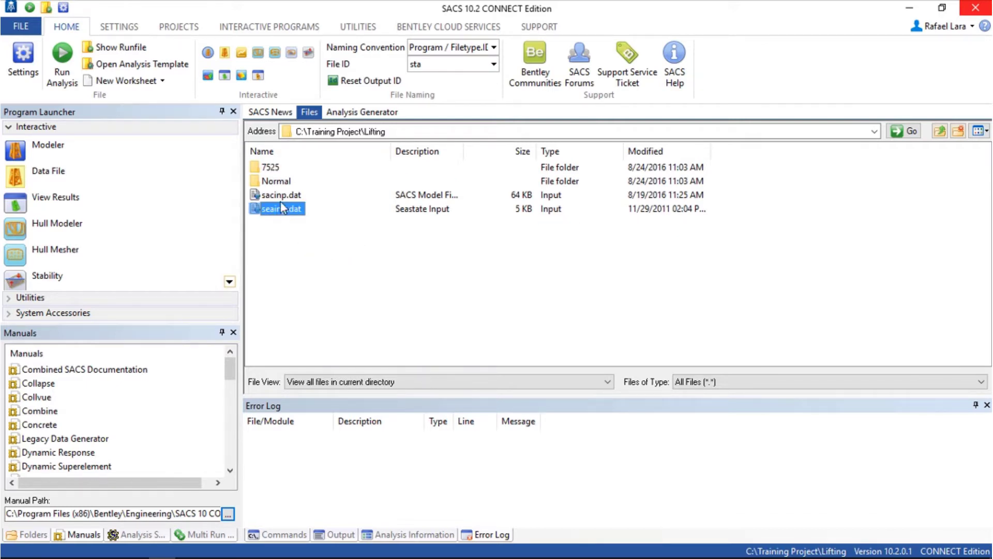
click(278, 194)
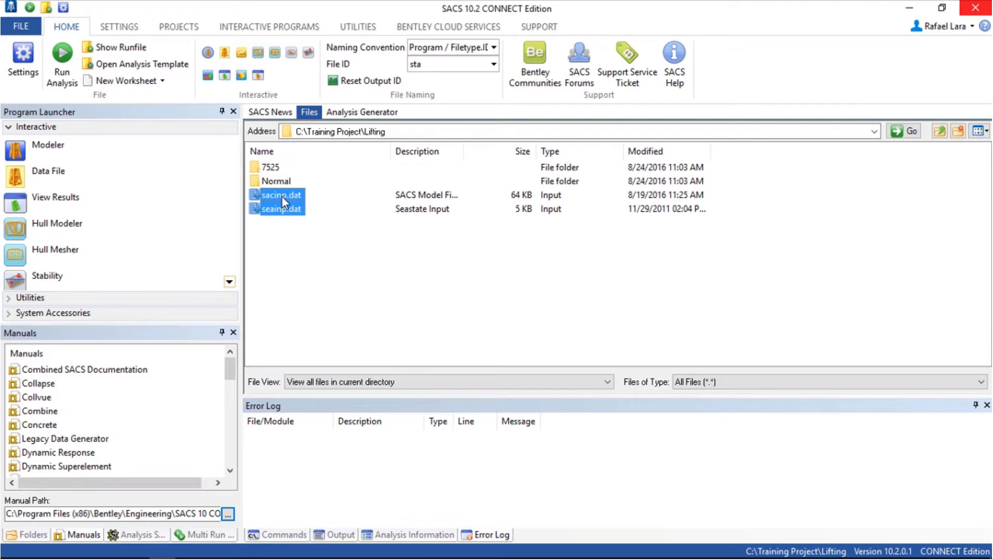
right_click(277, 194)
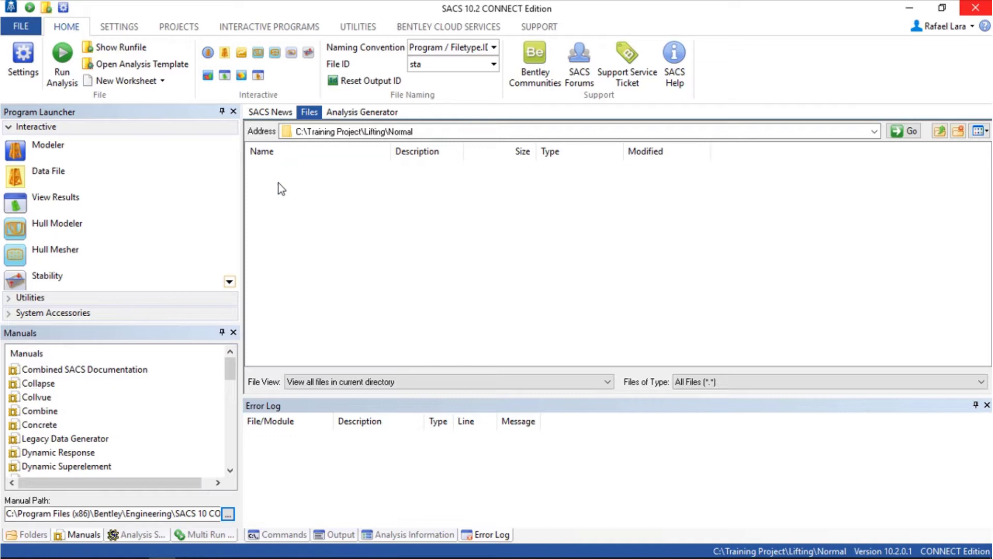
- Paste both files into Normal and rename them sacinp.deck and seainp.lift
right_click(281, 188)
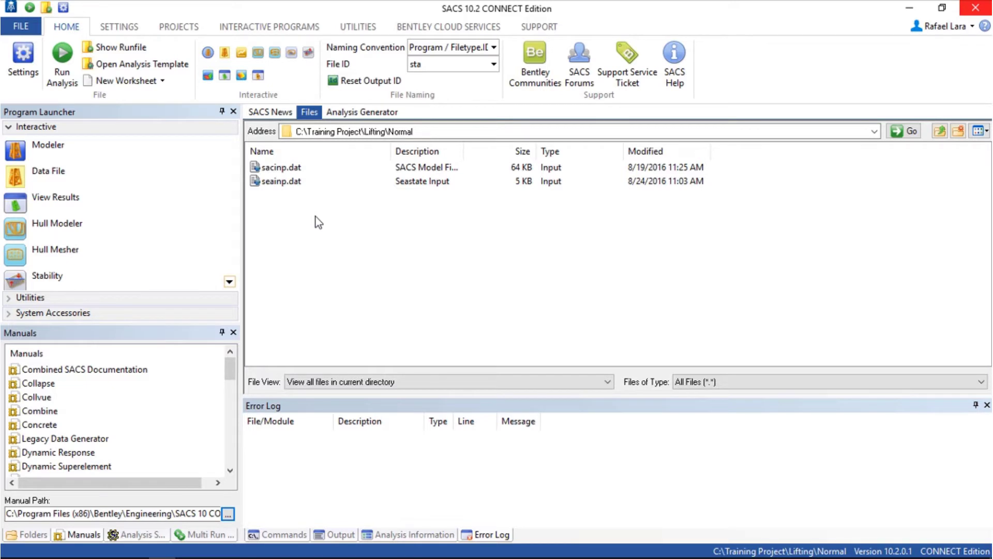
mouse_move(298, 172)
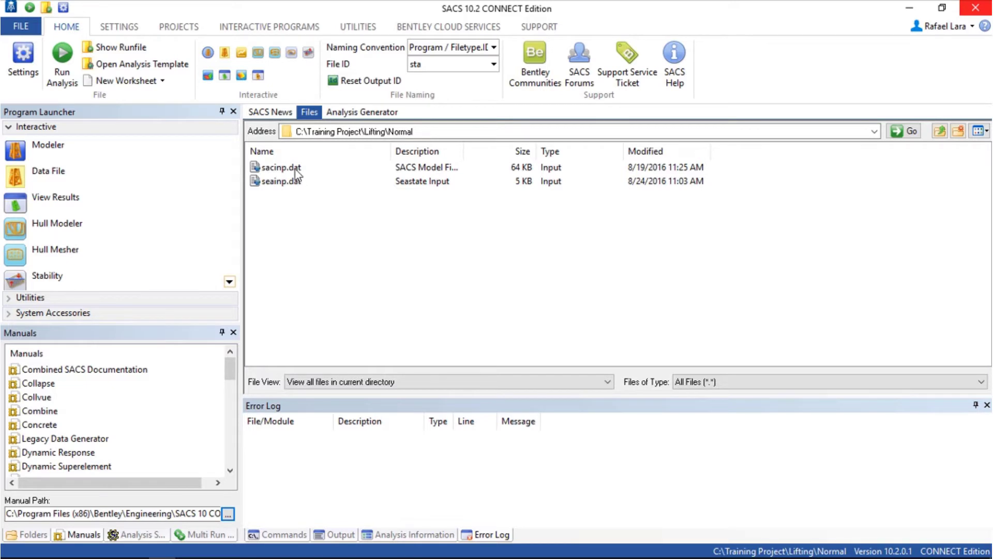
click(282, 167)
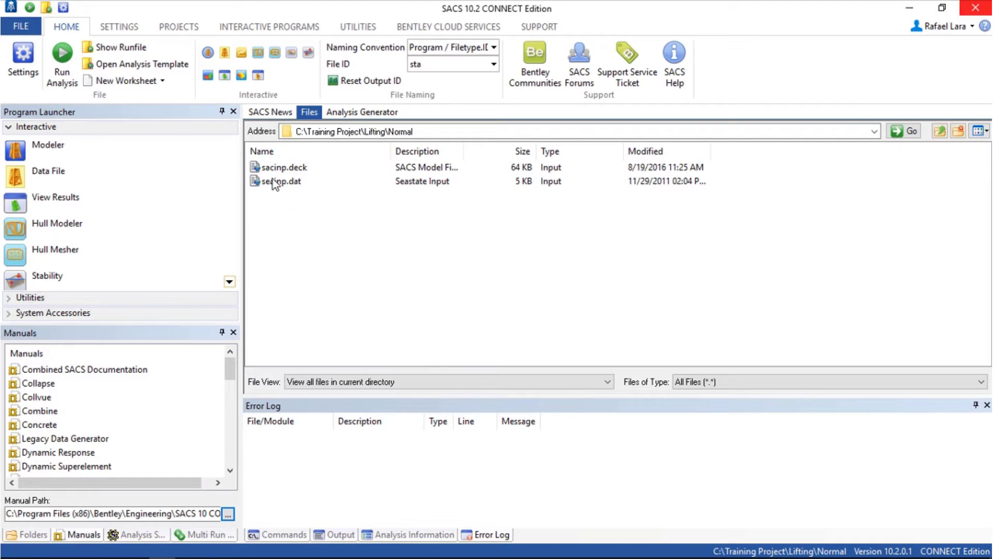
right_click(280, 182)
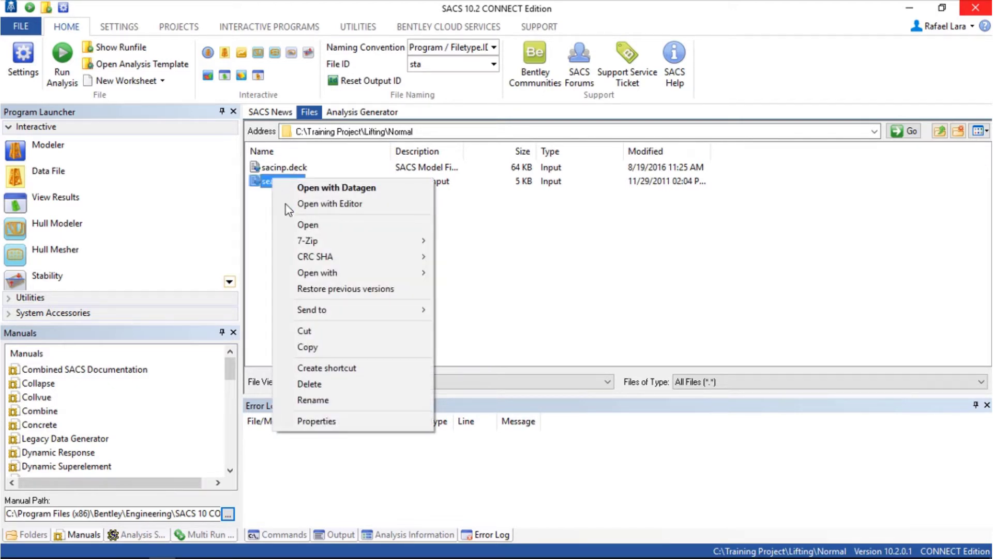
click(312, 400)
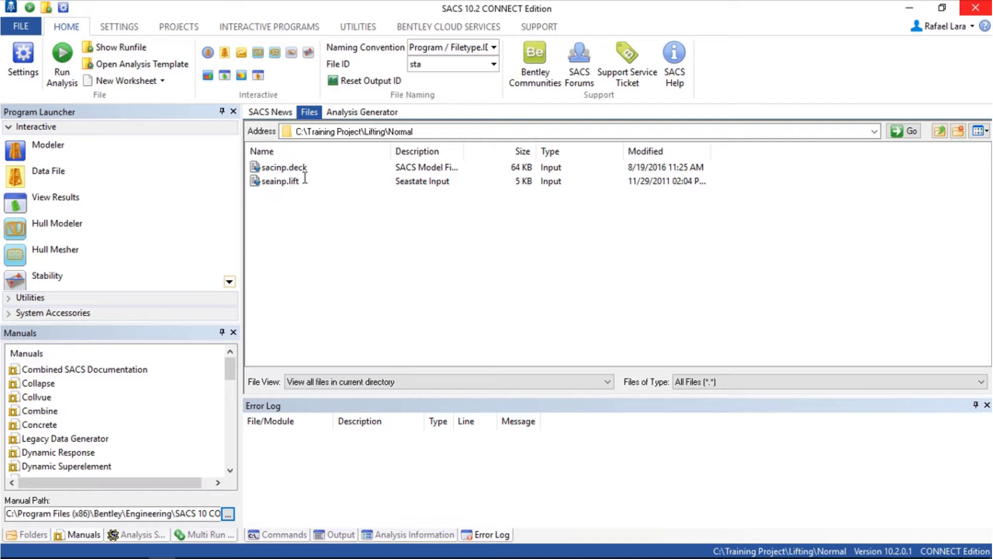
mouse_move(305, 214)
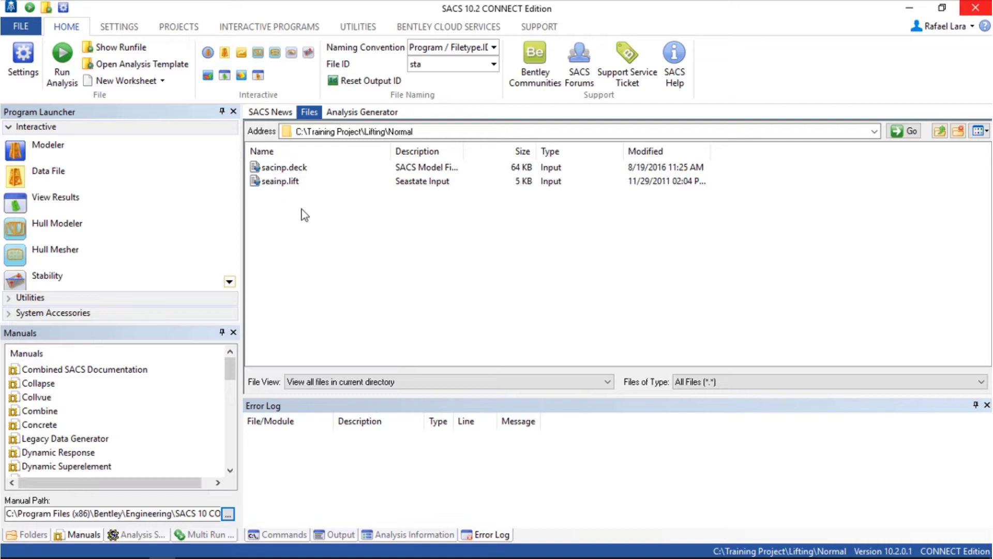
click(284, 167)
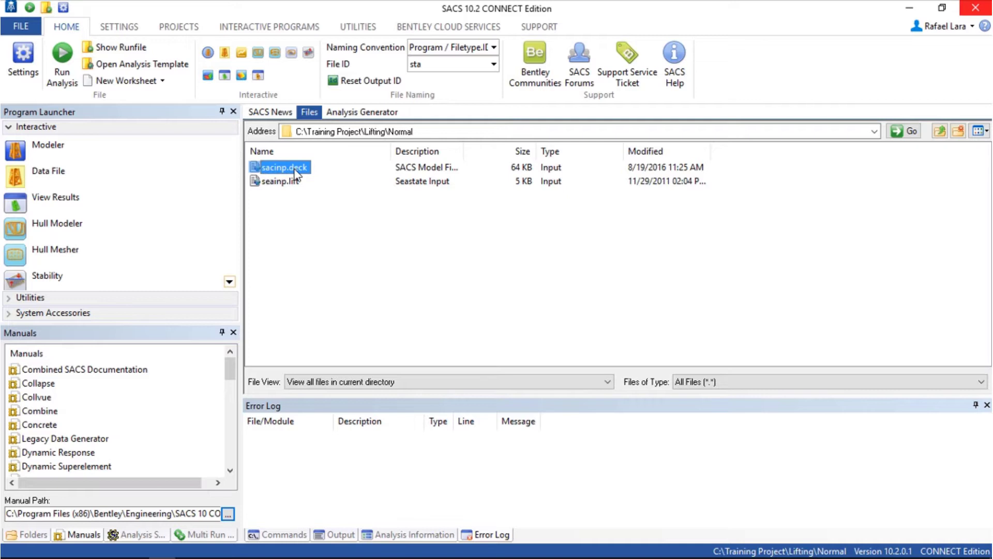
- Open sacinp.deck from the Normal folder with Precede
right_click(282, 168)
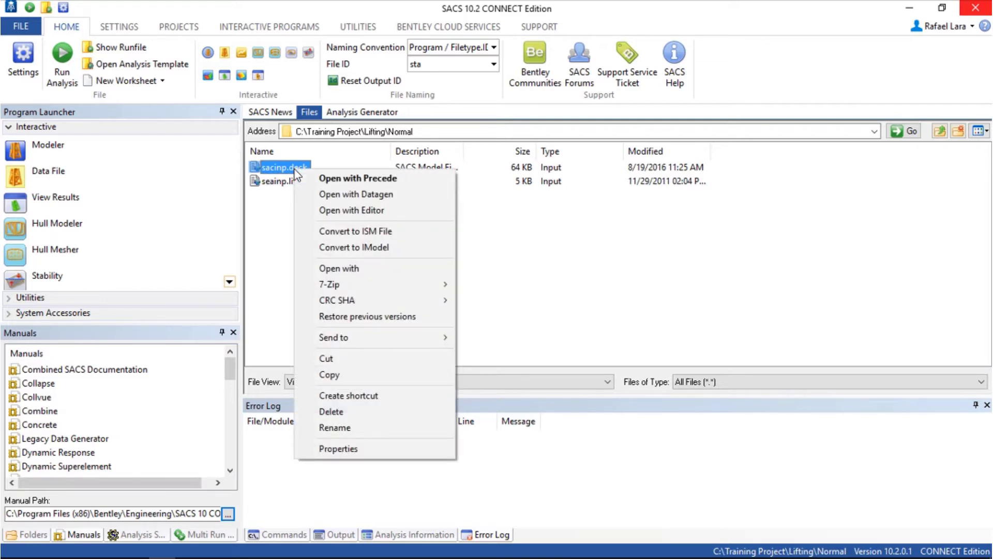
mouse_move(358, 183)
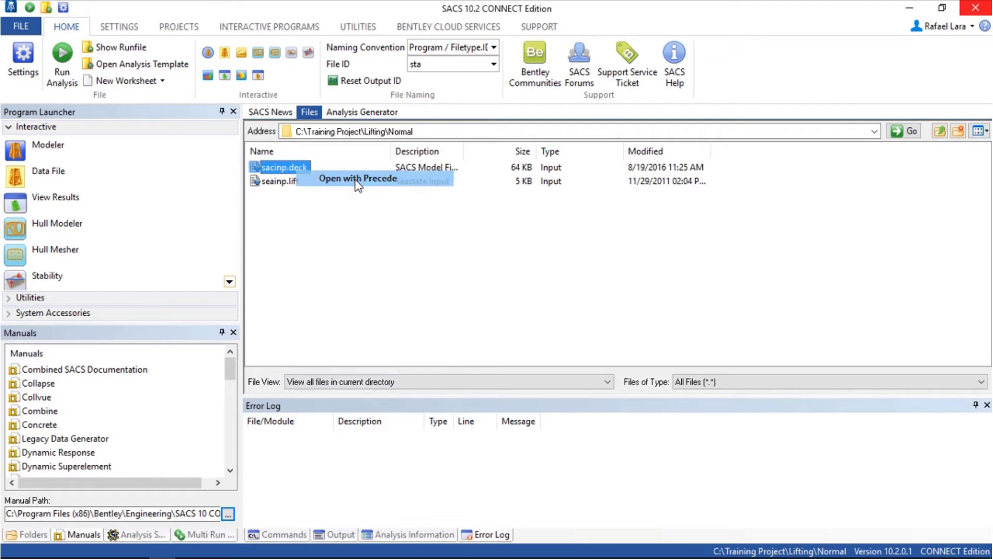
click(357, 178)
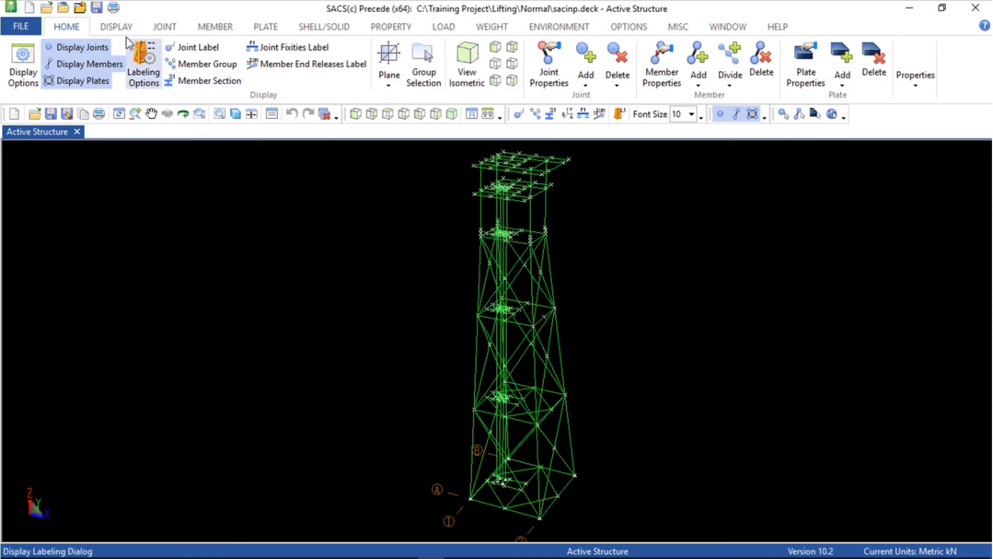
- Apply a display volume with Z minimum -79.5 and maximum 4, hiding the deck above
click(116, 27)
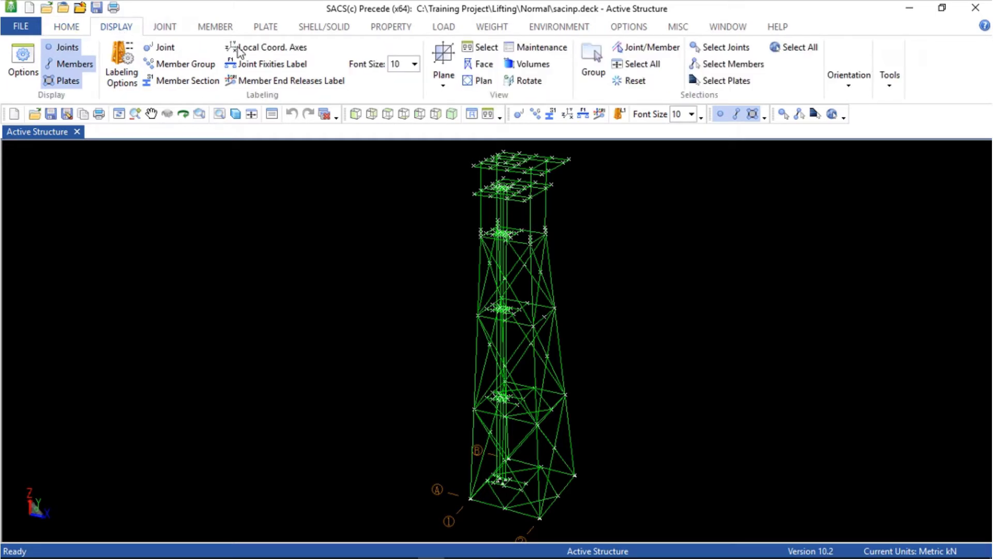
click(534, 63)
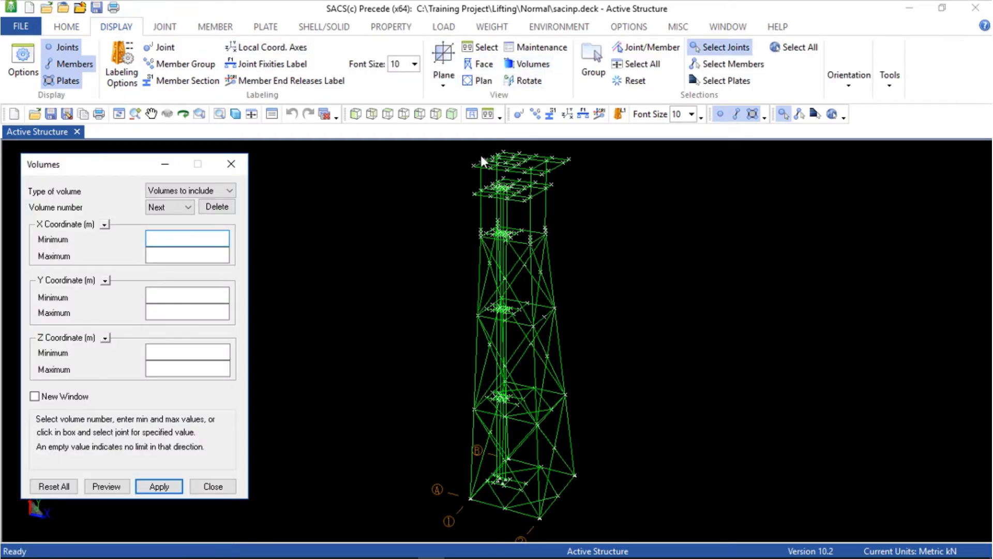
click(188, 353)
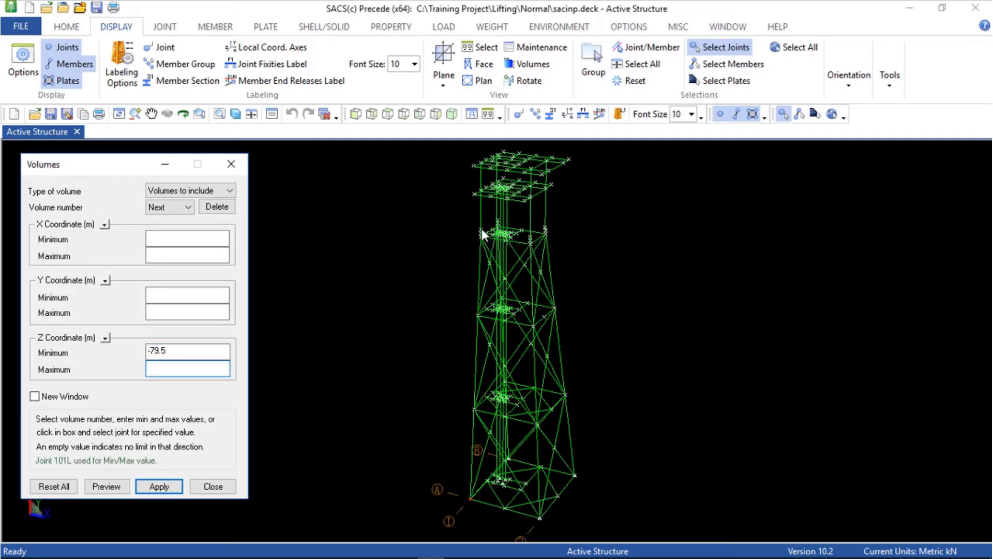
mouse_move(484, 235)
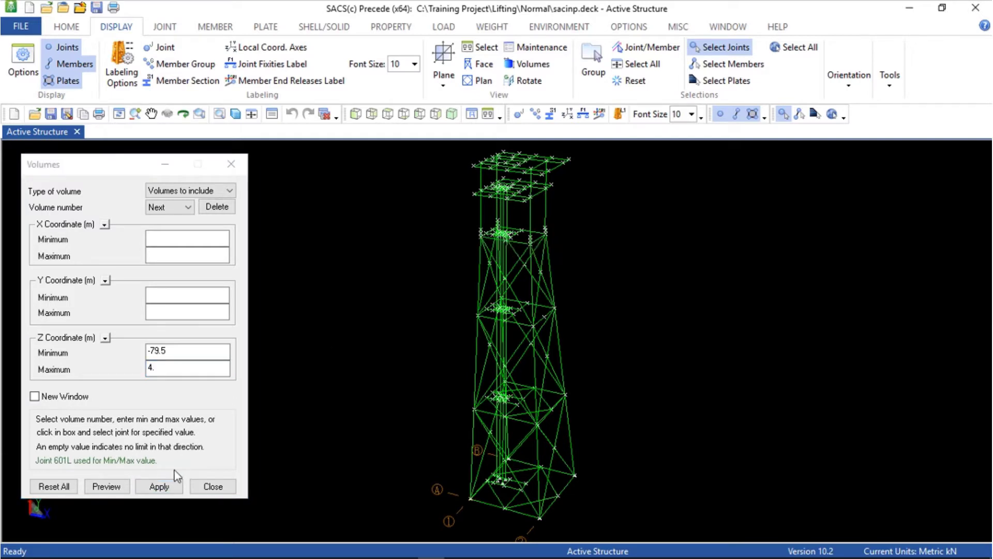
click(159, 487)
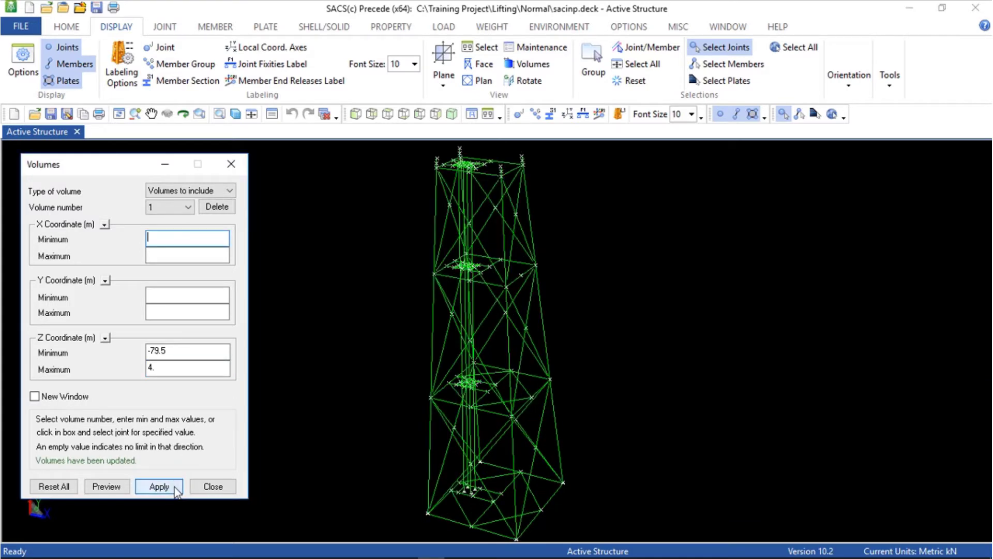
mouse_move(212, 486)
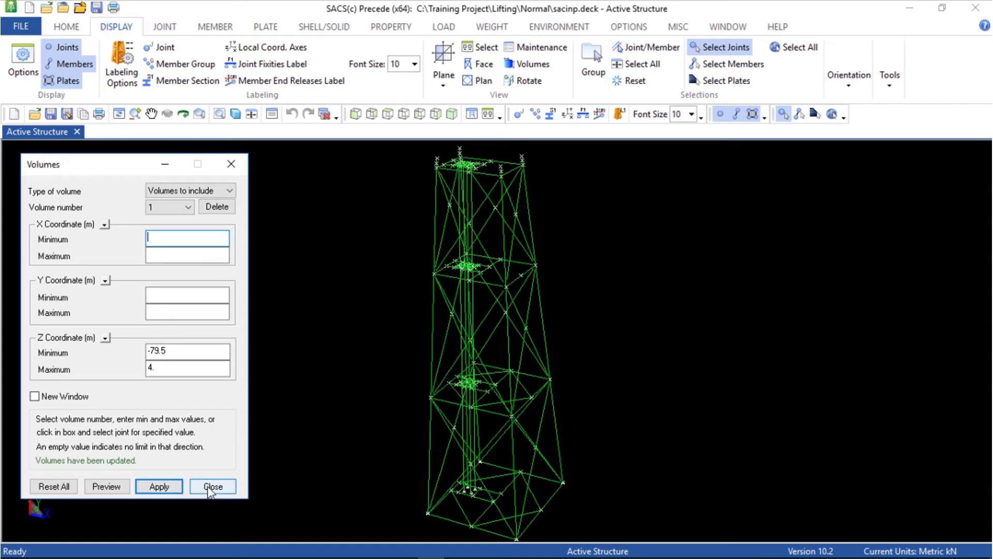
click(213, 486)
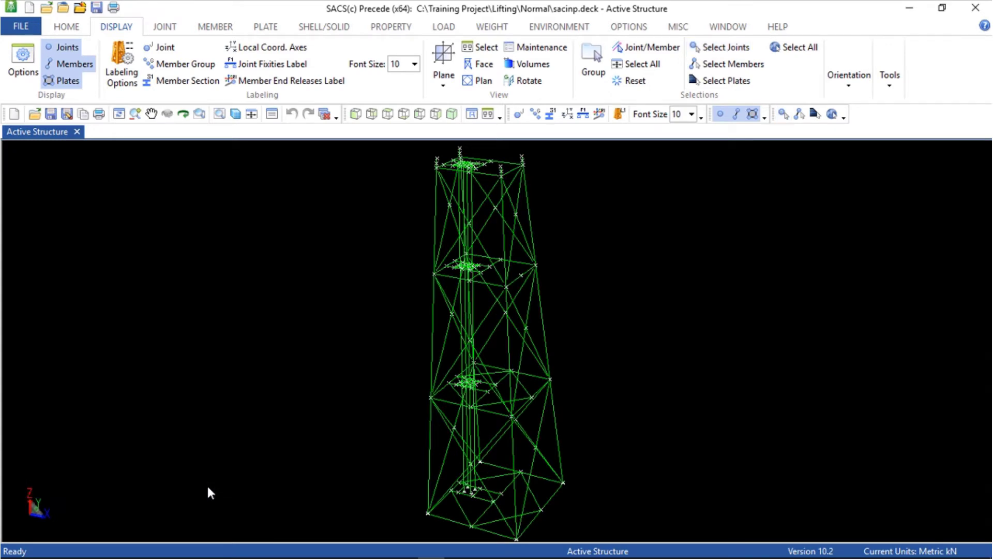
mouse_move(212, 303)
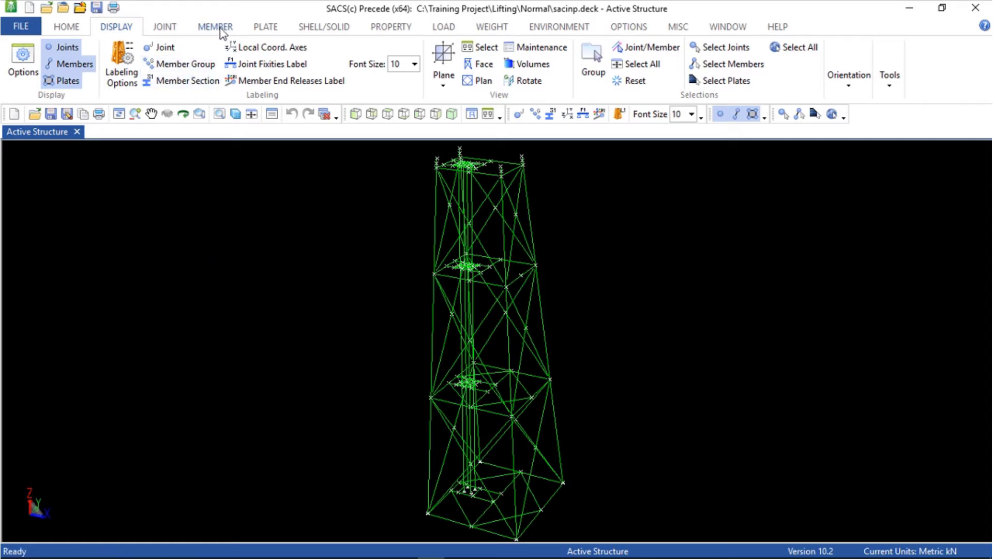
- Delete all 283 jacket members shown in the limited volume via Member > Delete
click(215, 27)
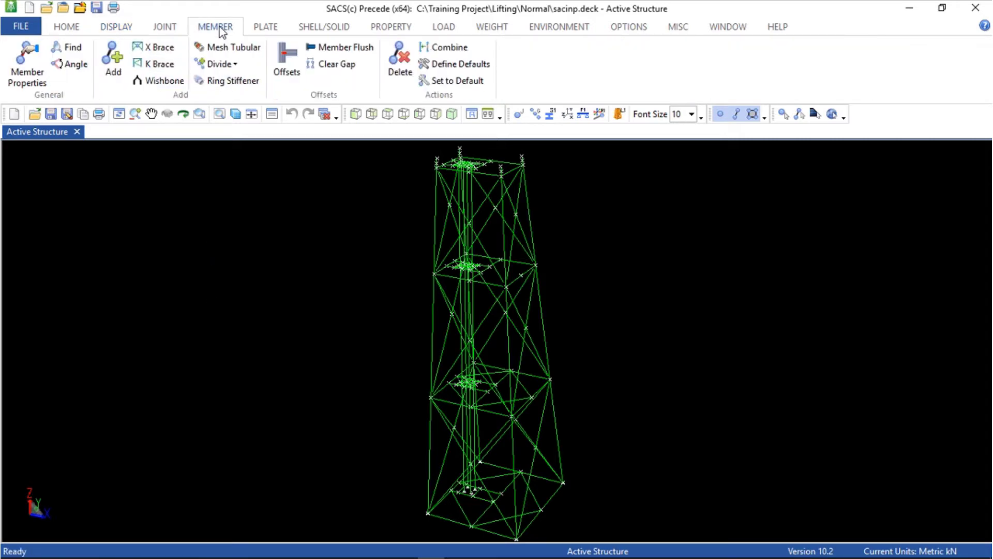
click(399, 60)
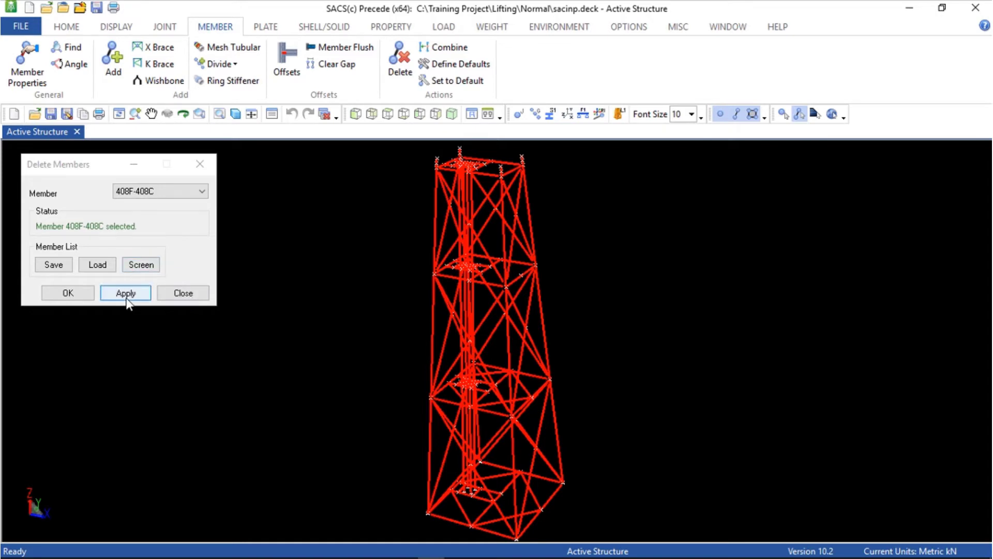
click(125, 292)
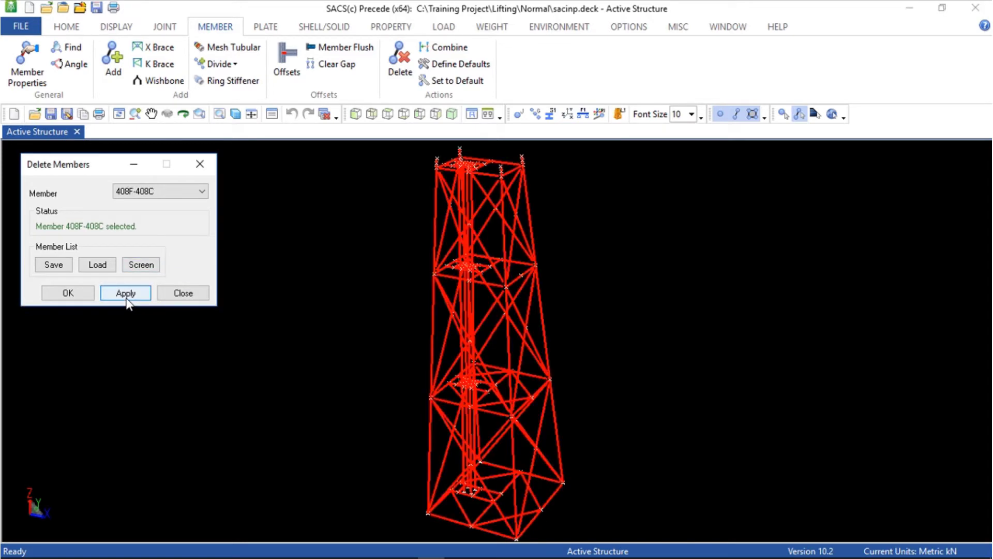
click(125, 293)
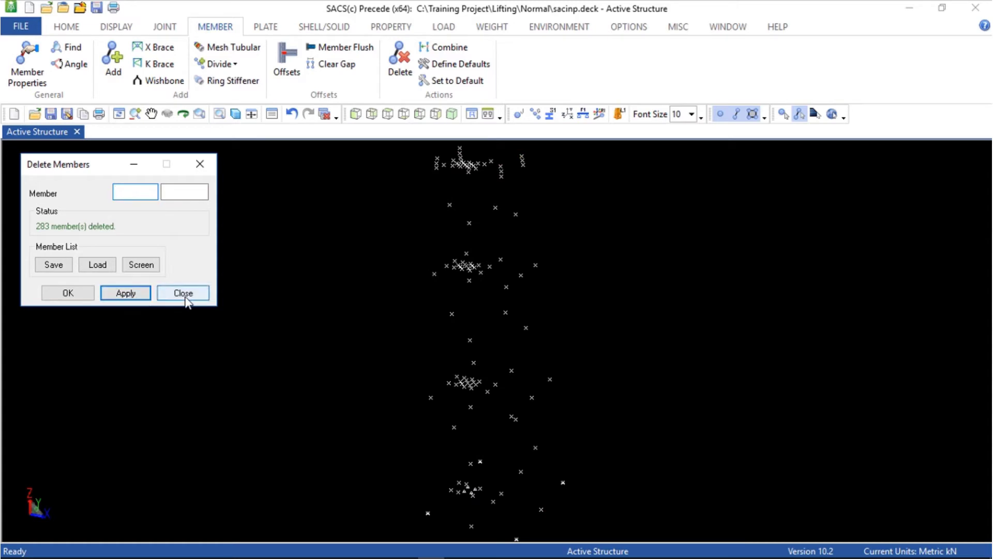
- Delete the 130 leftover jacket joints using Joint > Delete > Specific Joint with Screen selection
click(183, 293)
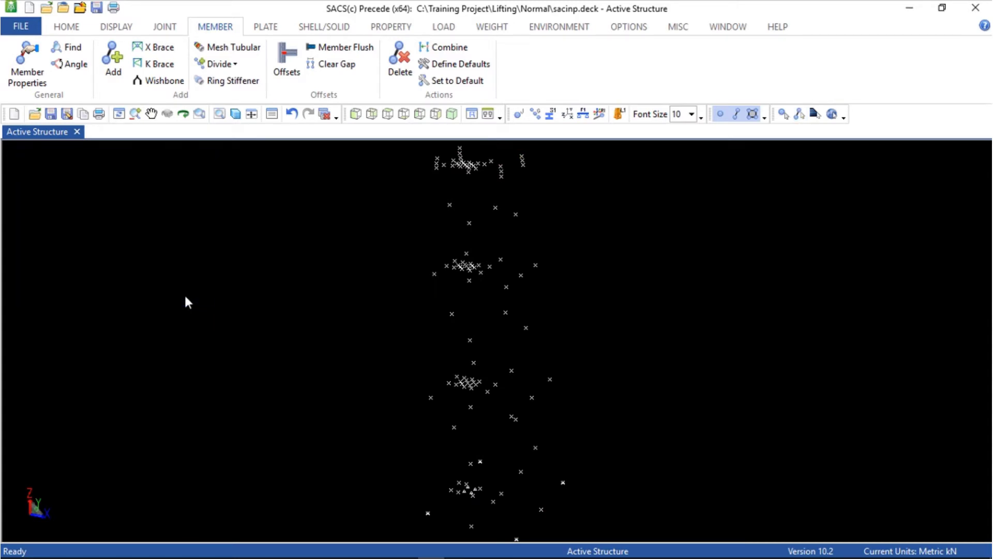
mouse_move(178, 250)
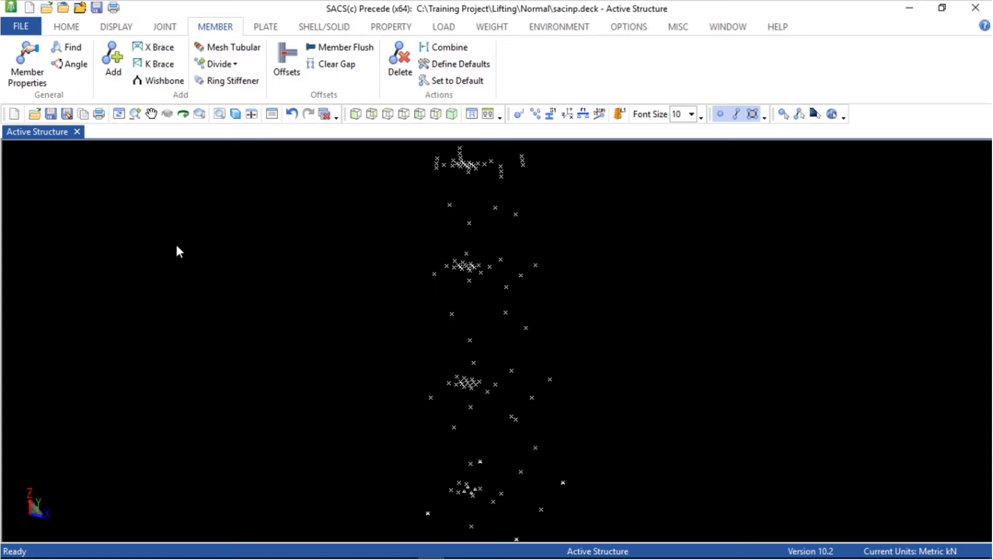
click(164, 27)
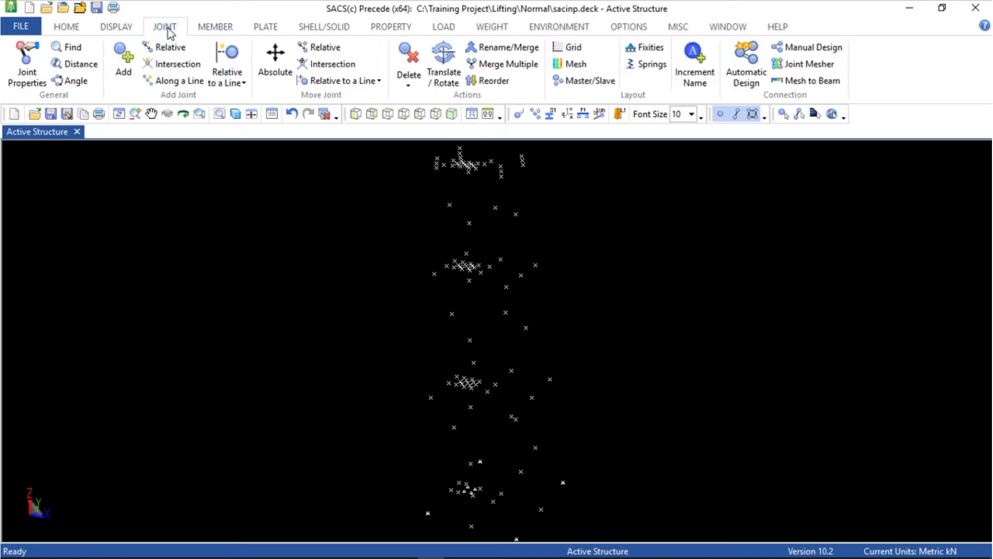
mouse_move(215, 37)
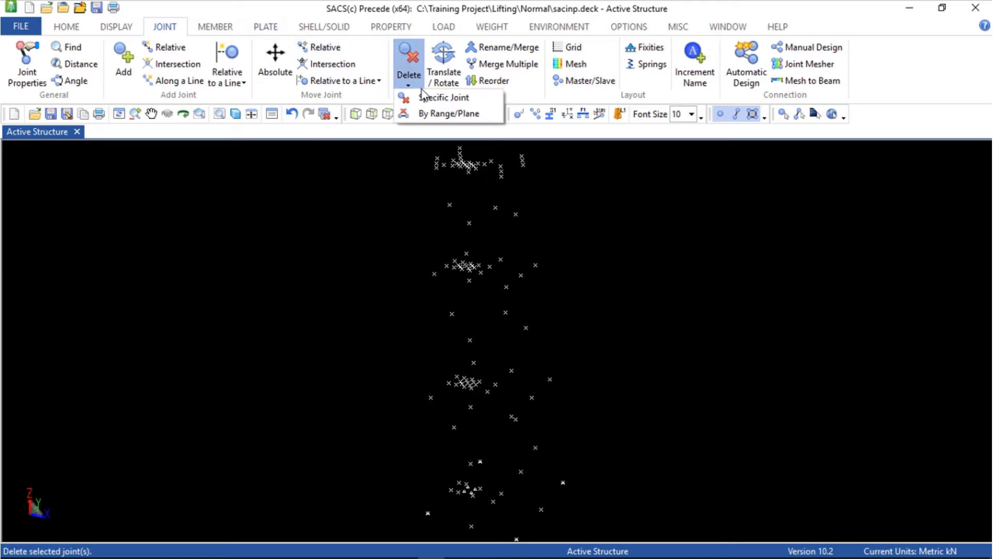
click(444, 97)
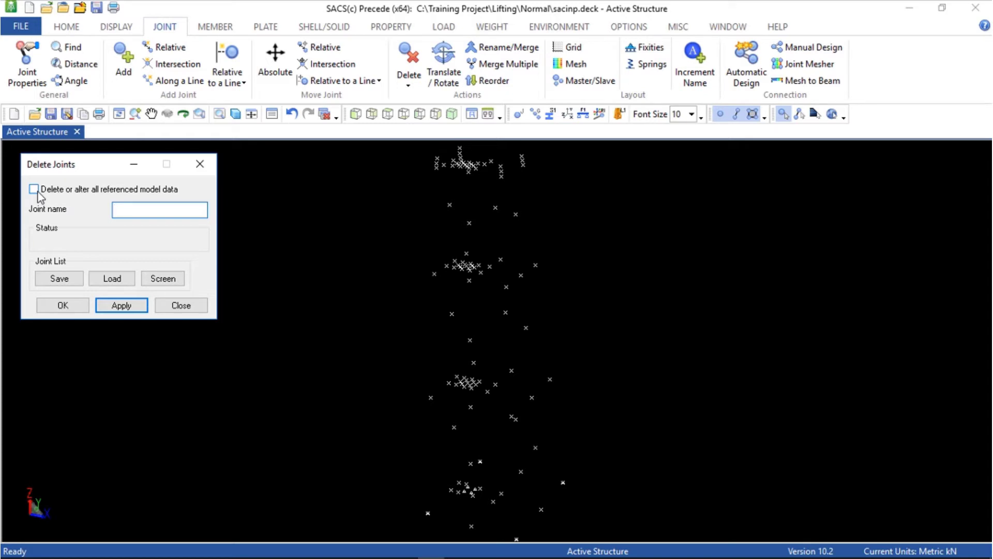
click(159, 210)
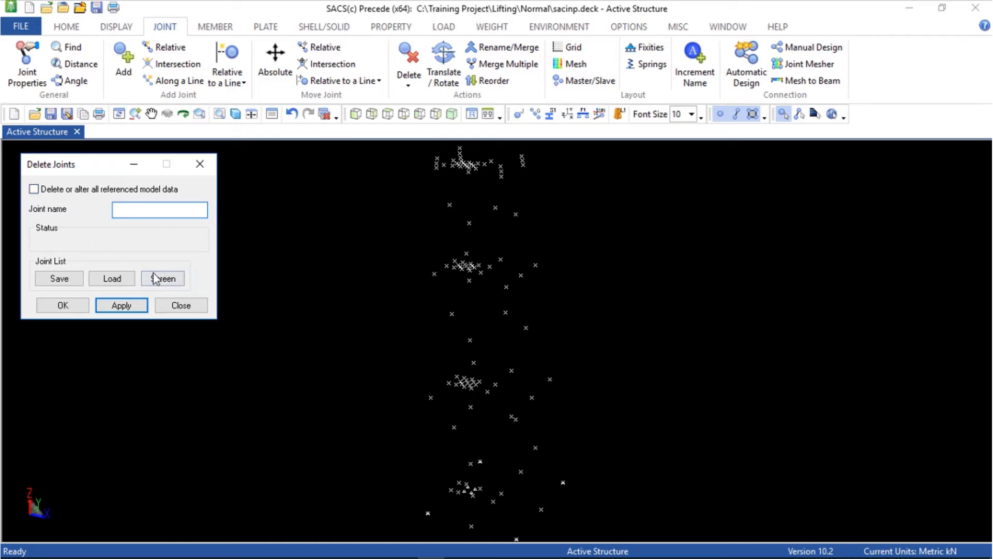
click(162, 277)
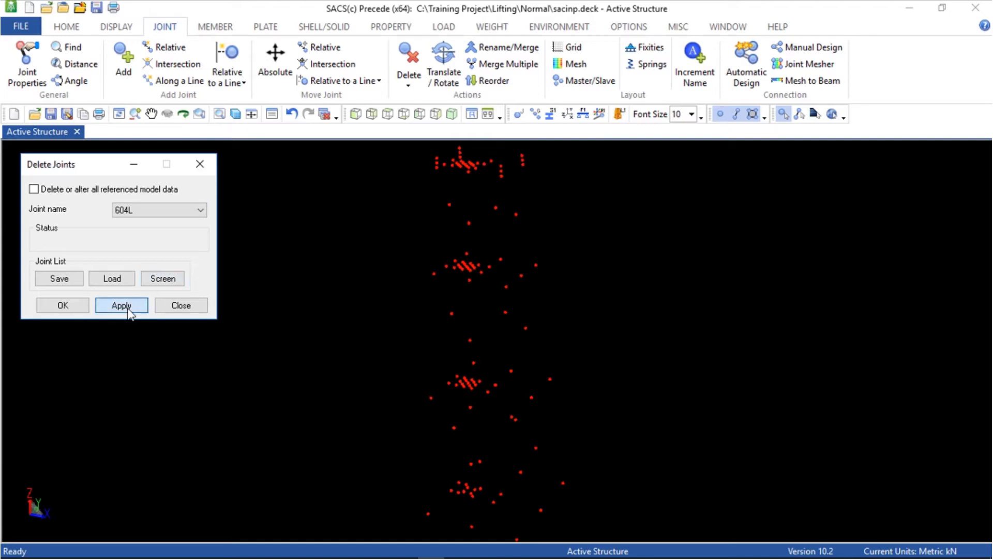
click(121, 306)
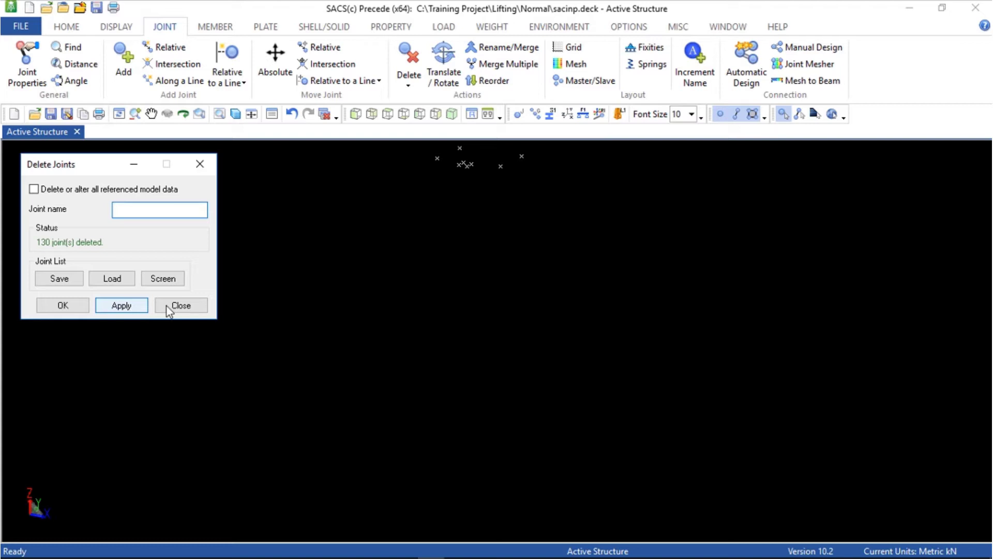
click(180, 304)
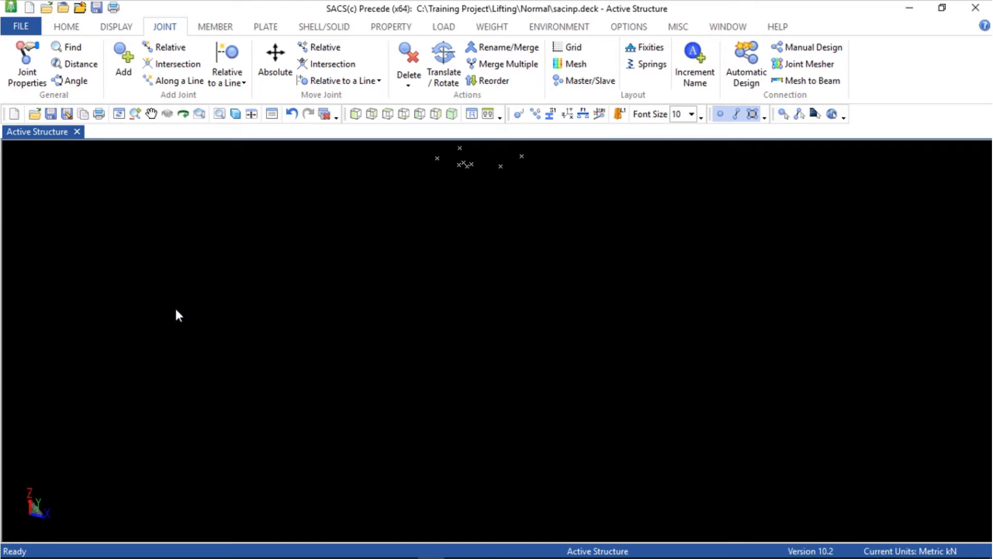
mouse_move(159, 208)
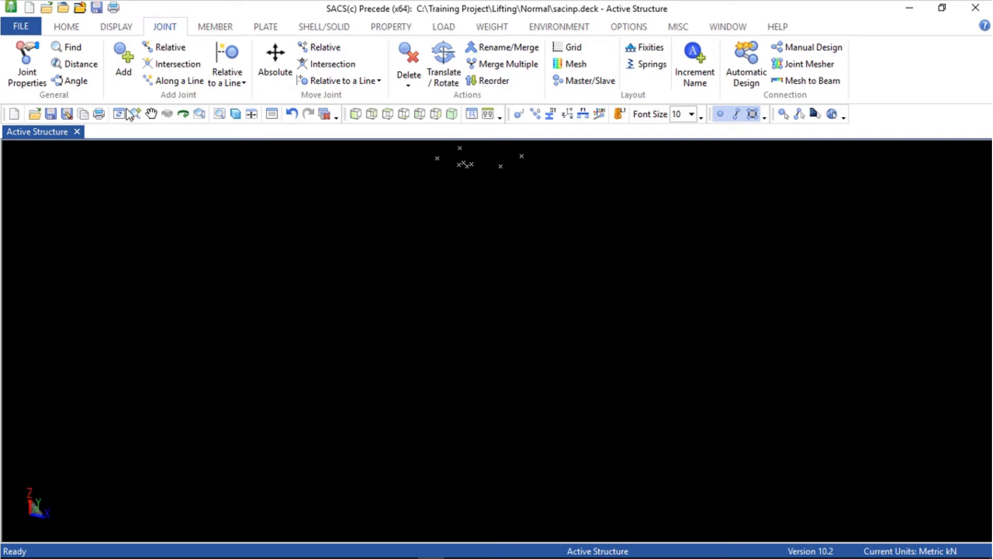
- Reset the display volume limits so the full remaining deck structure is shown
click(116, 27)
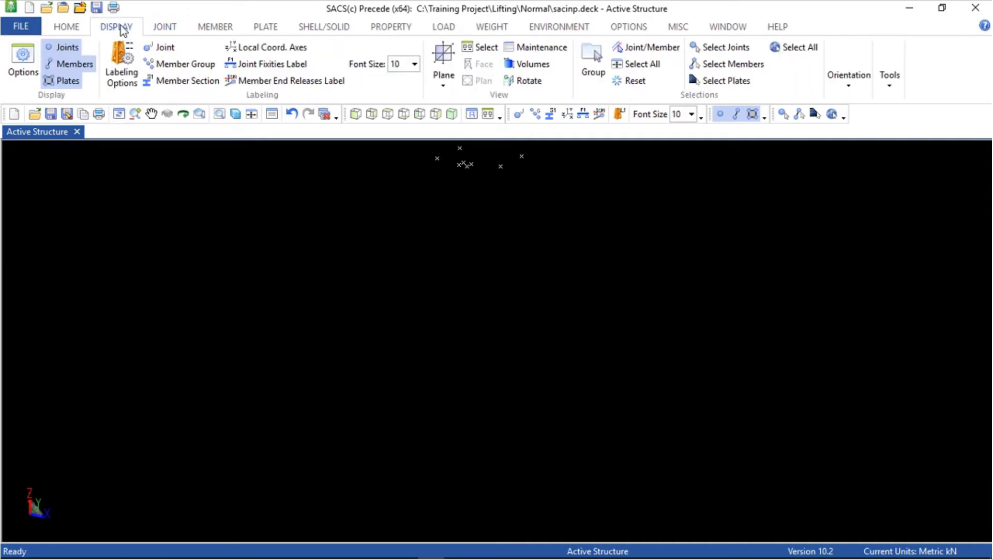
mouse_move(838, 91)
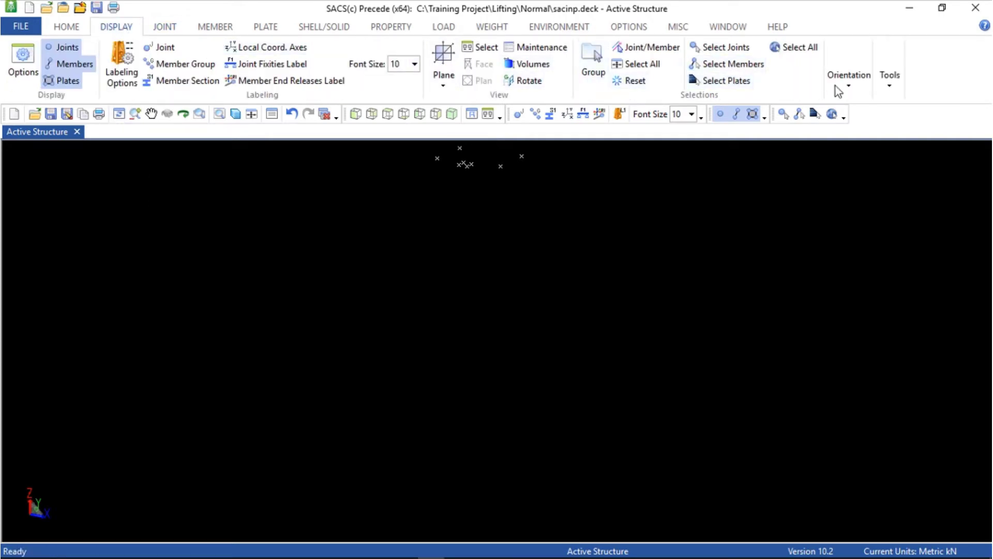
click(848, 76)
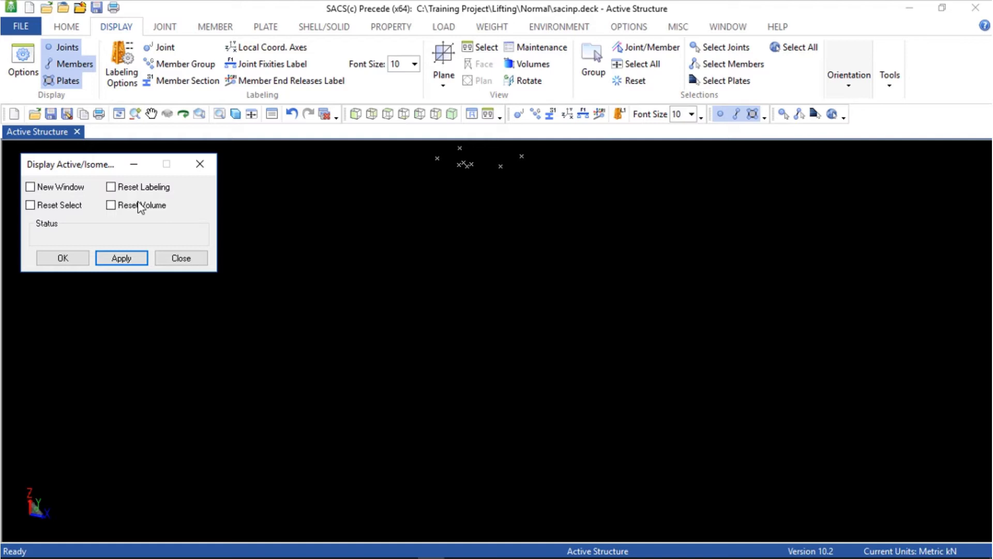
click(111, 205)
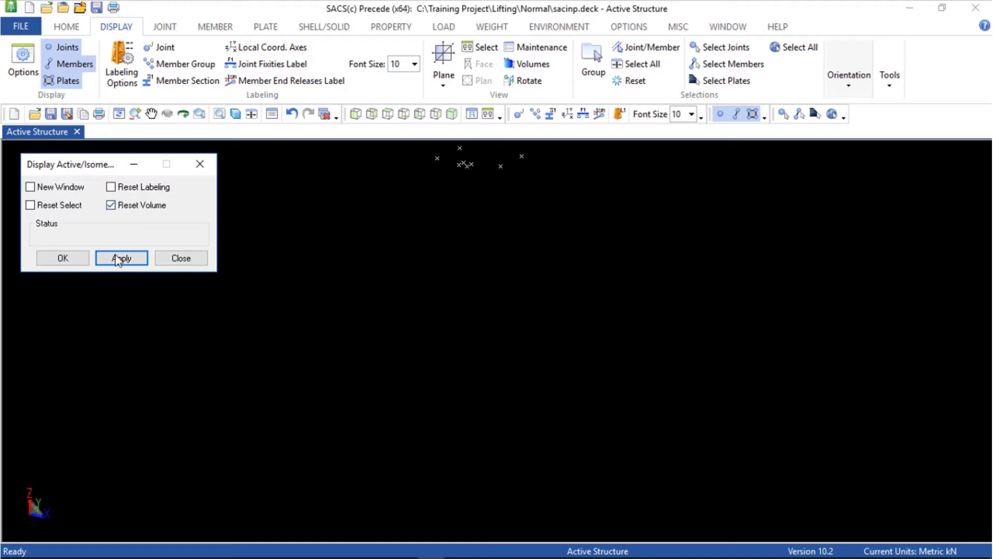
click(121, 258)
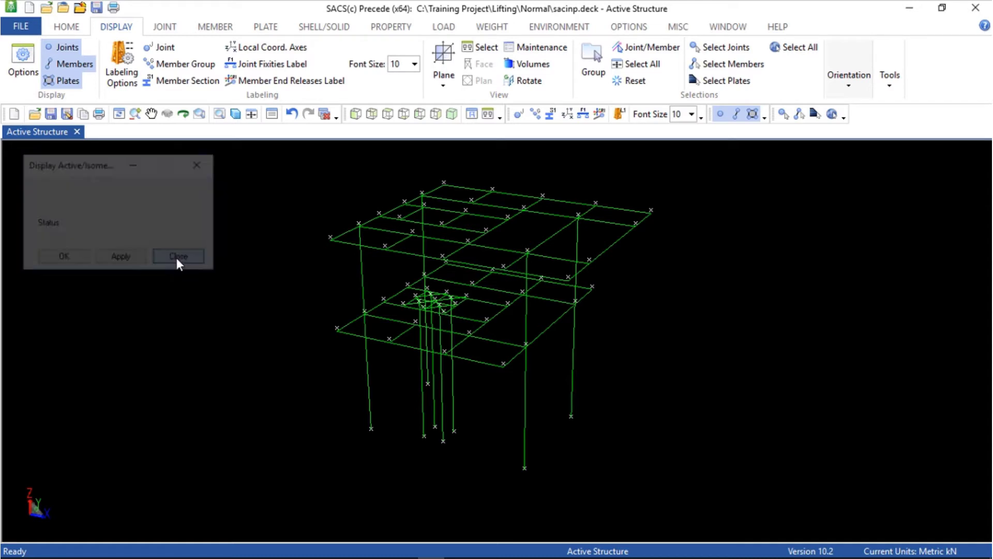
click(178, 256)
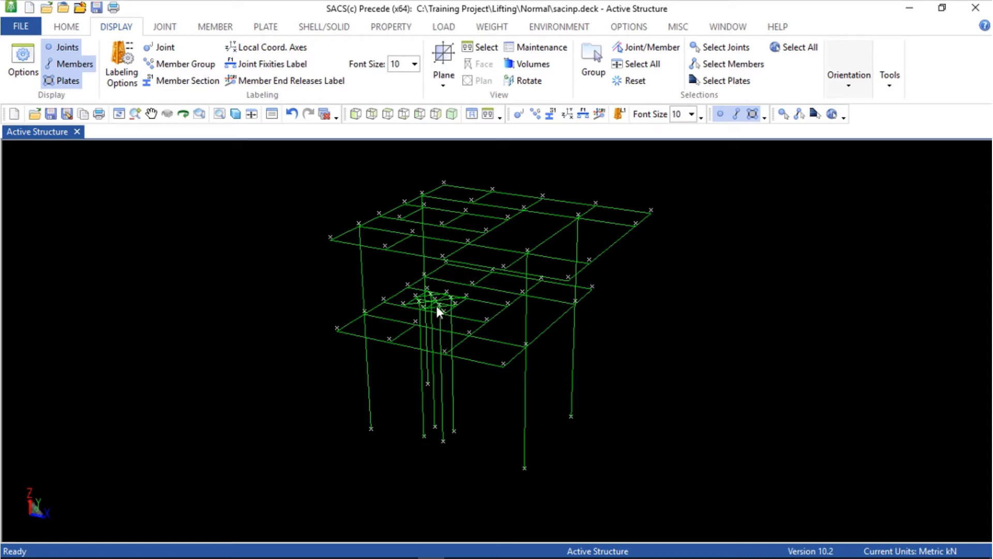
mouse_move(433, 315)
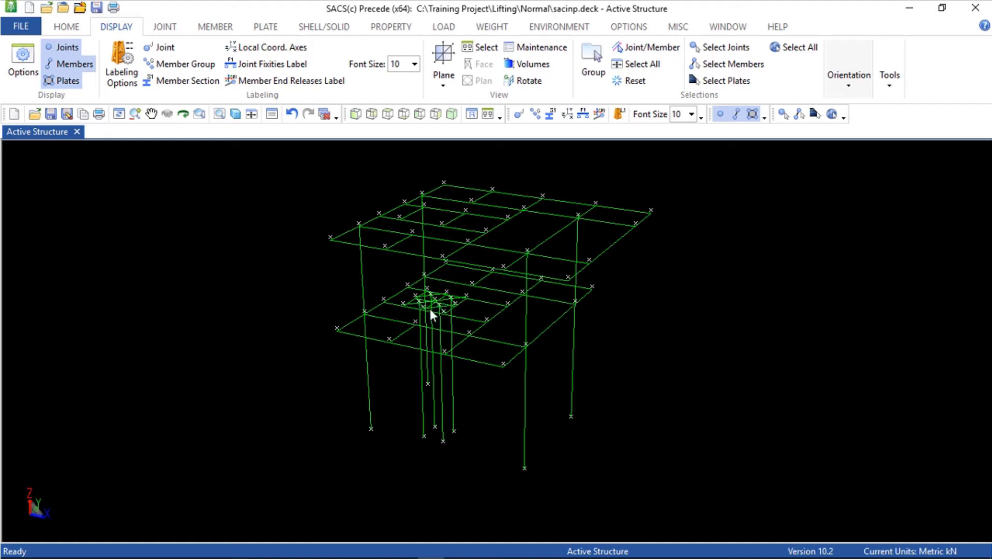
mouse_move(230, 317)
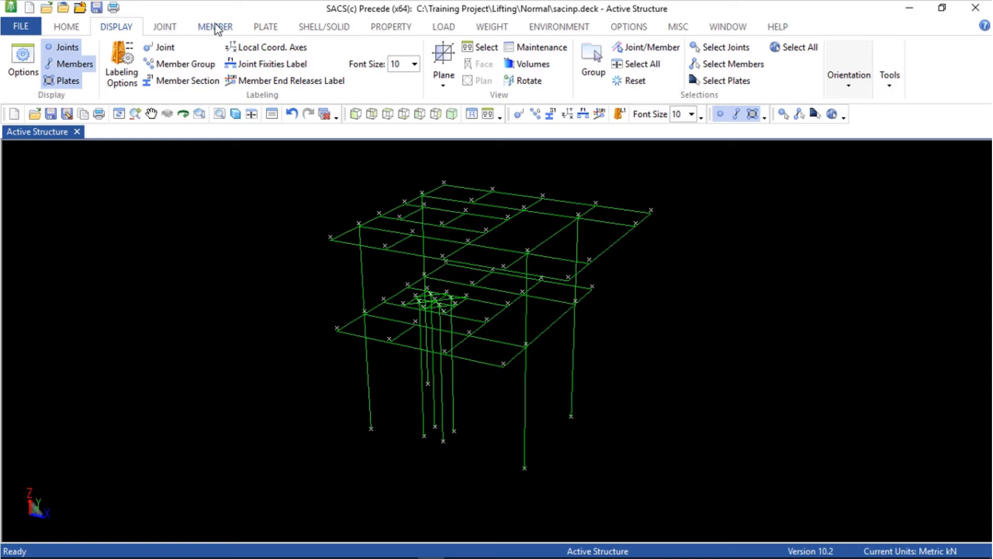
- Delete the four hanging vertical conductor members from the deck model
click(215, 27)
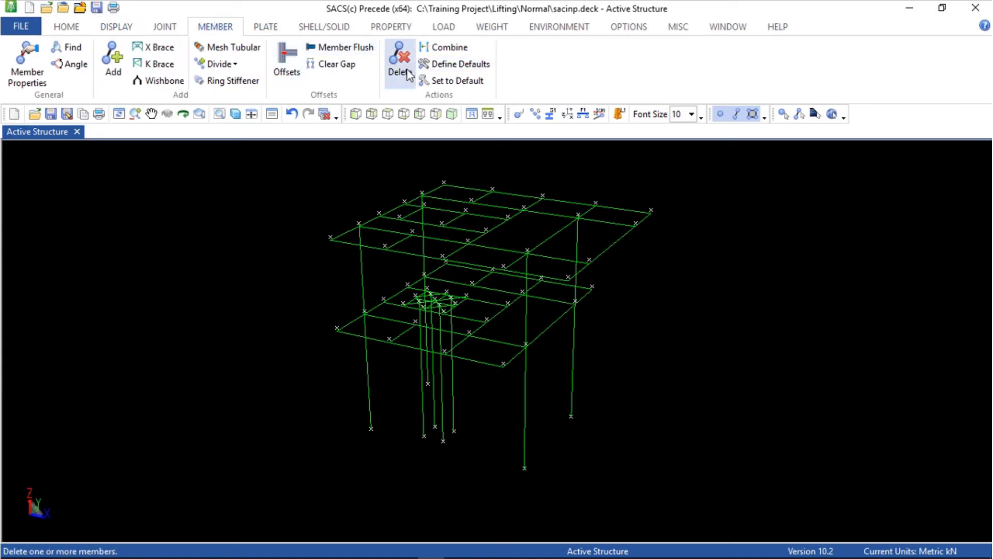
click(399, 60)
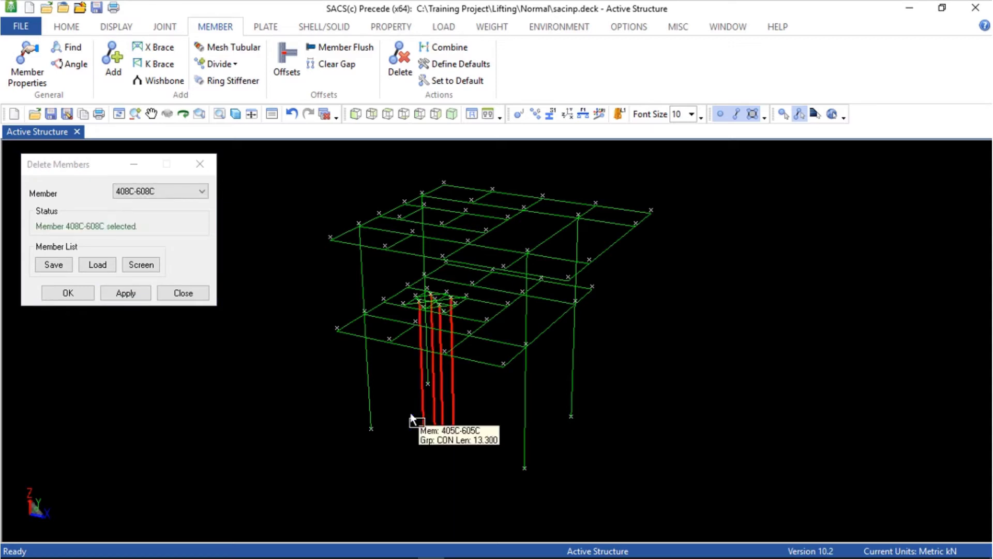
click(125, 293)
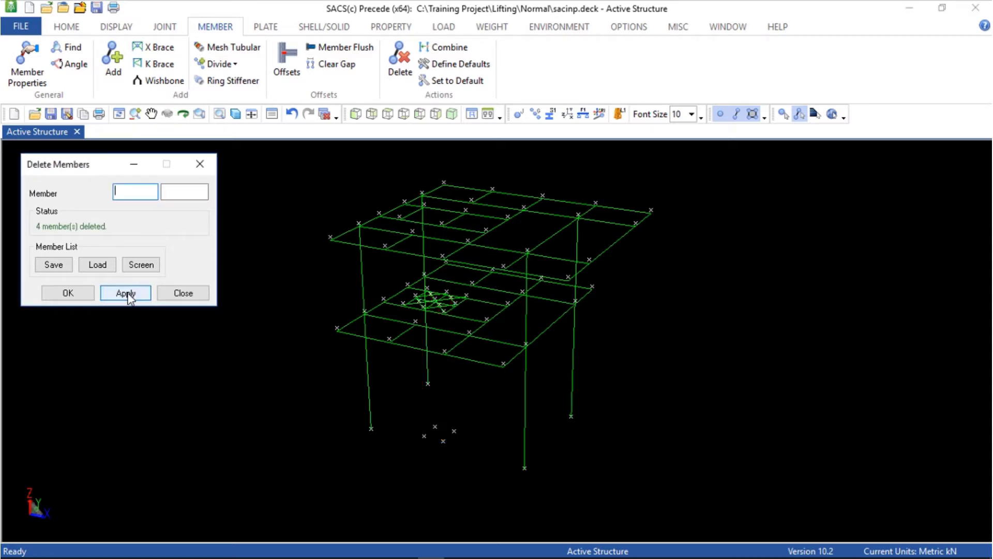
click(182, 293)
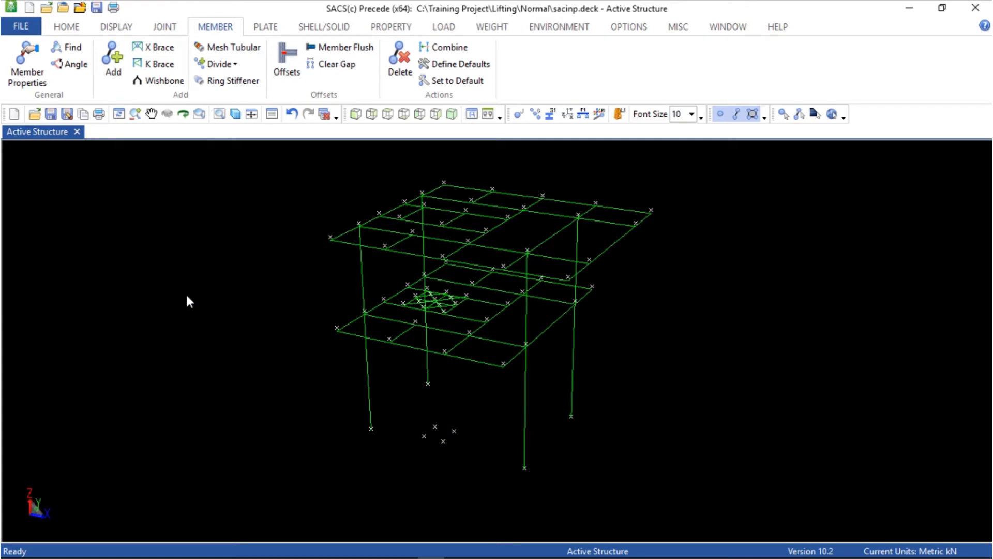
mouse_move(270, 290)
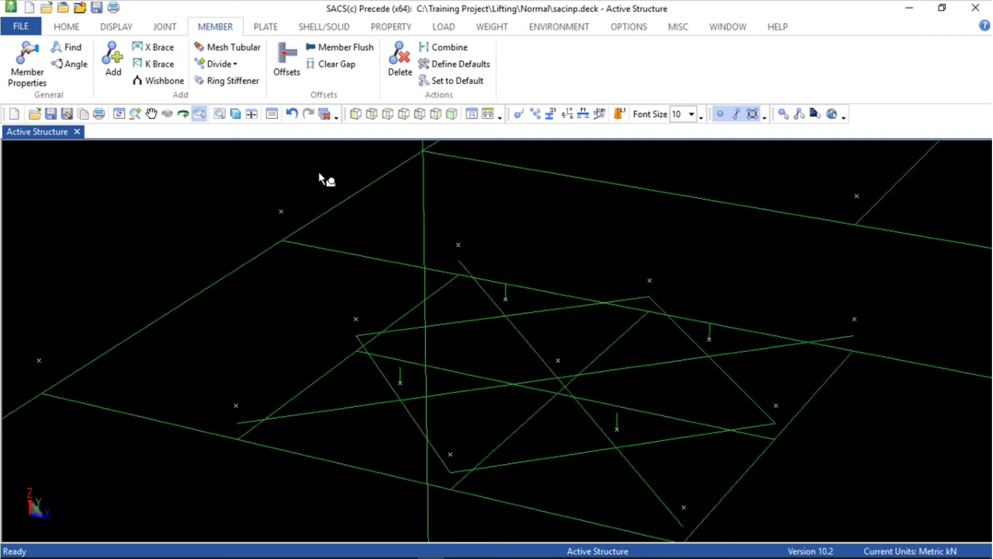
- Delete the small framing cluster members on the lower deck
click(399, 60)
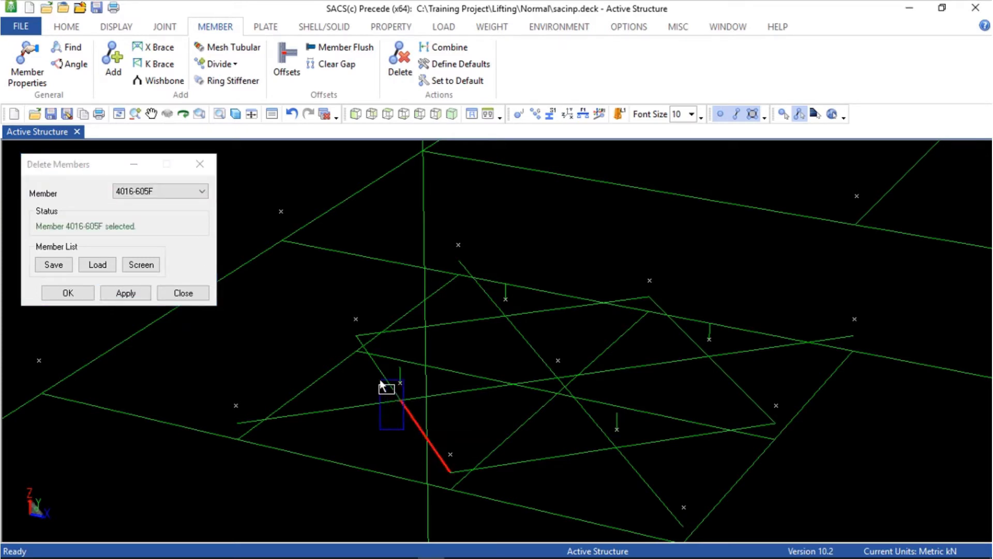
click(620, 469)
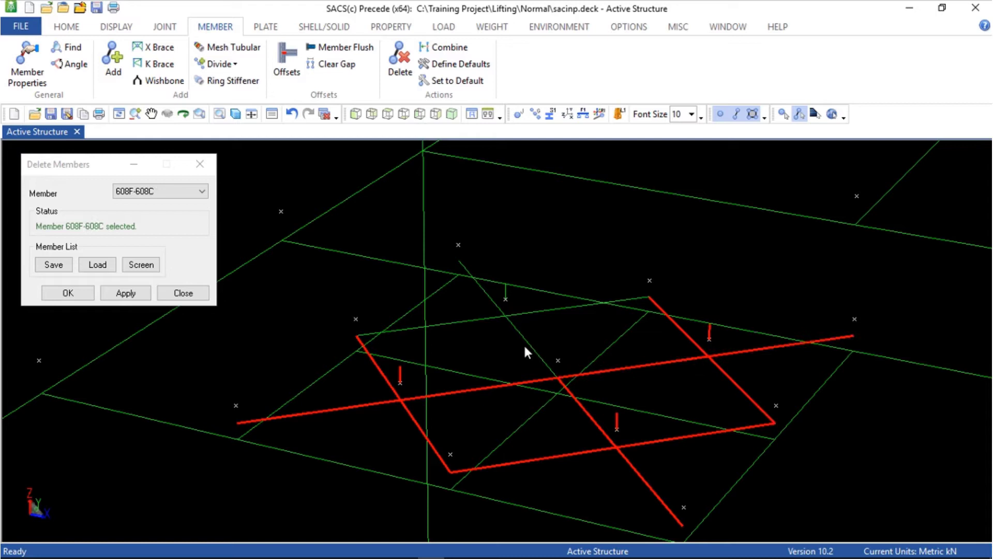
click(126, 293)
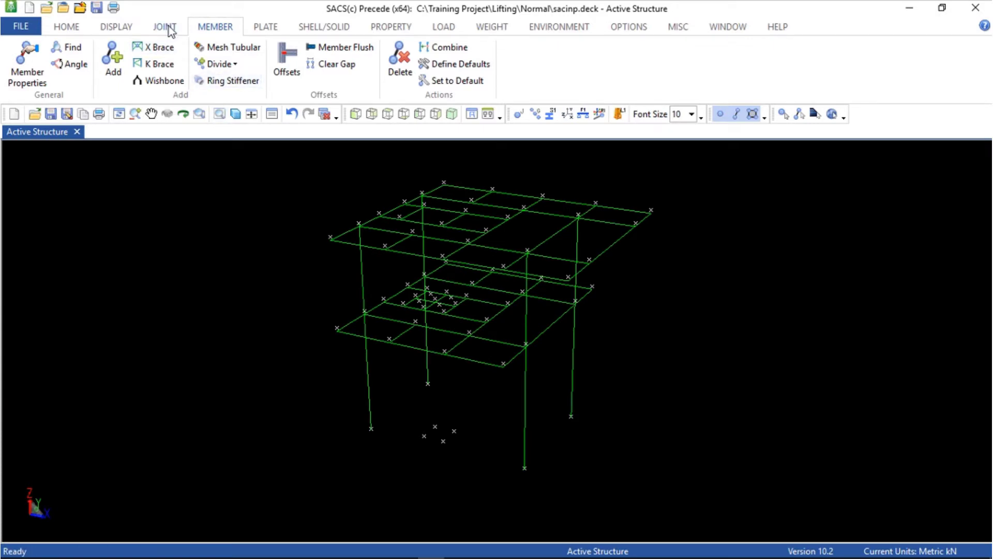
- Delete the 12 leftover loose joints, including the stray points below the lower deck
click(165, 26)
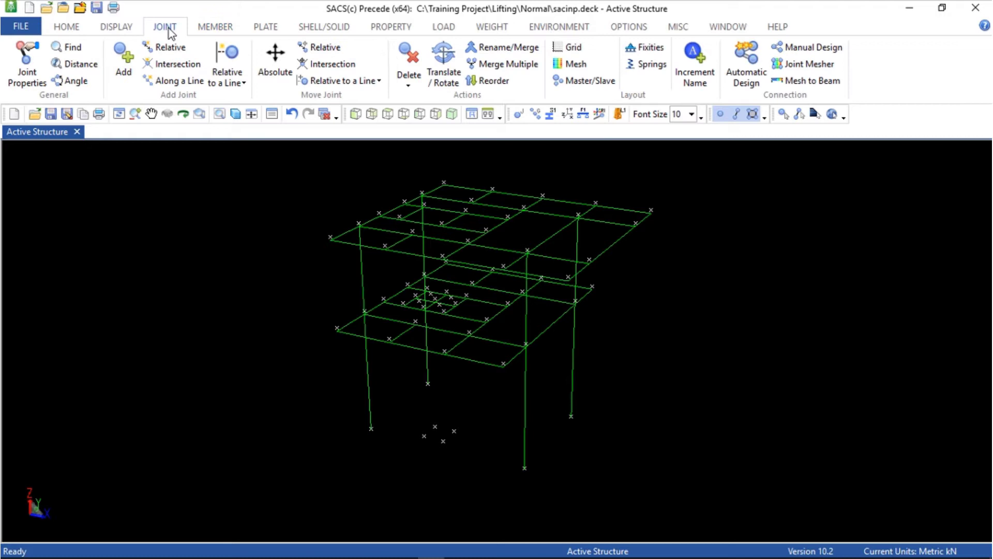
click(409, 66)
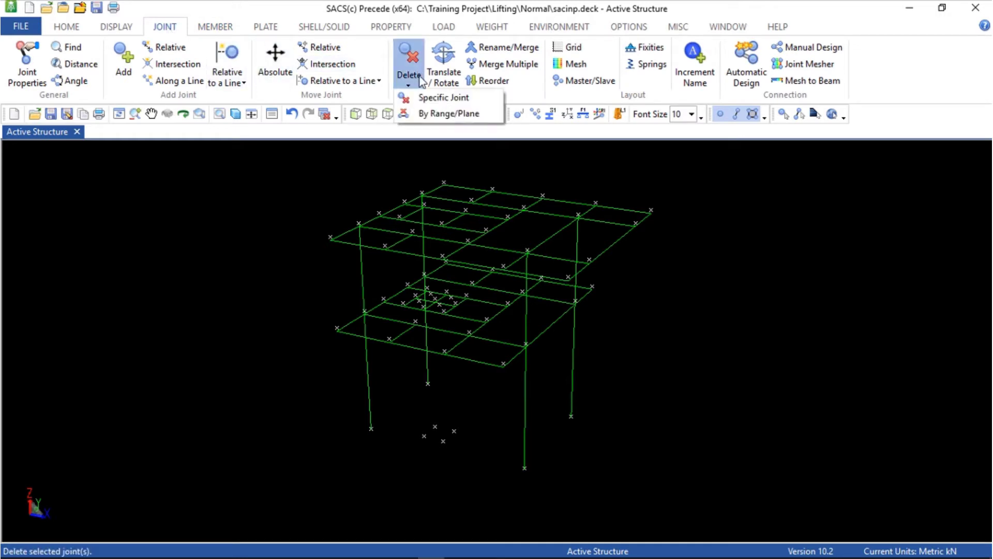
click(444, 97)
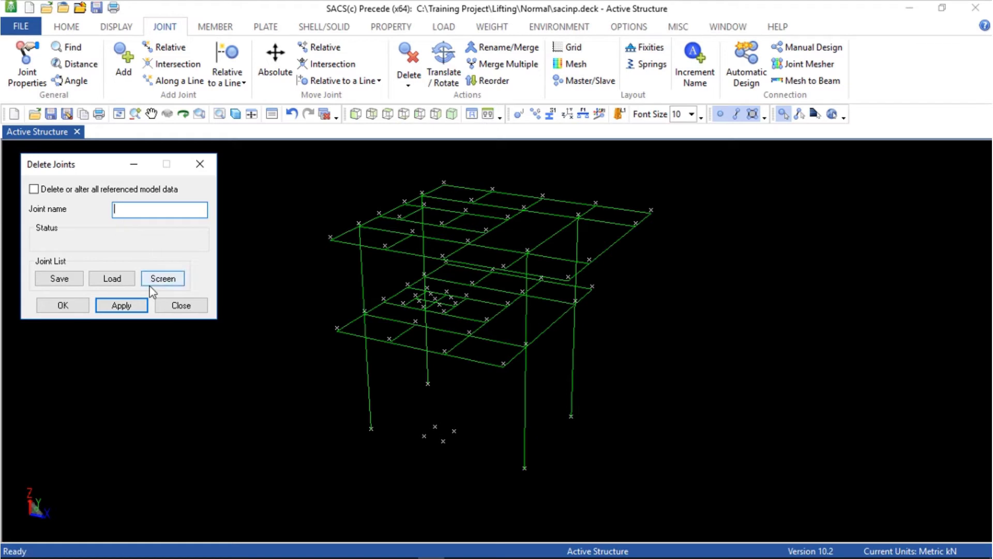
click(121, 305)
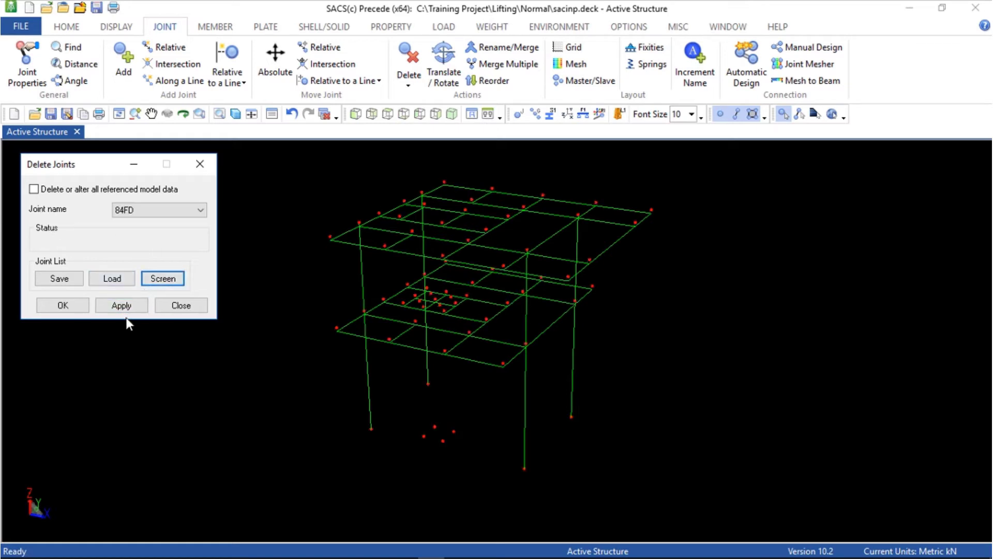
click(121, 304)
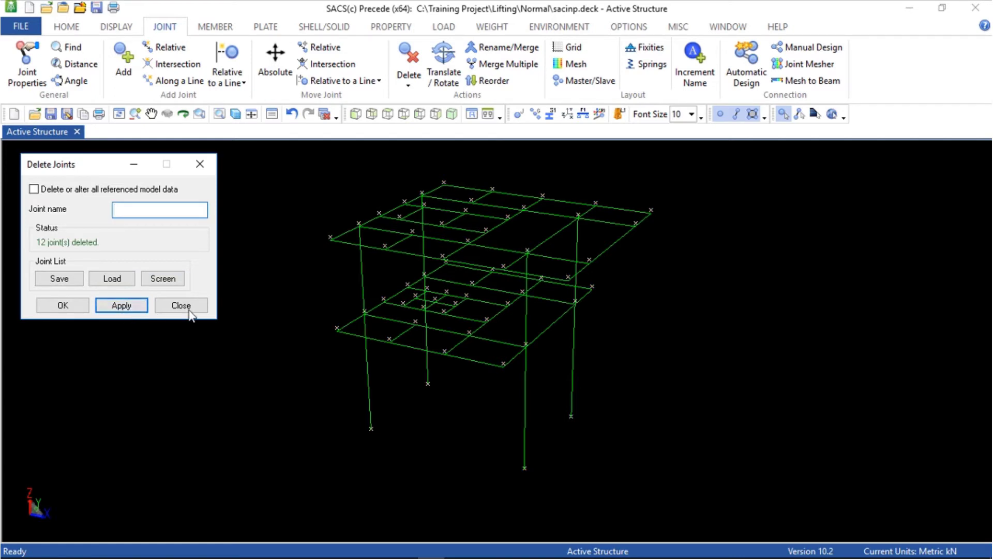
click(180, 304)
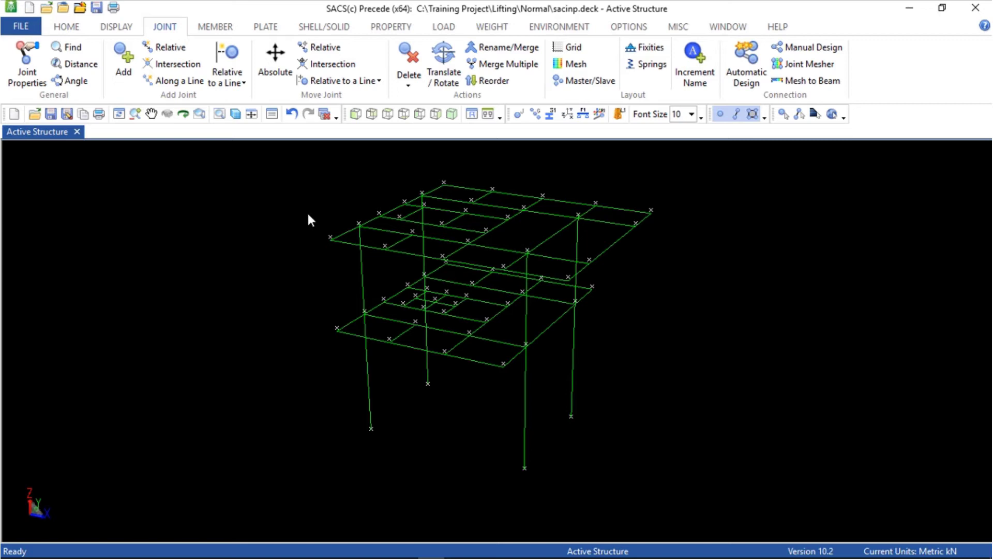
mouse_move(437, 132)
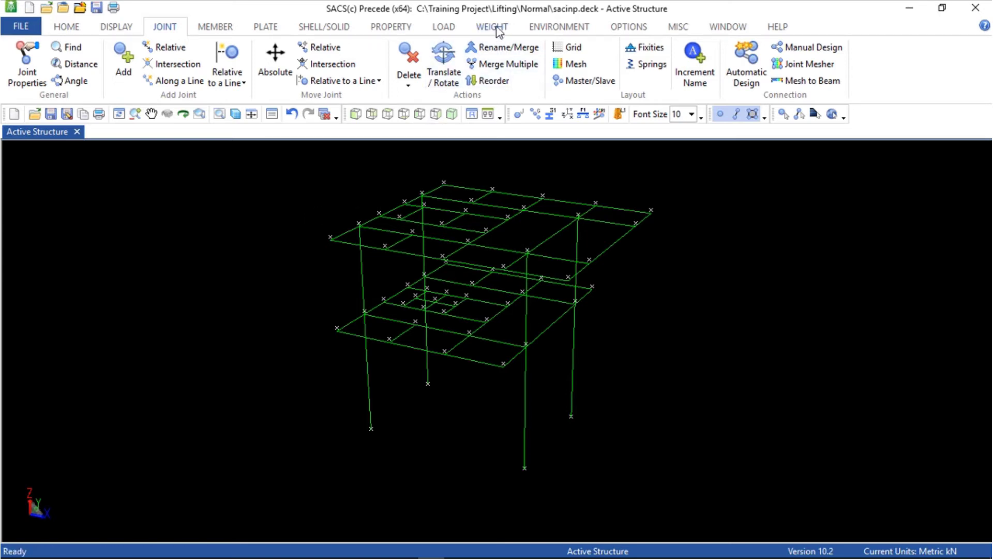
- In Surface Weight Data, delete the CELLLIVE surface weight from the LIVE weight group
click(491, 27)
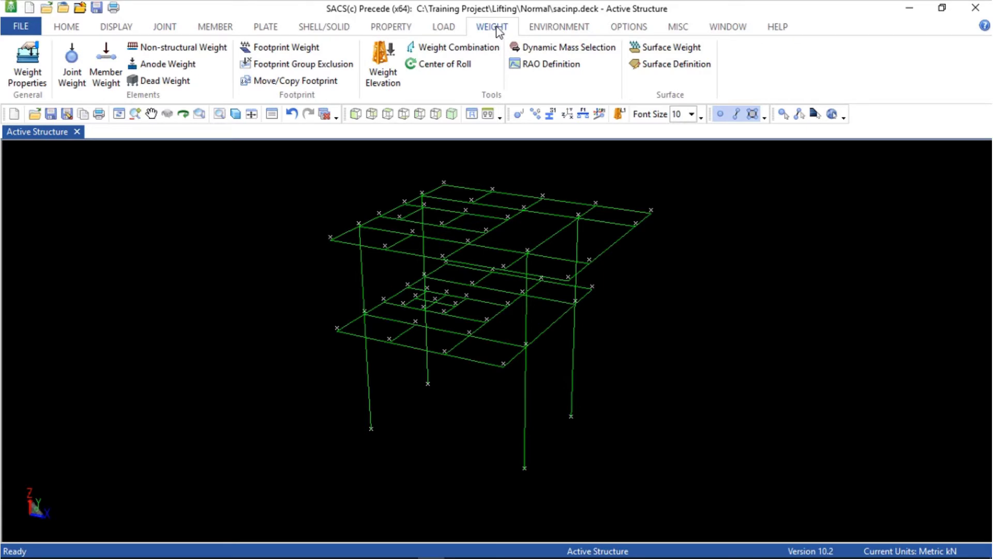
click(670, 47)
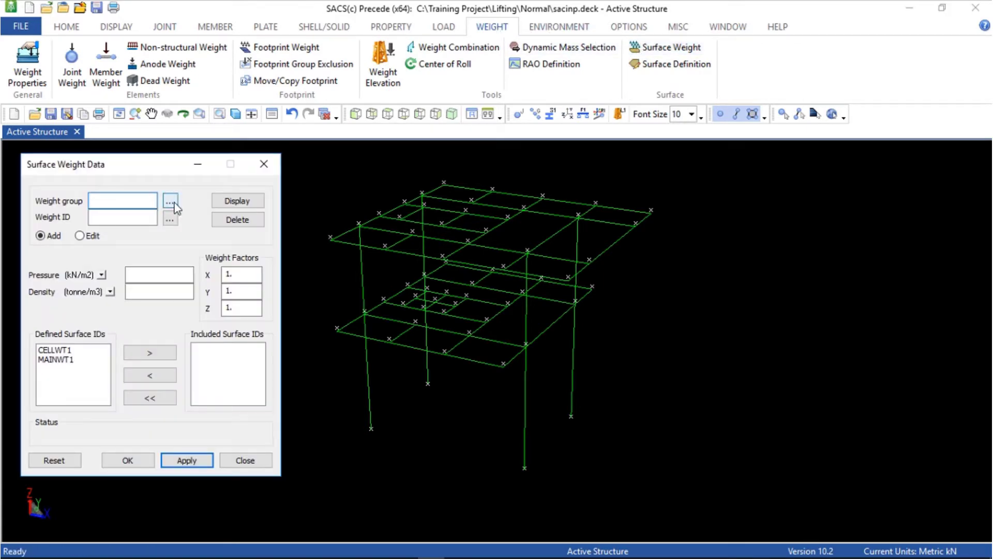
click(169, 200)
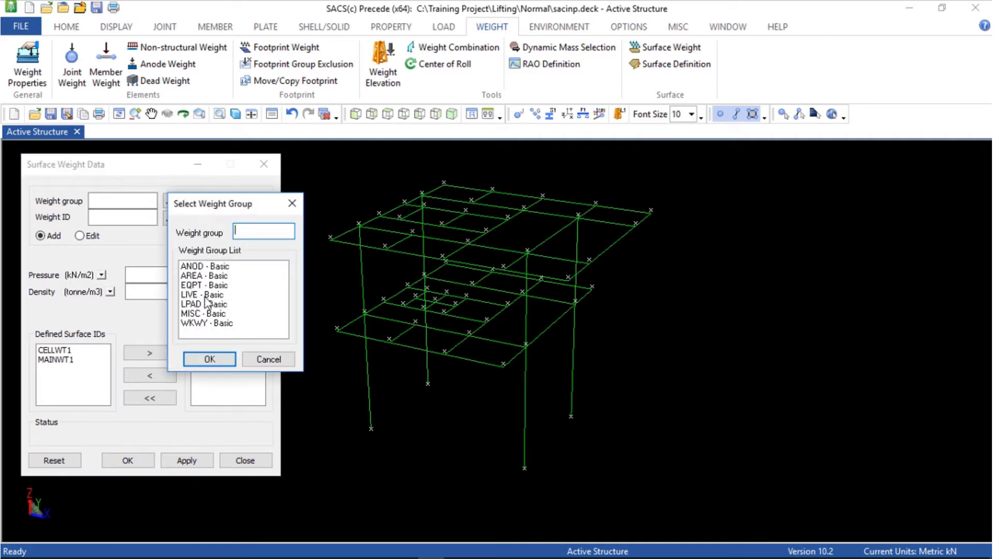
click(204, 295)
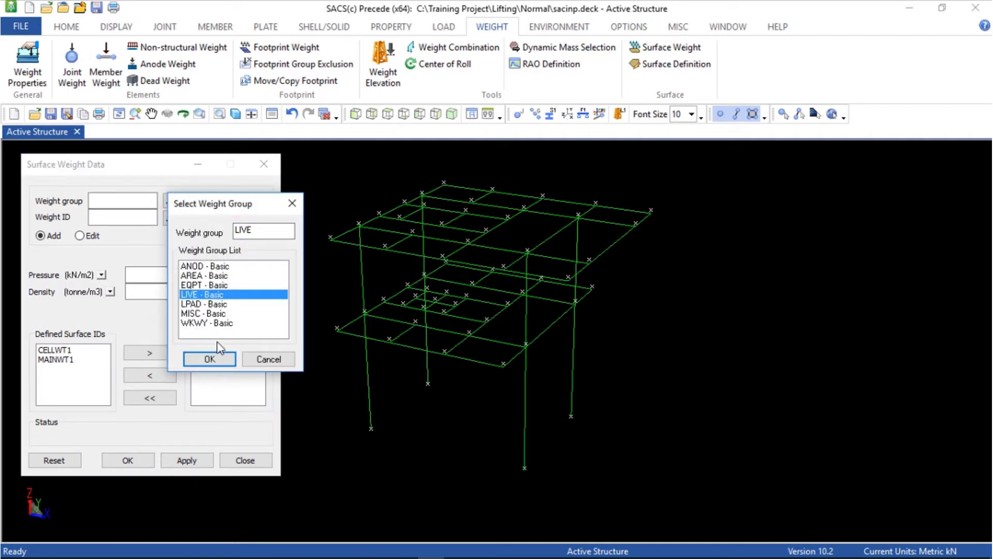
click(209, 359)
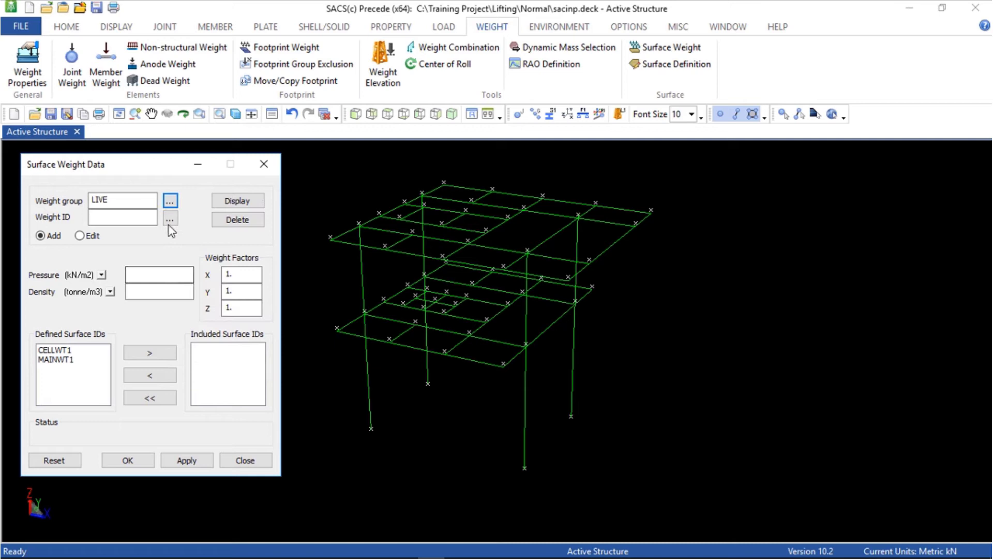
click(168, 218)
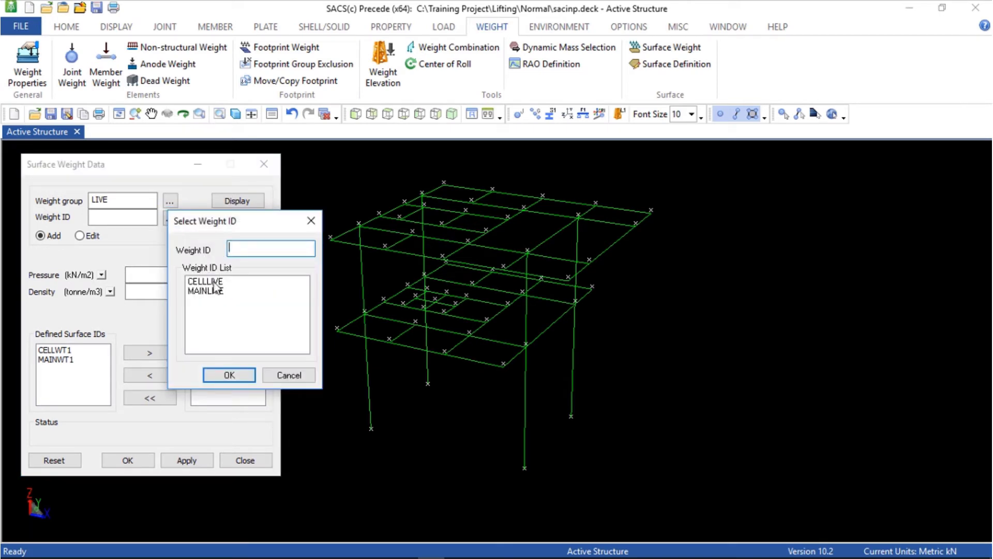
click(205, 280)
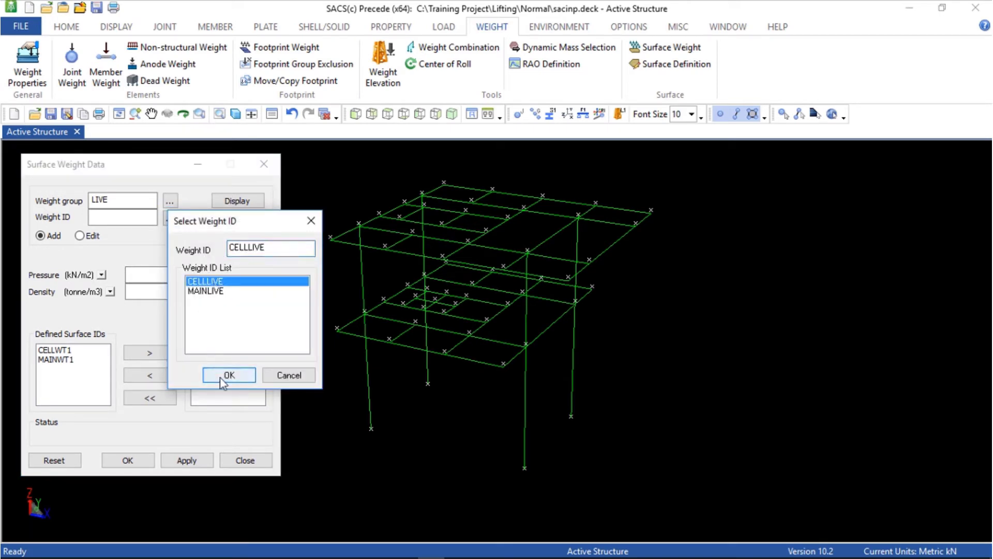
click(229, 374)
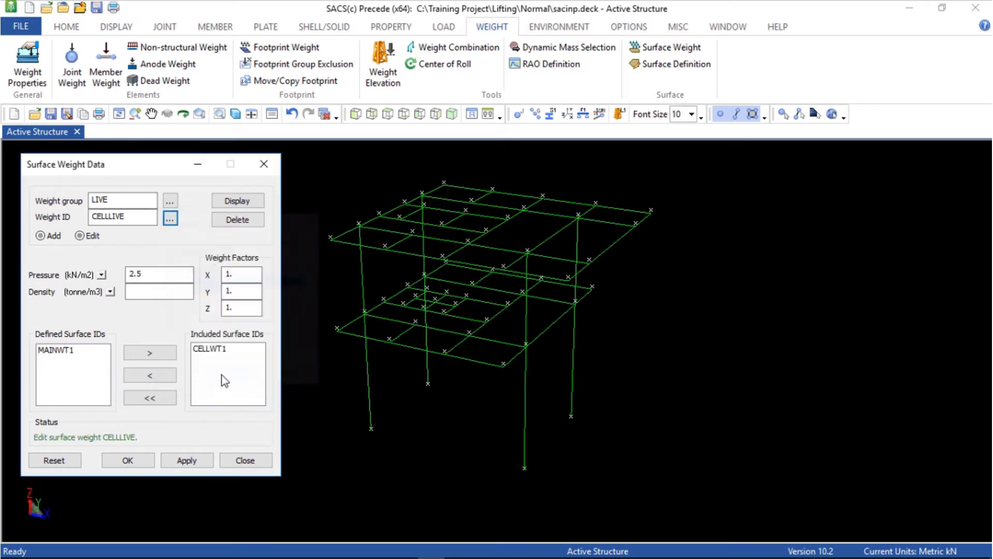
click(236, 219)
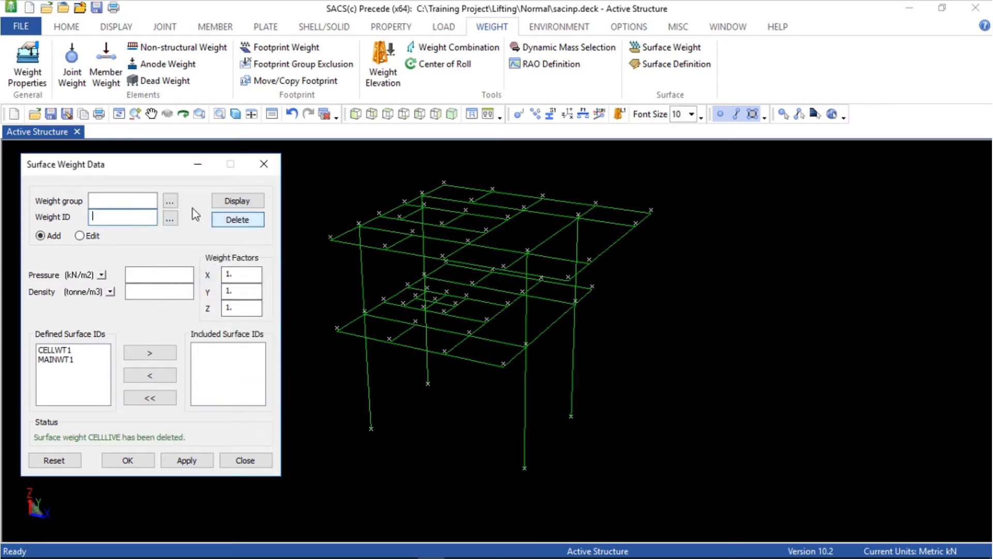
- Delete the MAINLIVE surface weight as well and close the surface weight window
click(170, 200)
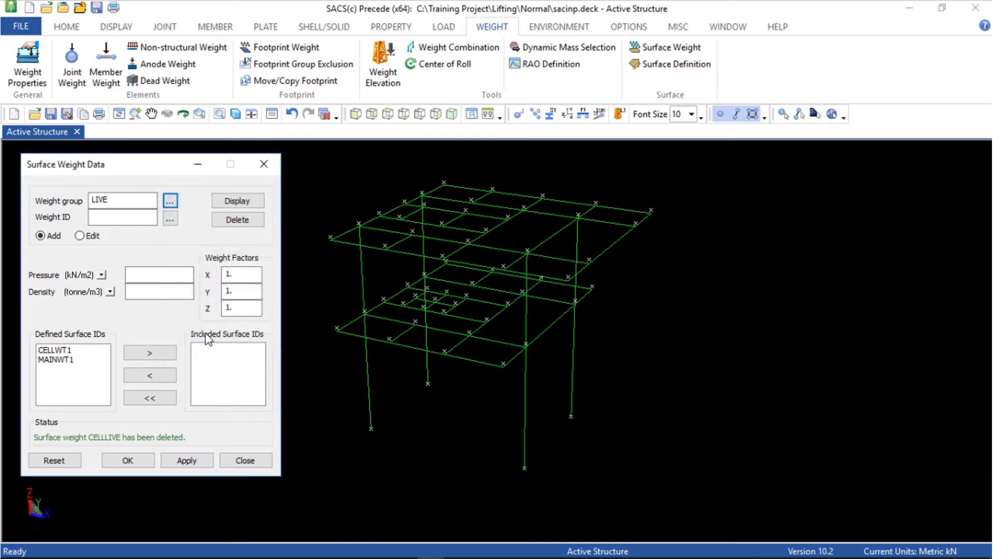
click(170, 217)
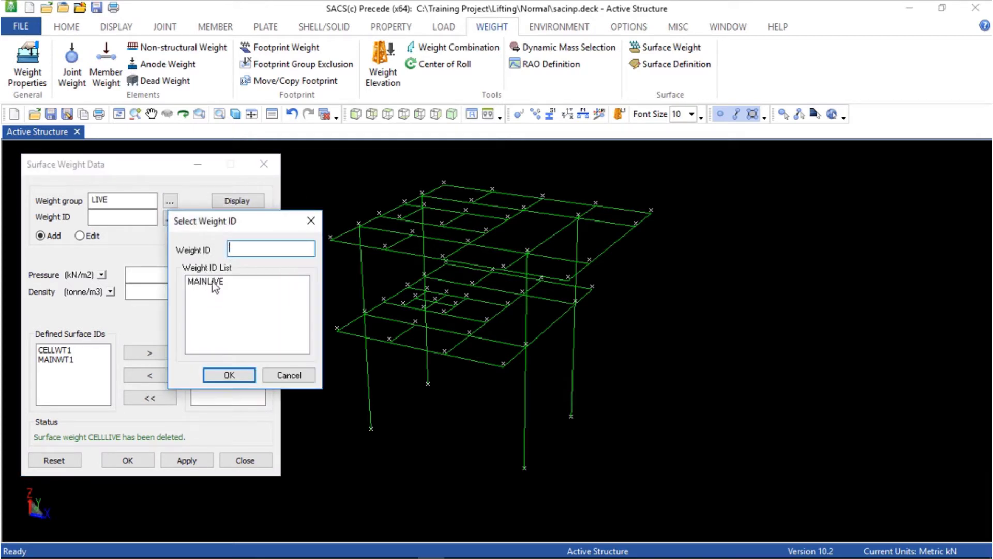
click(228, 375)
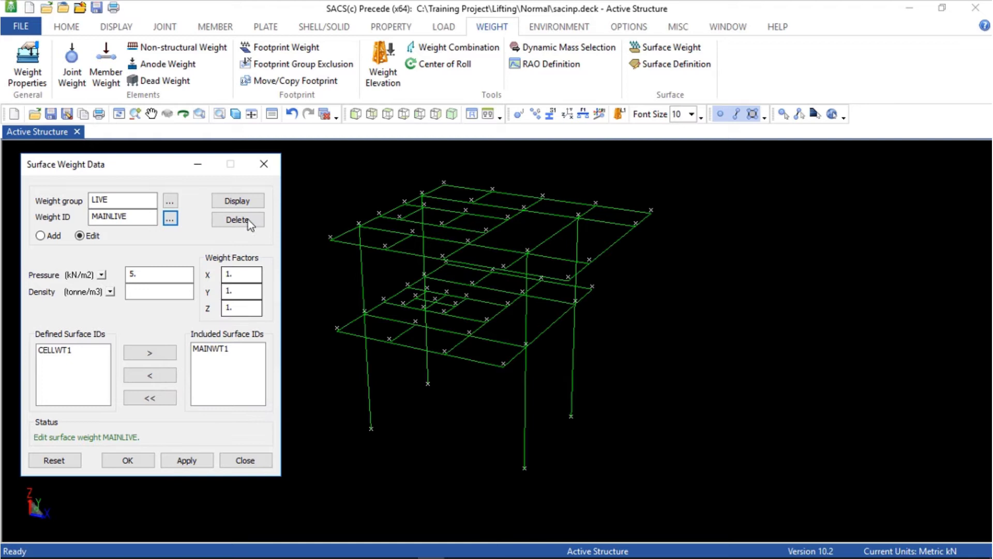
click(238, 220)
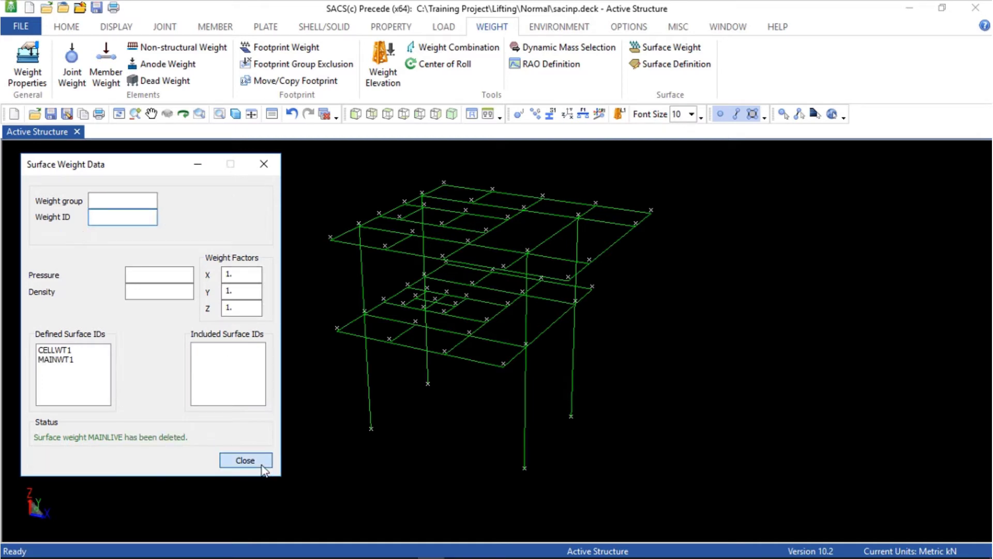
click(245, 460)
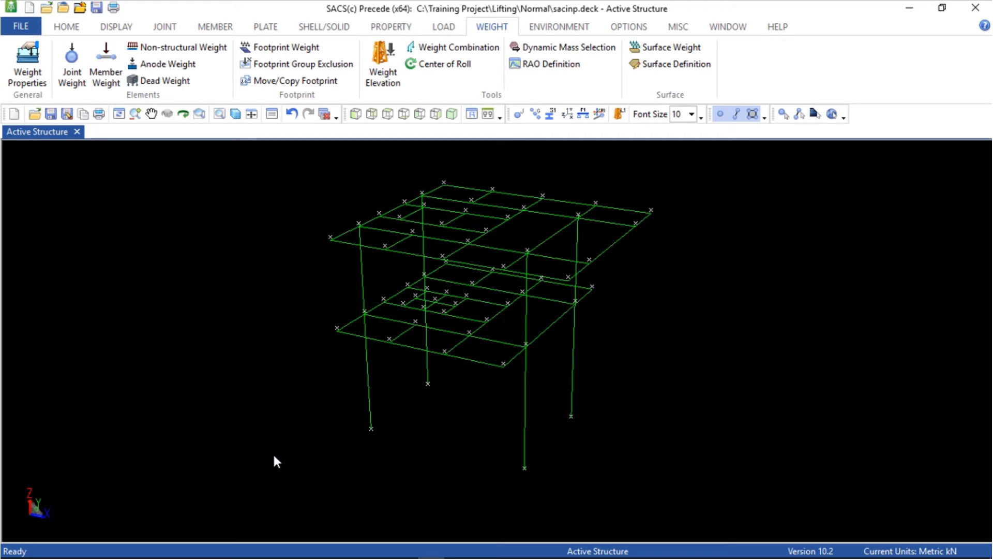
mouse_move(285, 458)
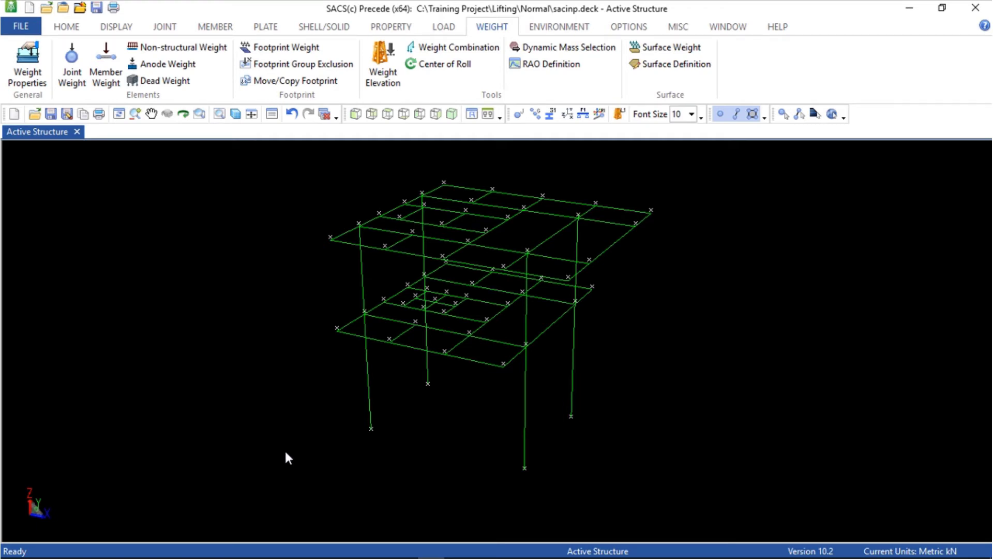
mouse_move(592, 149)
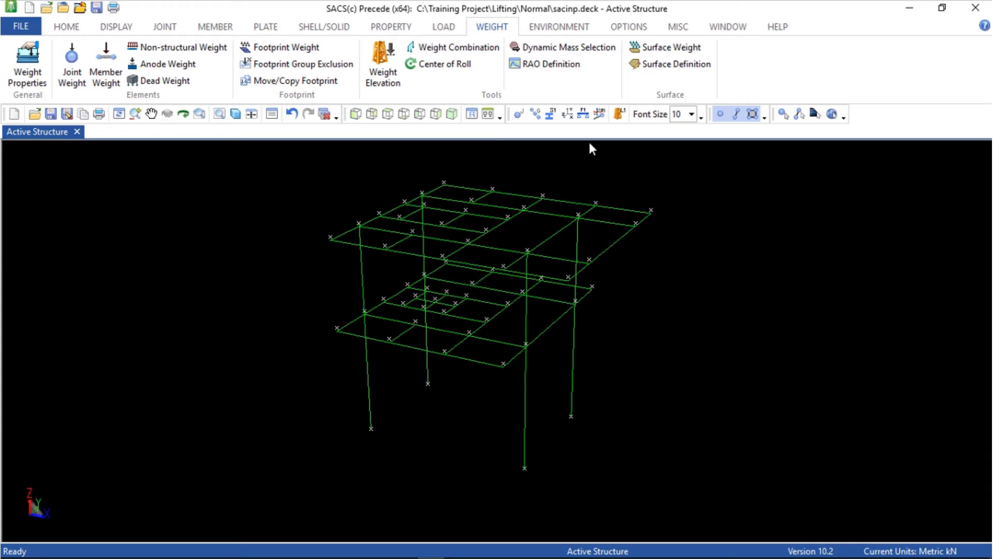
click(677, 27)
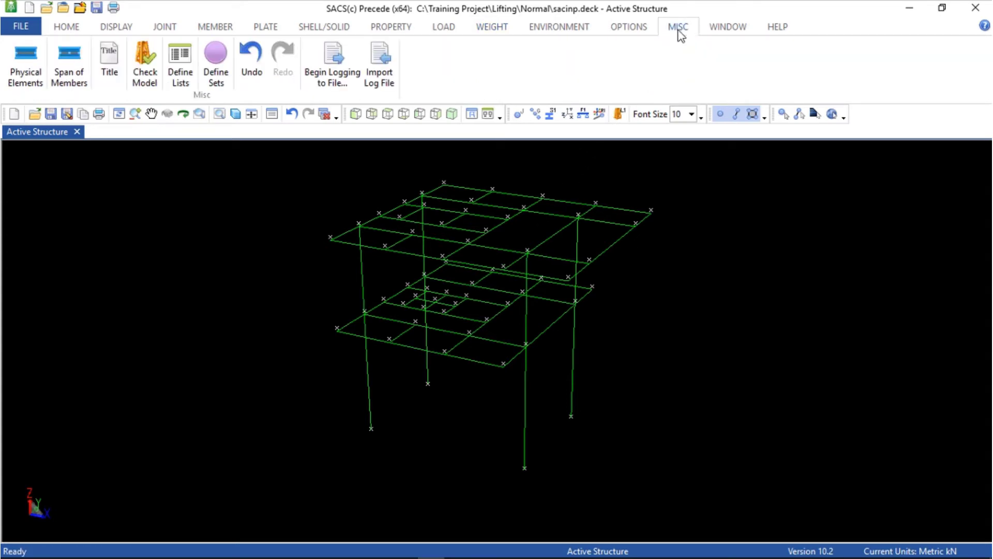
mouse_move(145, 63)
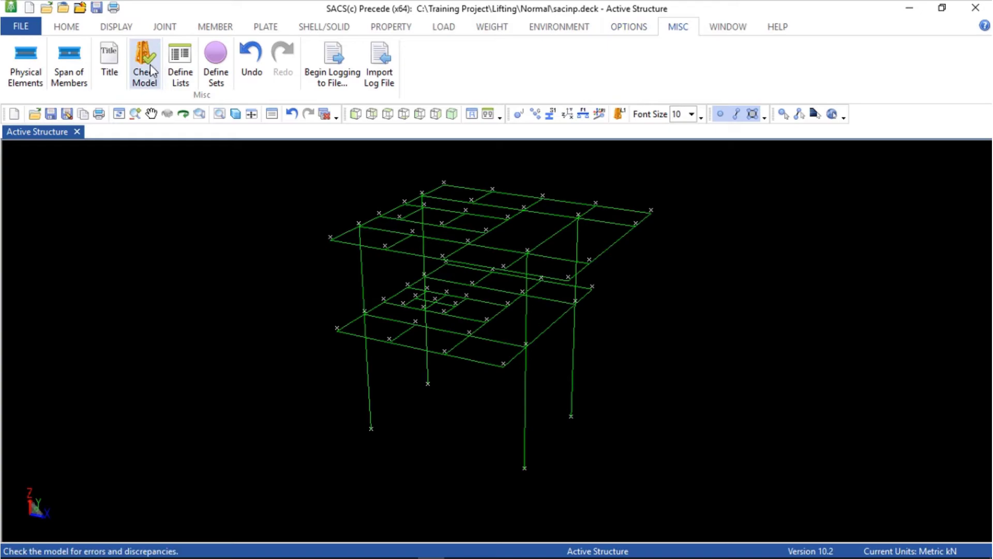
- Run Check Model, review the report, and confirm deleting all unused data
click(145, 63)
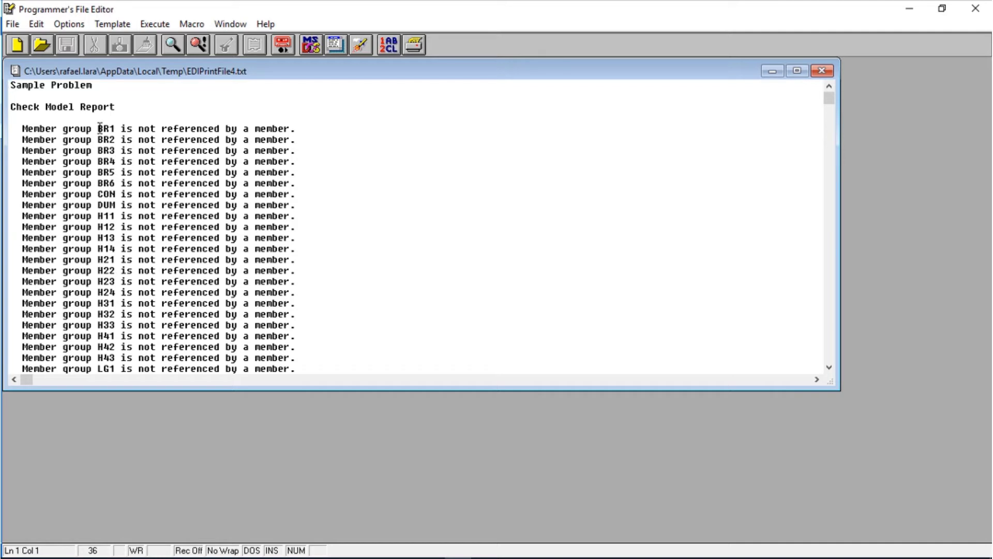
scroll(down, 3)
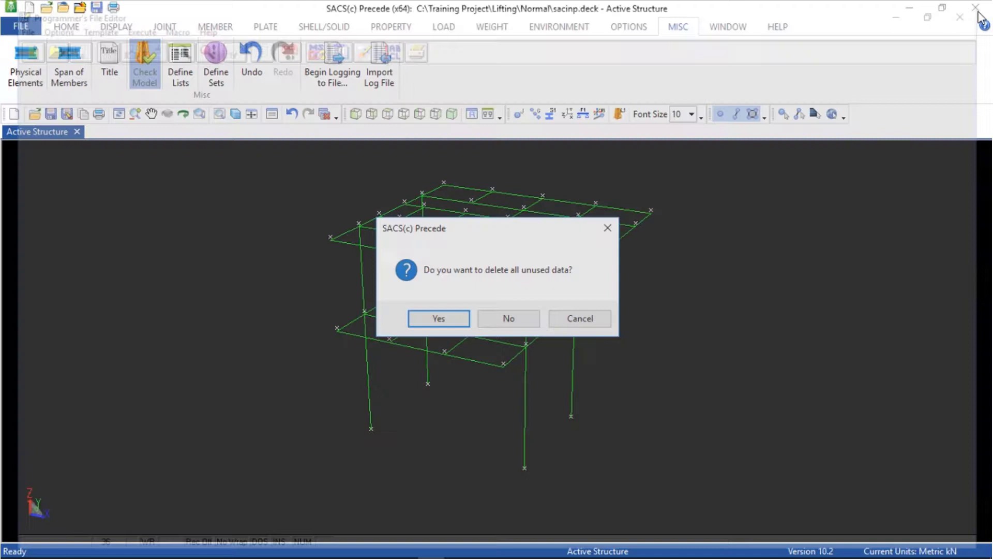
mouse_move(447, 317)
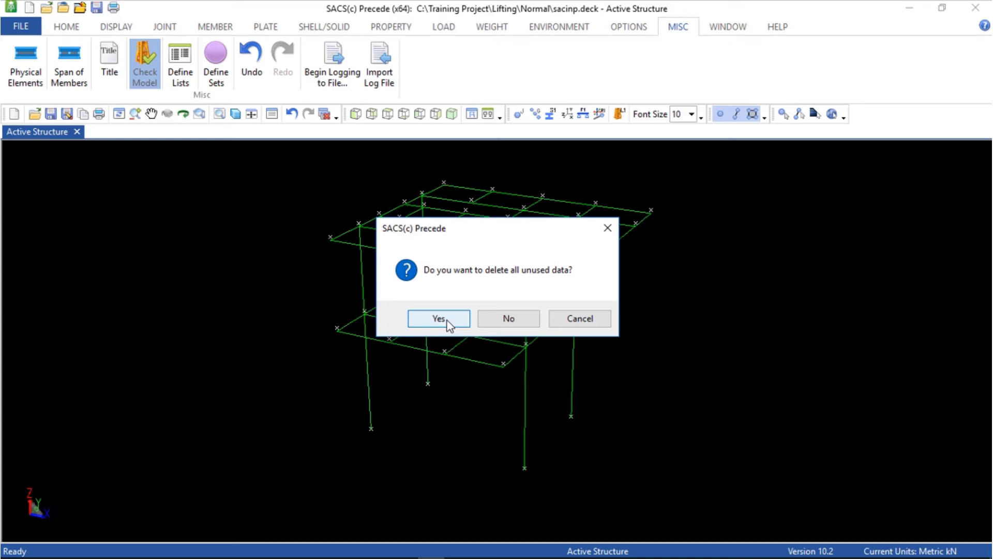
click(439, 318)
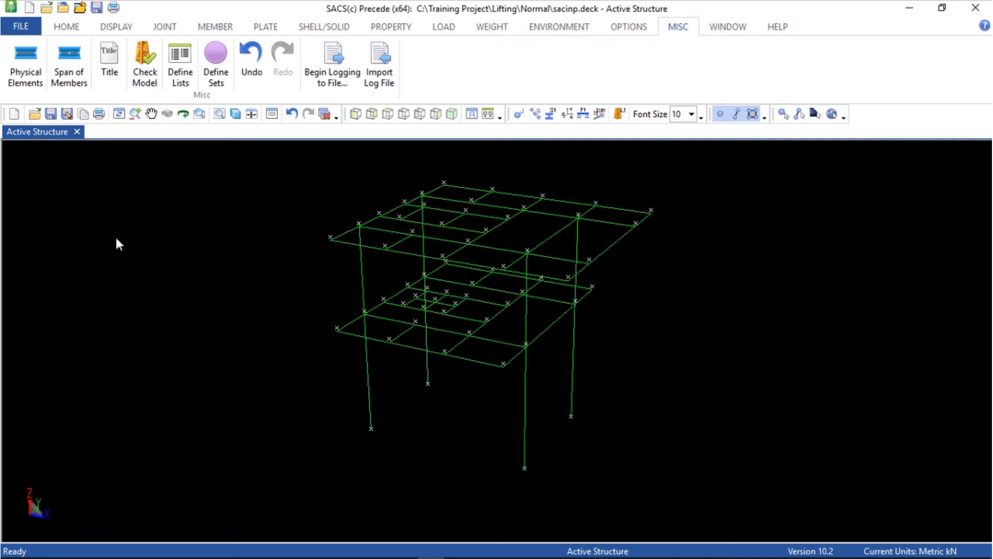
mouse_move(111, 222)
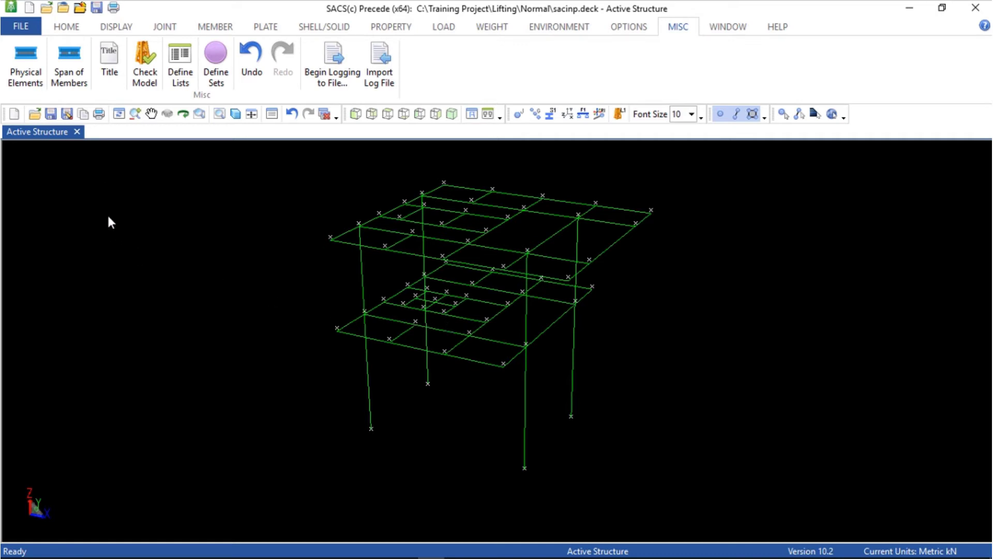
mouse_move(51, 114)
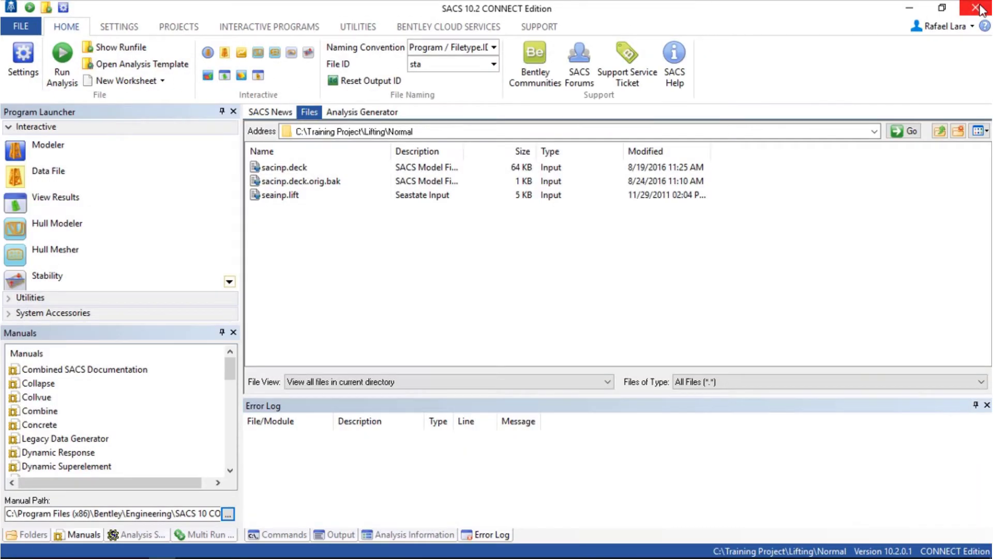
- Close the Precede model and open seainp.lift with Datagen from the Files tab
click(301, 181)
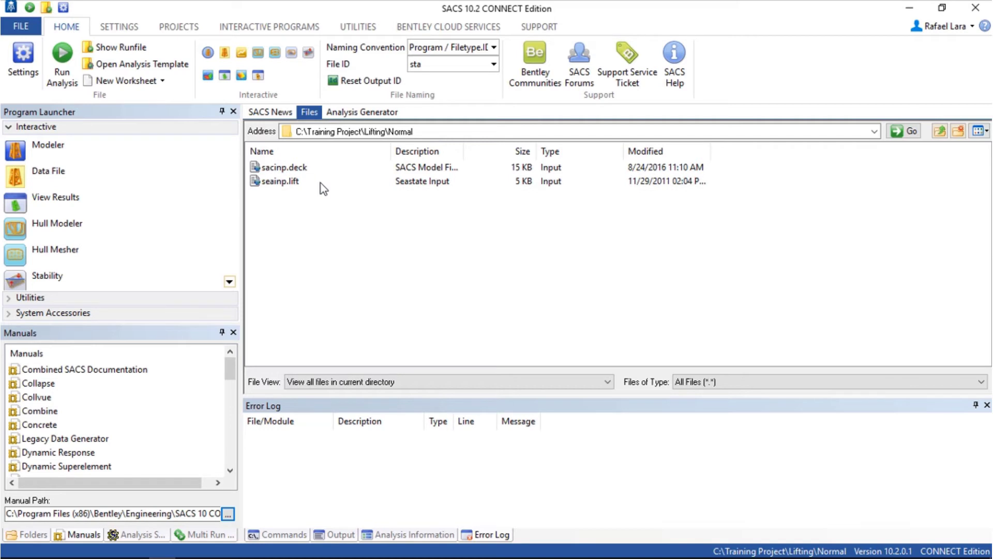
click(280, 180)
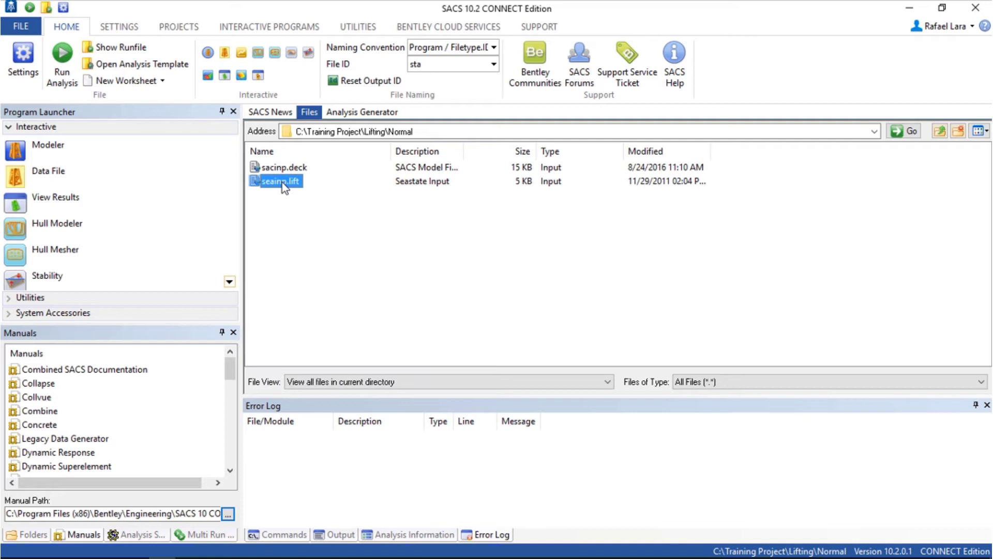
right_click(279, 181)
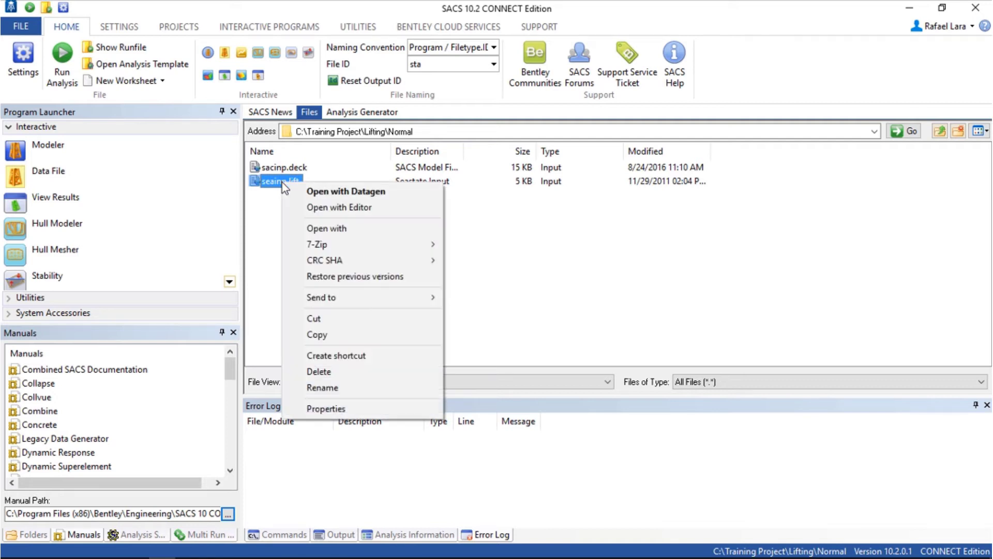
mouse_move(346, 191)
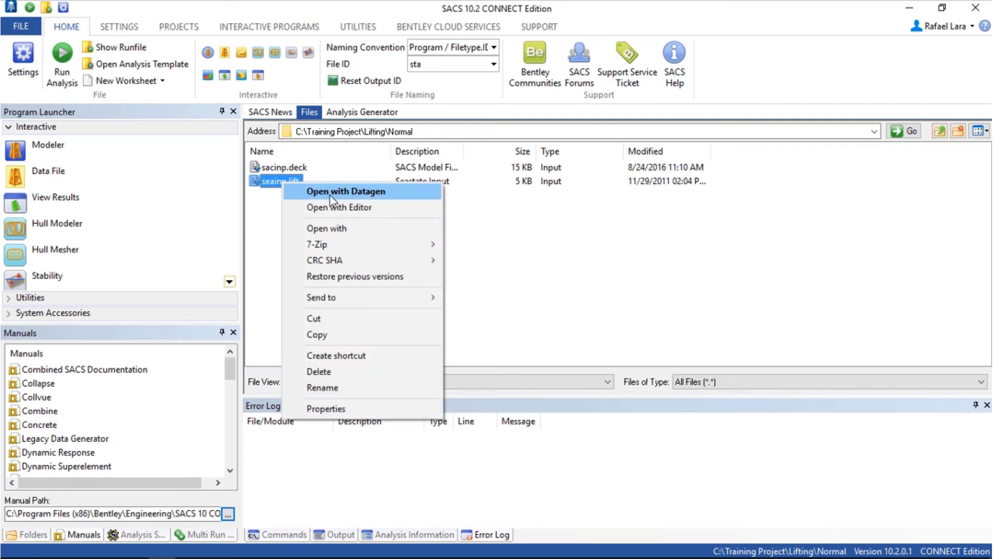
click(345, 190)
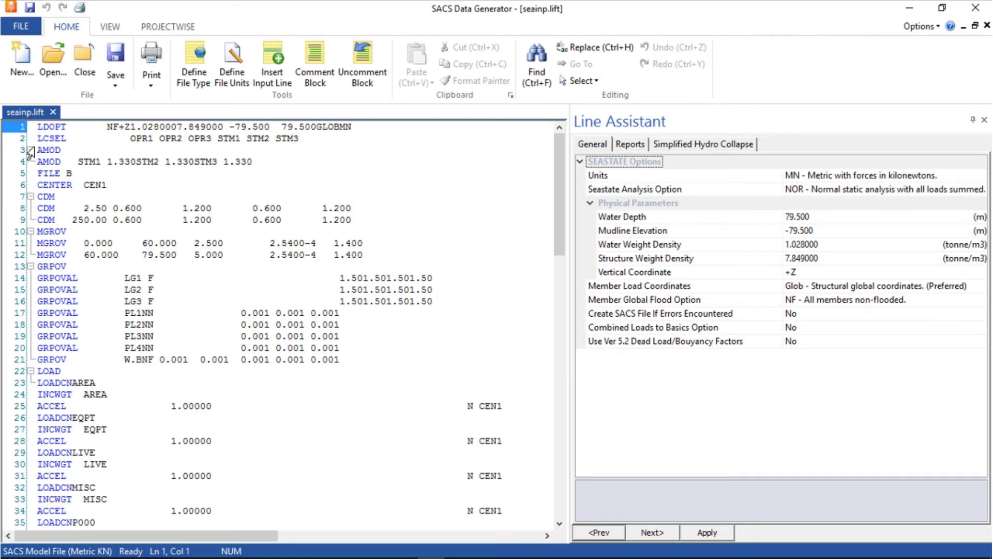
- Remove the AMOD, CDM, MGROV, GRPOV lines and environmental LOADCN blocks, adding LOADCN DEAD above AREA
click(48, 150)
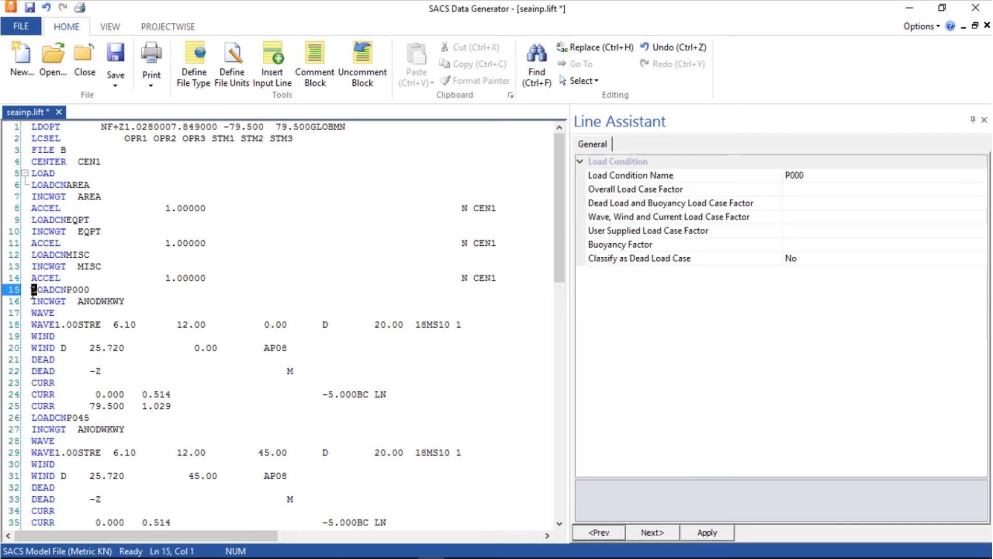
scroll(down, 3)
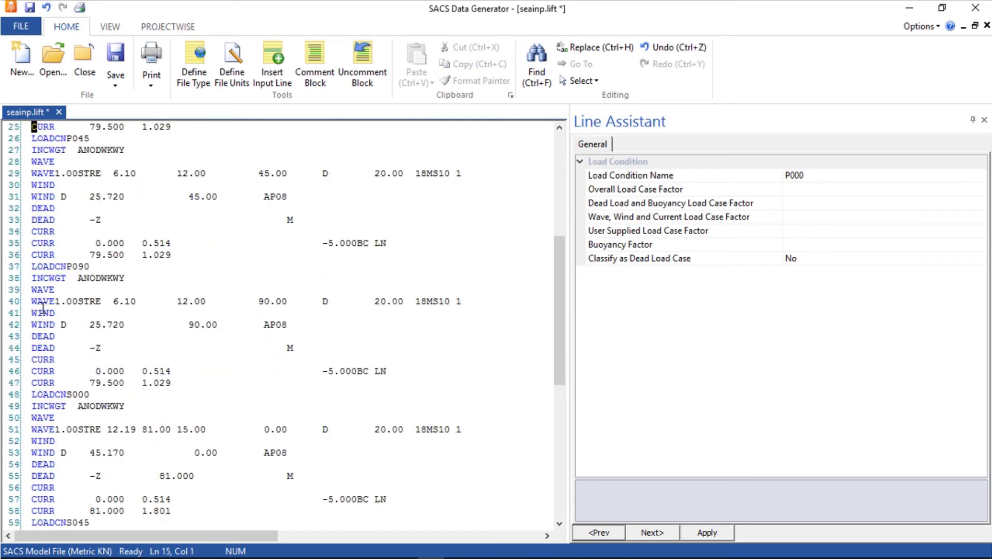
scroll(down, 3)
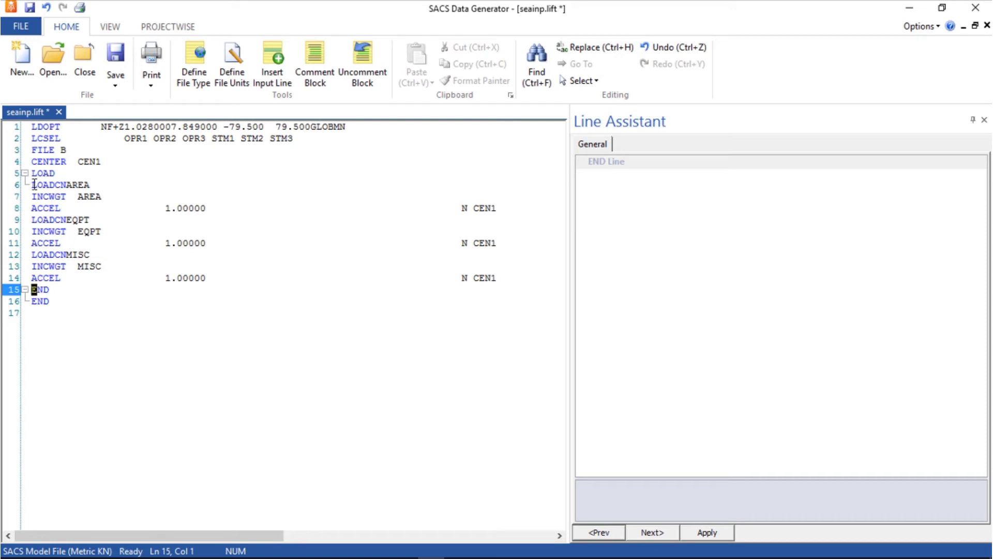
click(57, 184)
text(LOADCNDEAD)
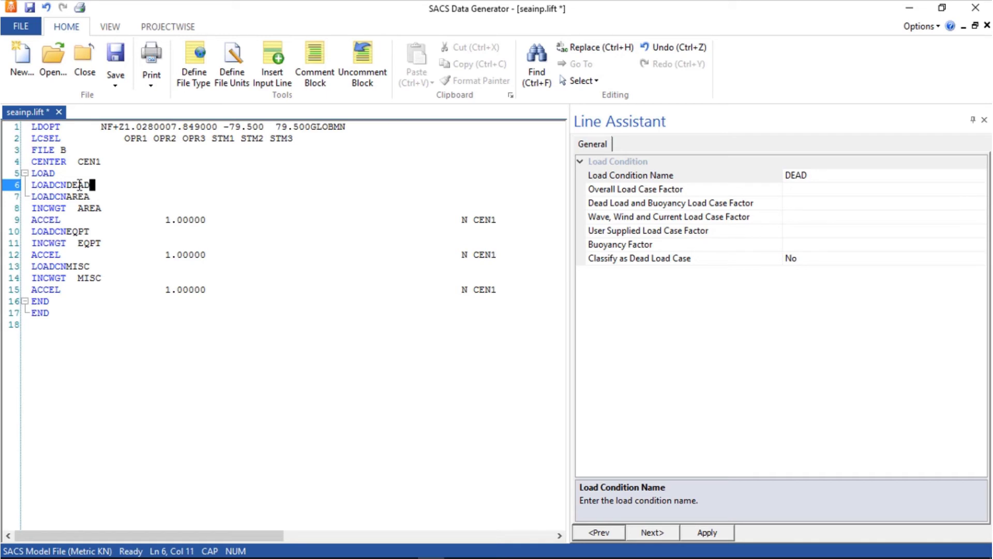
- Insert a DEAD dead-load input line under the DEAD load condition with its required header
click(272, 60)
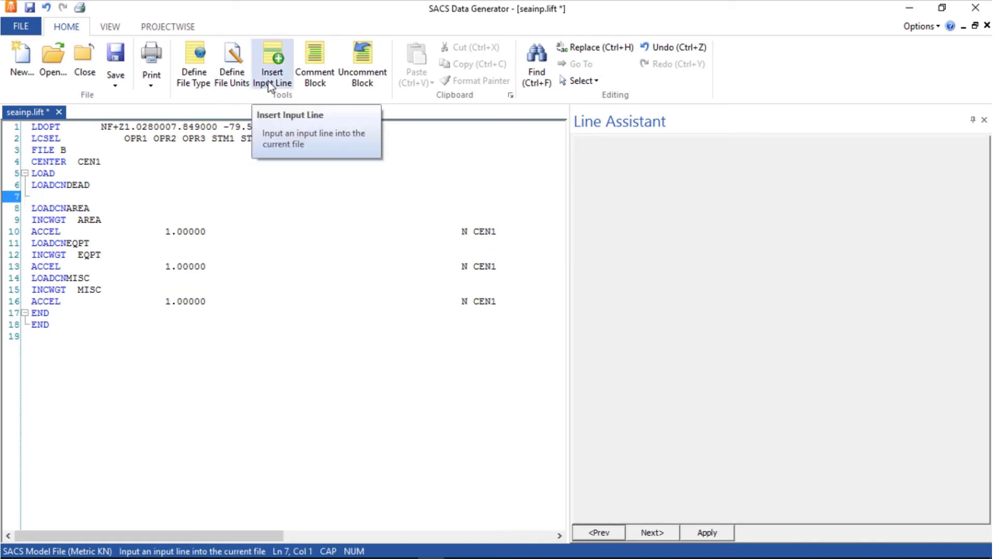
click(271, 60)
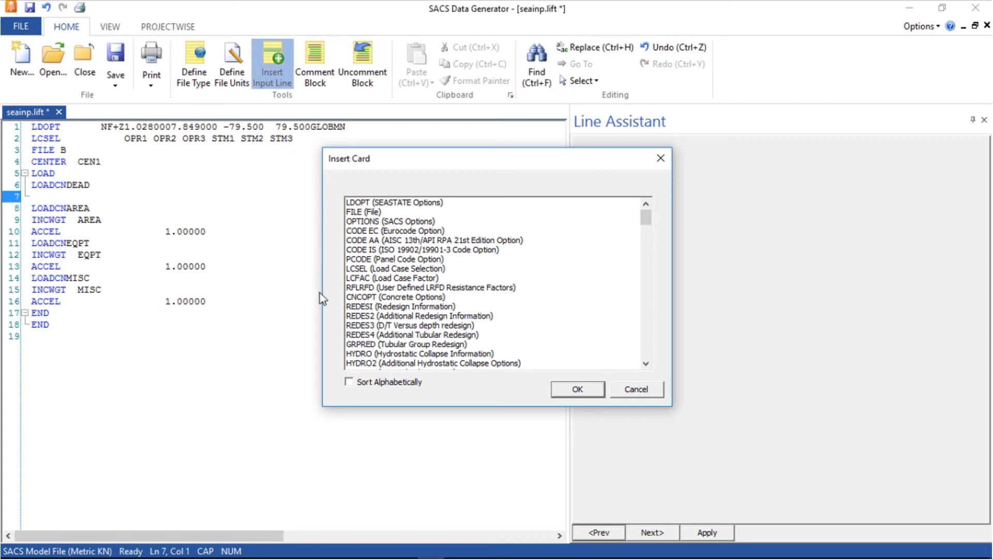
click(349, 382)
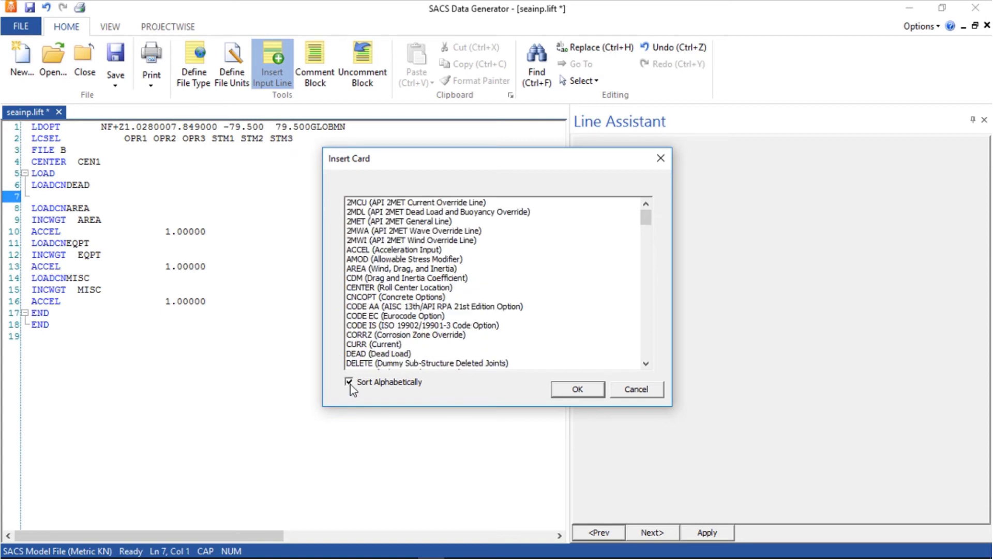
click(378, 354)
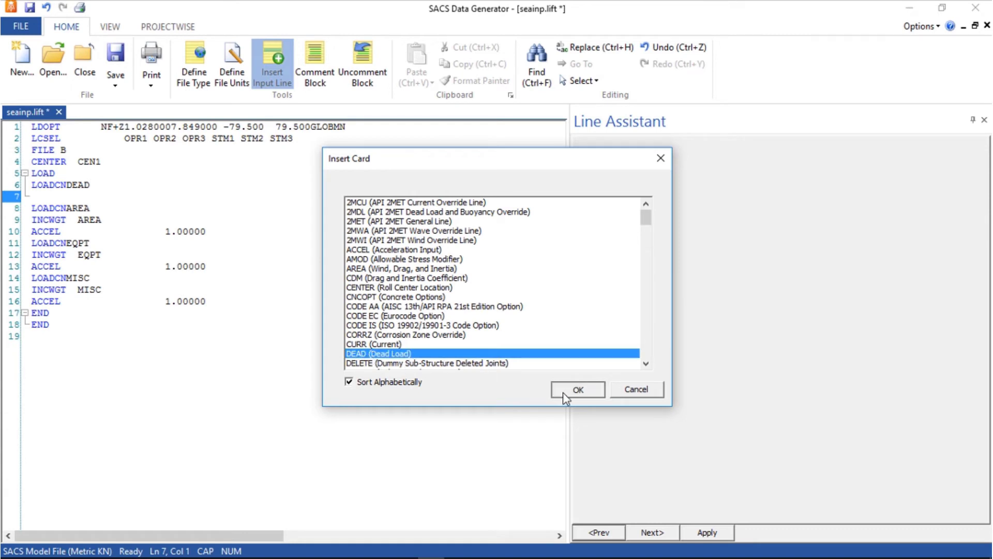
click(576, 389)
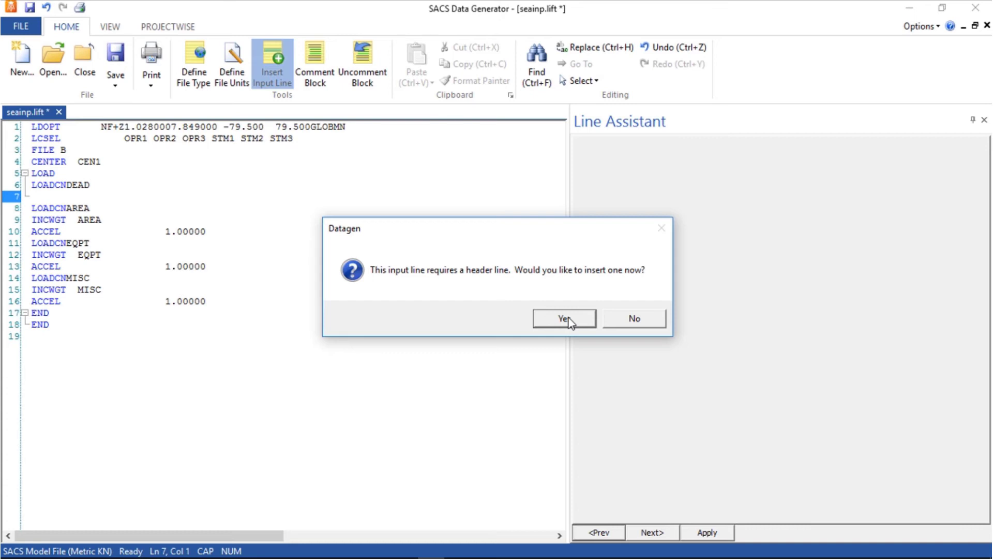
click(562, 317)
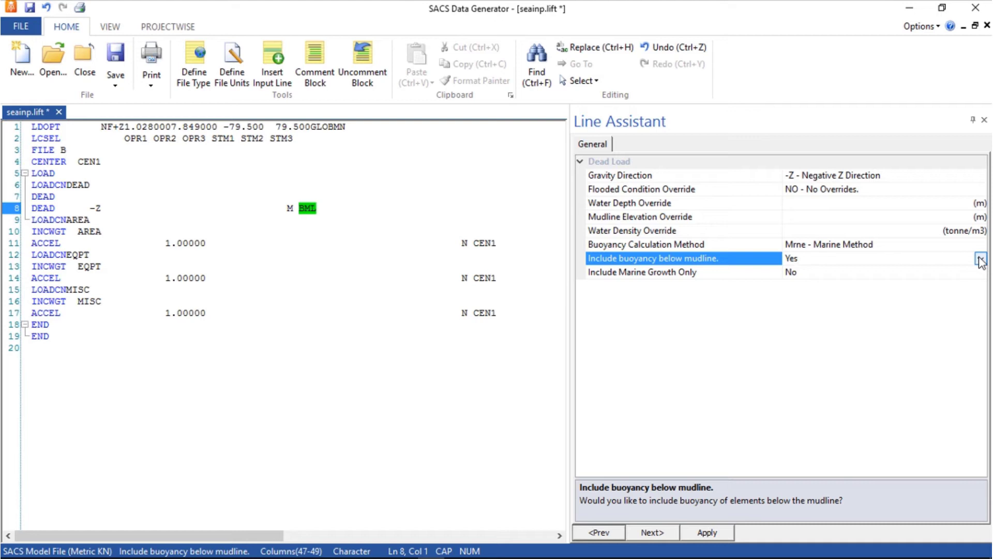
- Set 'Include buoyancy below mudline' to No for the dead-load line
click(980, 258)
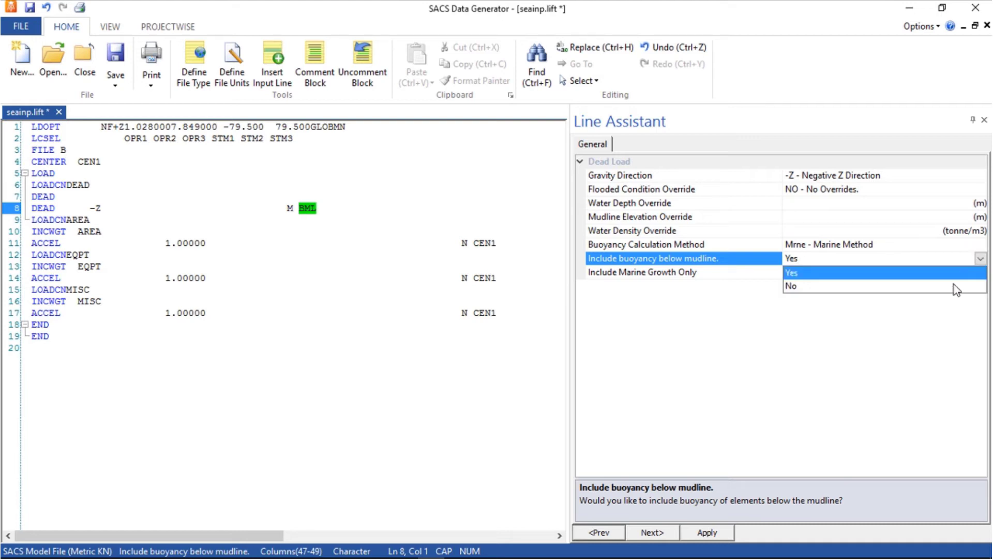
click(790, 285)
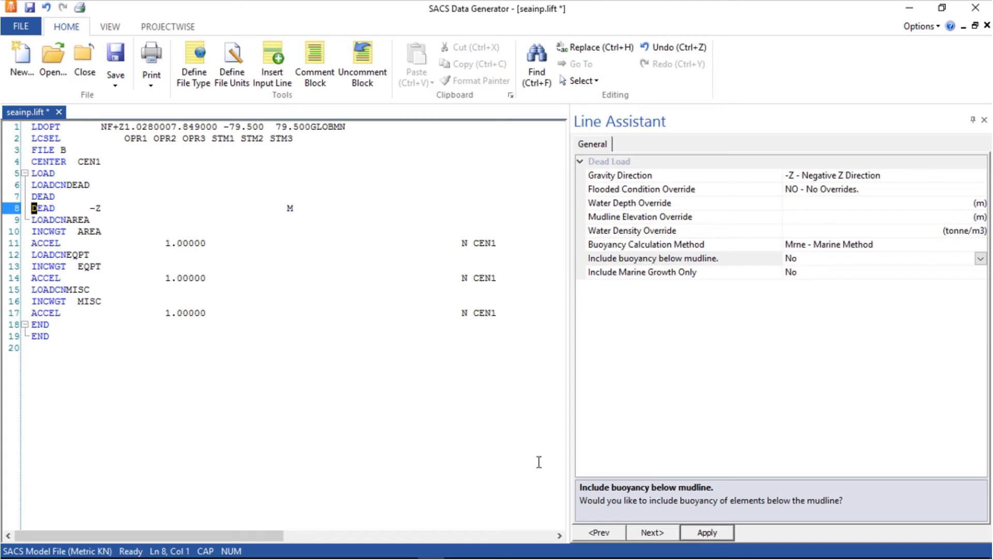
click(40, 323)
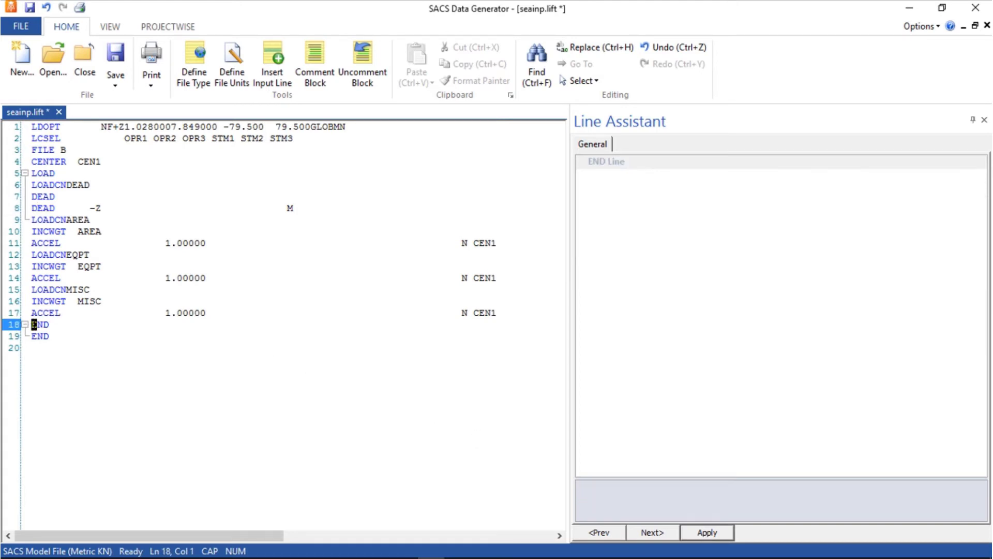
mouse_move(75, 309)
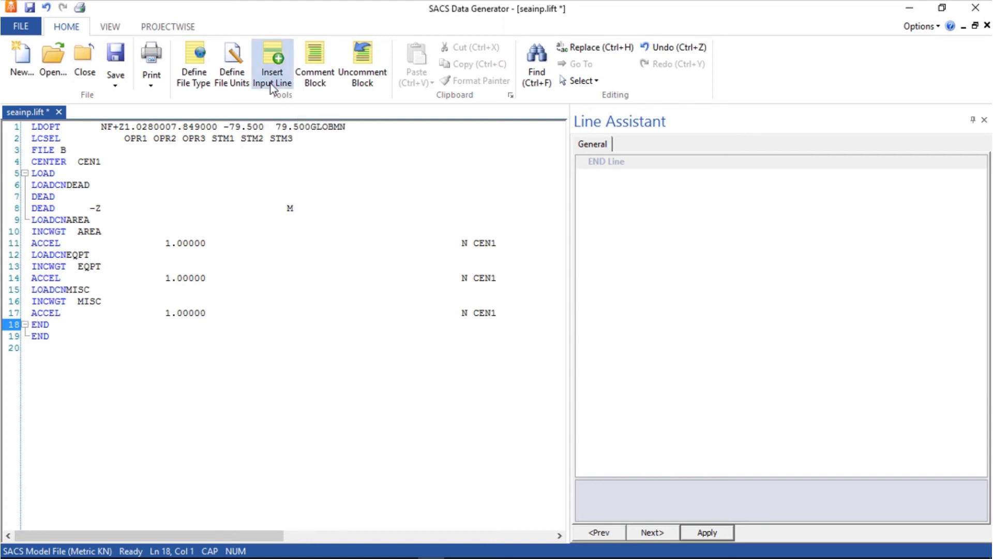
- Insert a Load Combination (LCOMB) input line and accept its header line
click(273, 60)
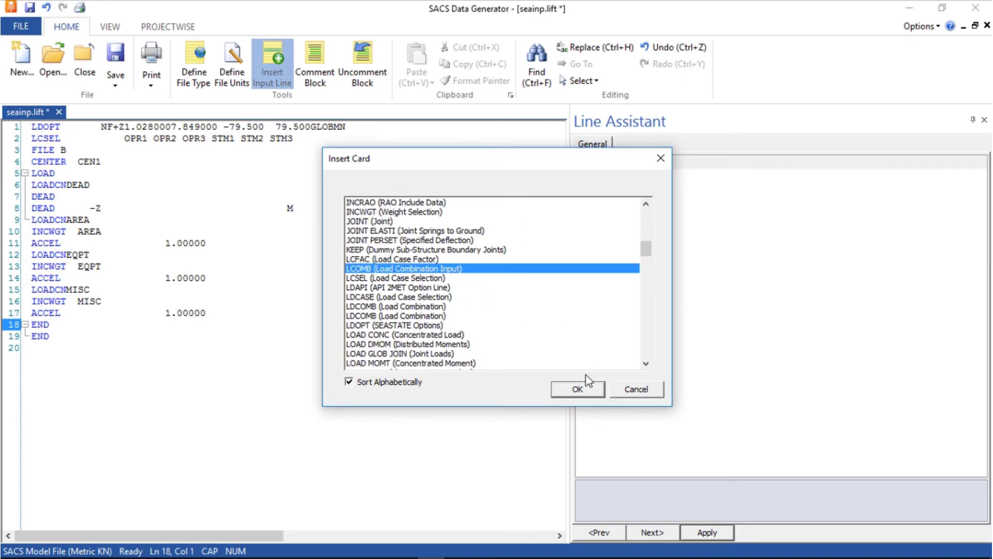
click(577, 389)
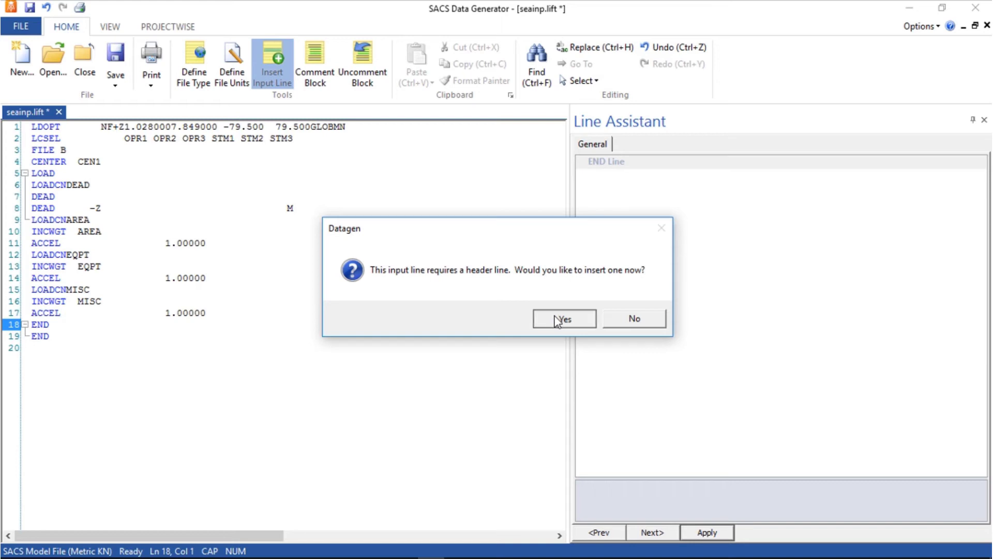
click(563, 317)
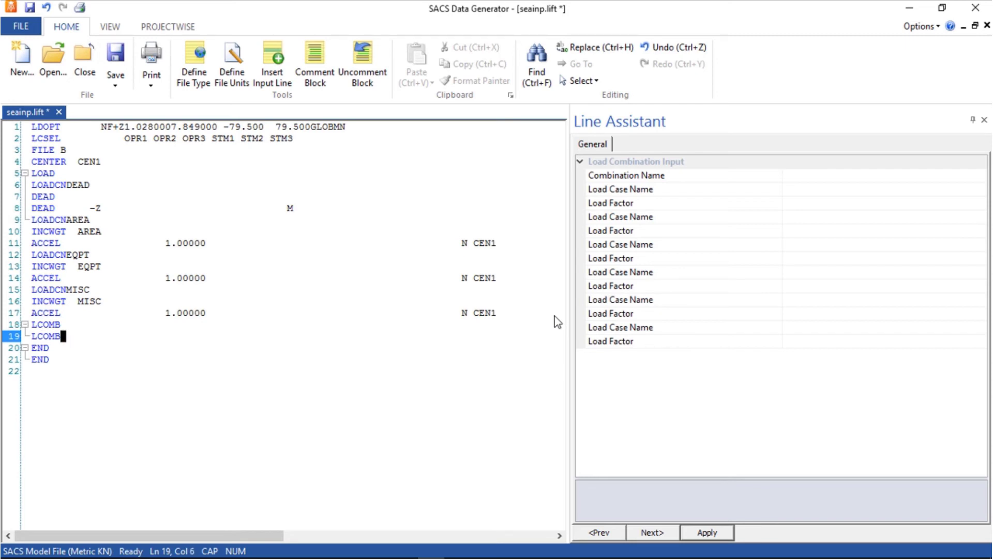
- Name the combination L001 and add DEAD 1.00 and AREA 1.00
click(627, 176)
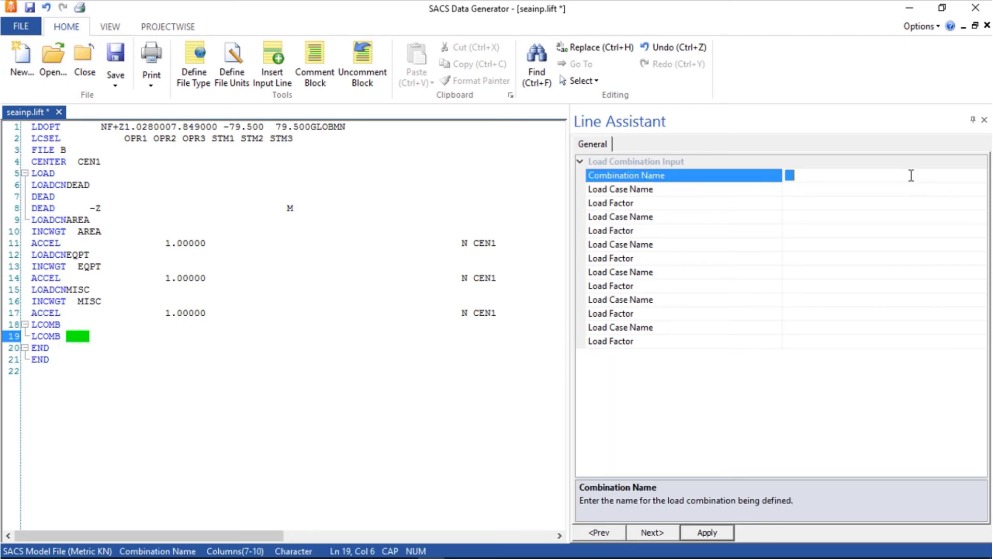
mouse_move(780, 218)
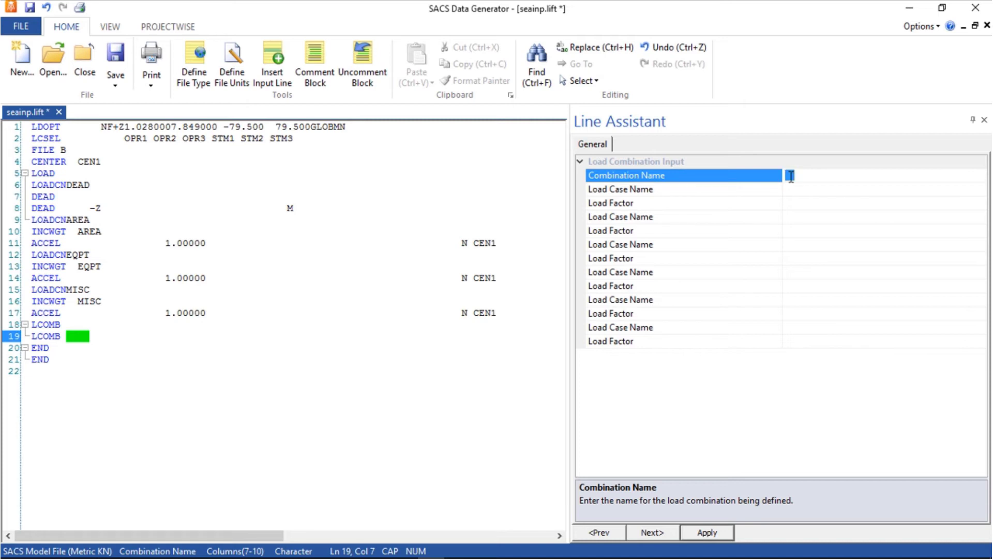
text(L)
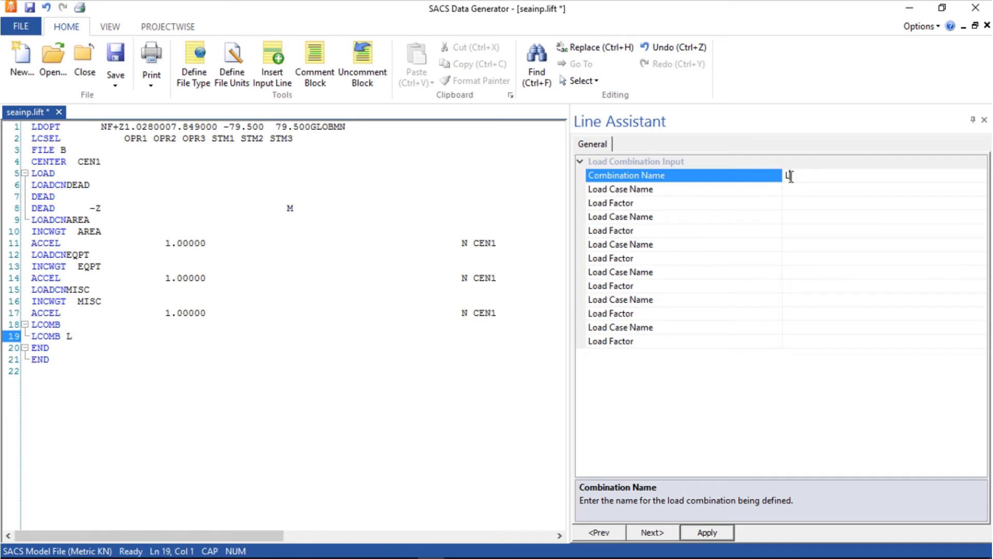
text(001)
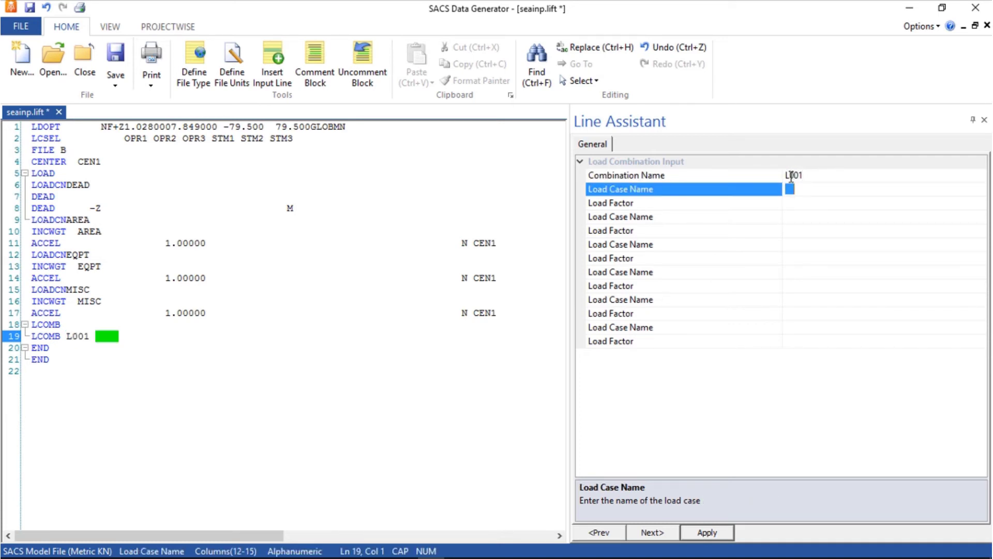
text(DEAD)
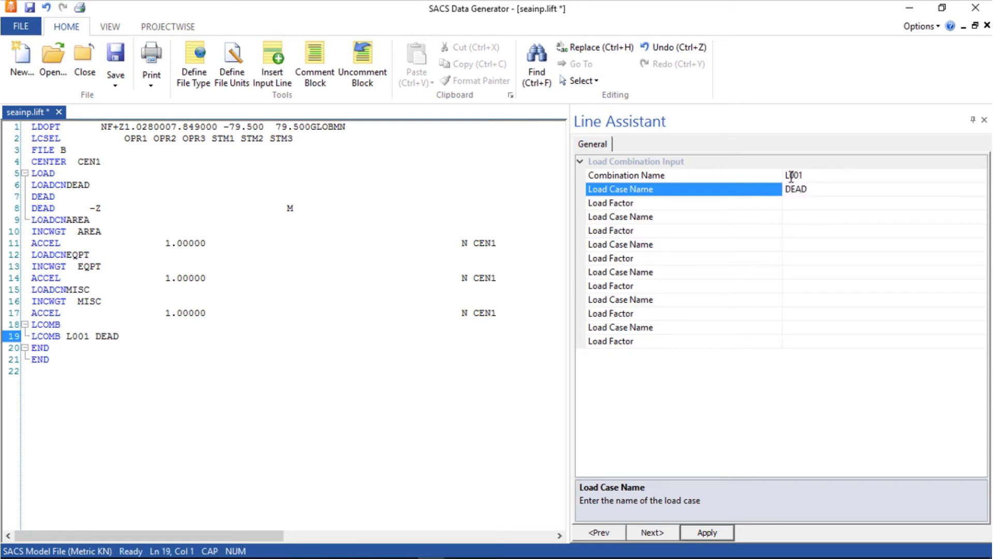
text(1.00)
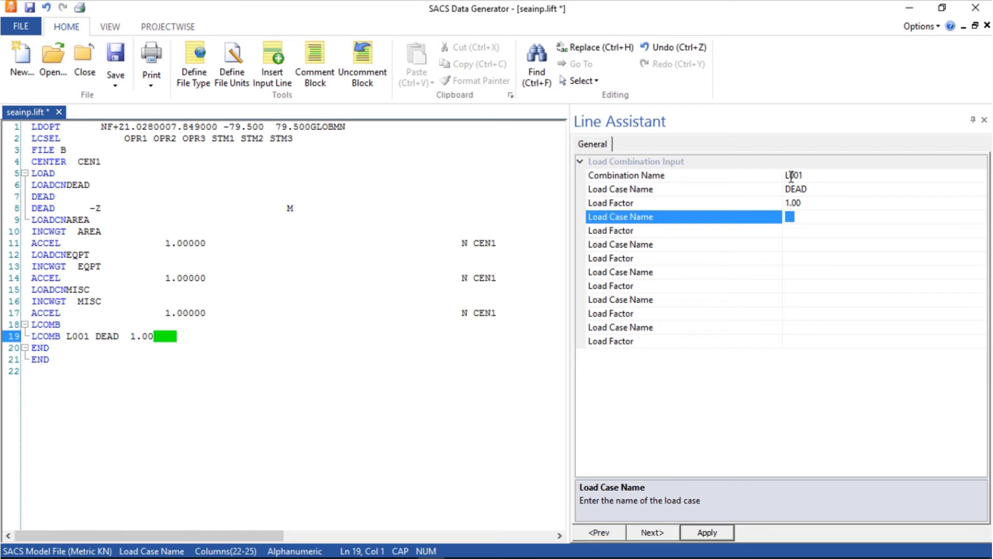
text(AREA)
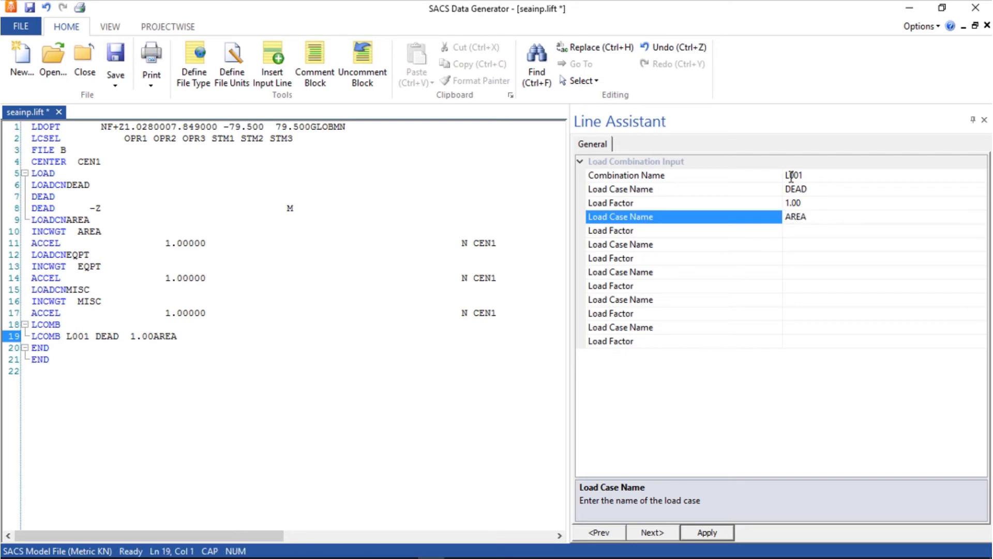
text(1.0)
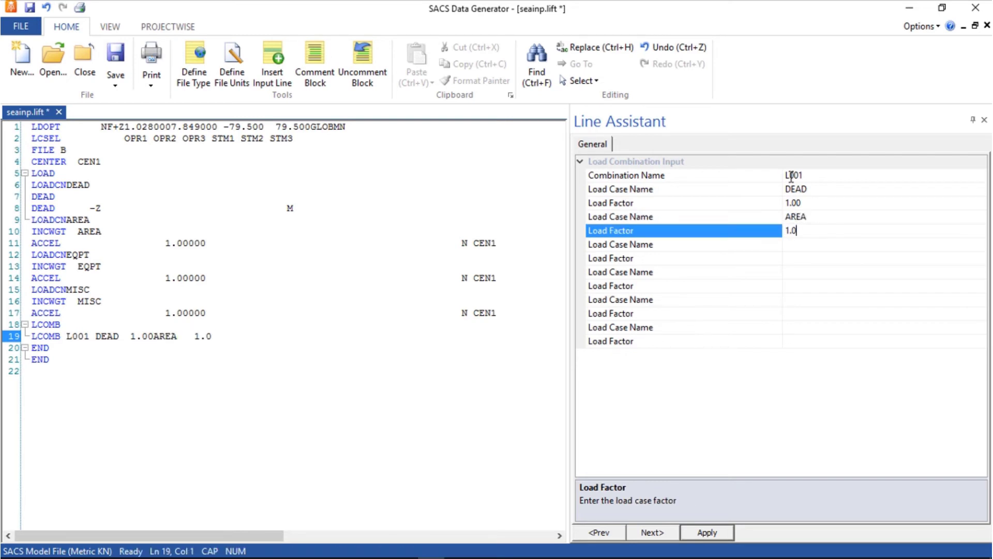
key(enter)
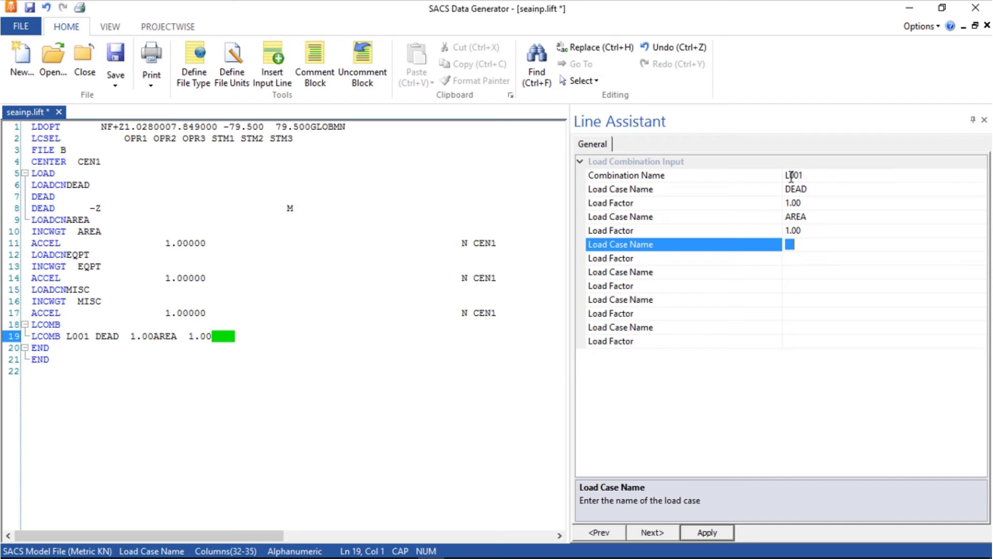
- Add EQPT 1.00 and MISC 1.00 to L001 and apply the combination line
text(EQPT)
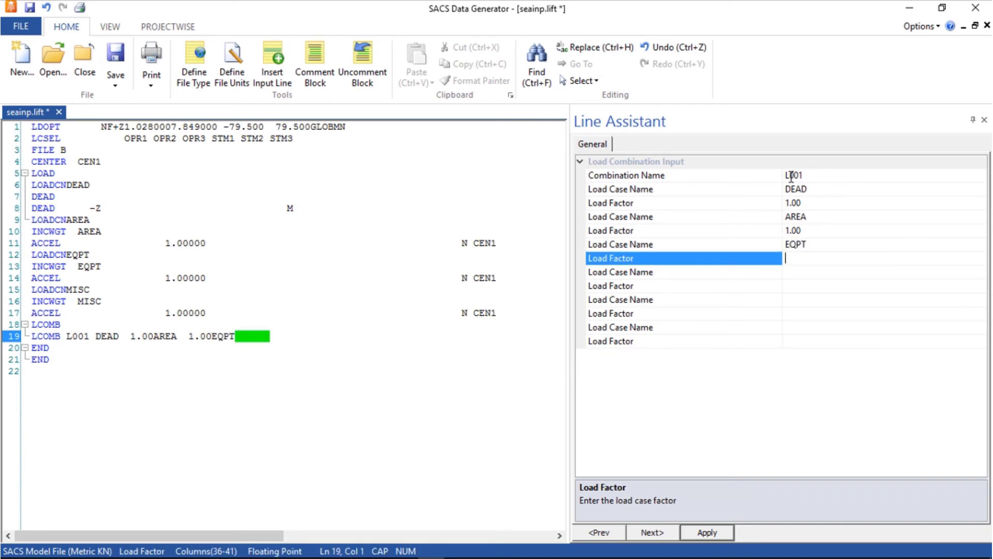
text(1.00)
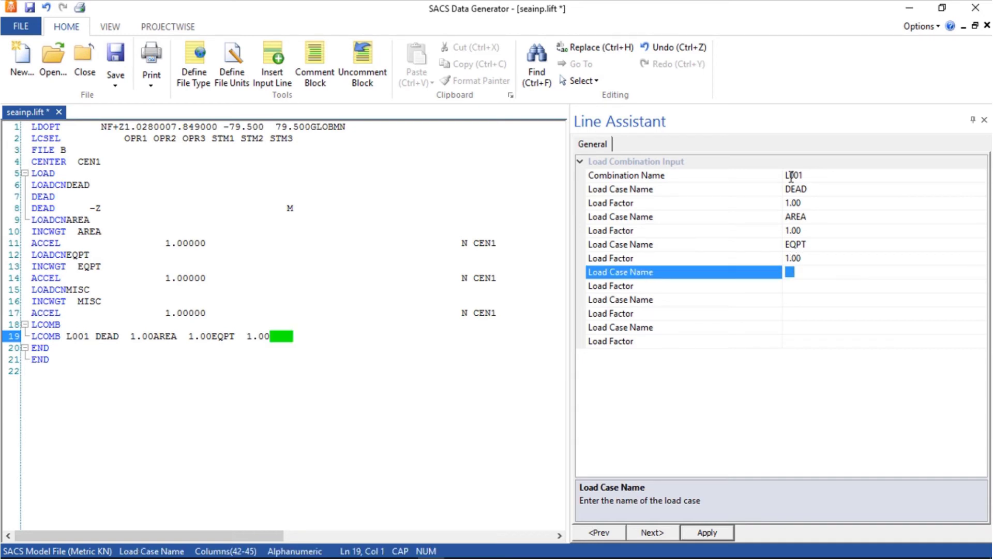
text(MISC)
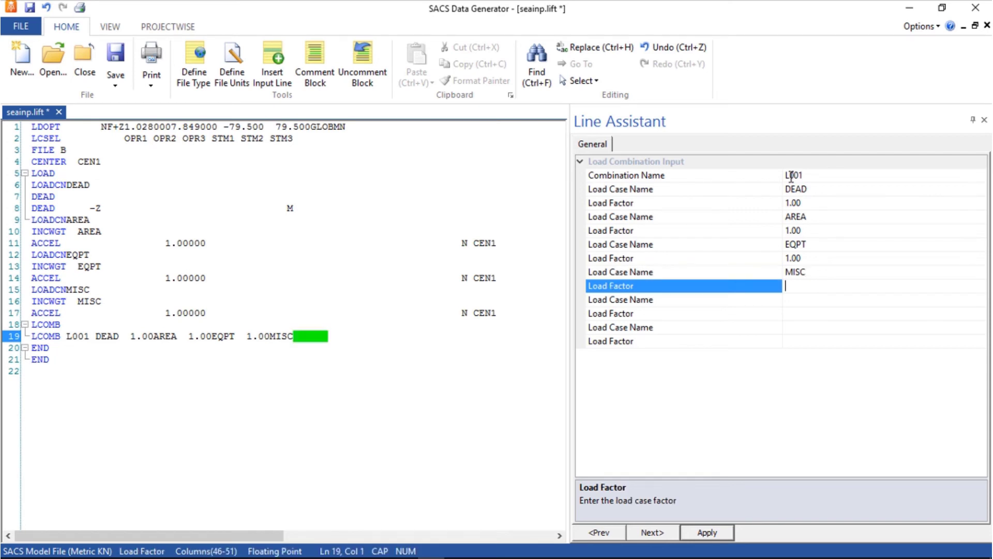
text(1.00)
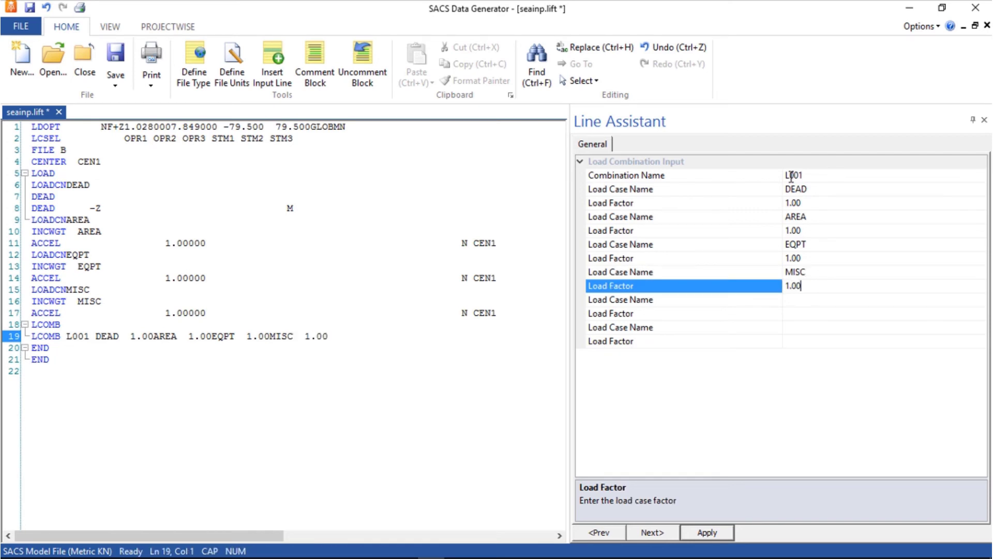
click(707, 532)
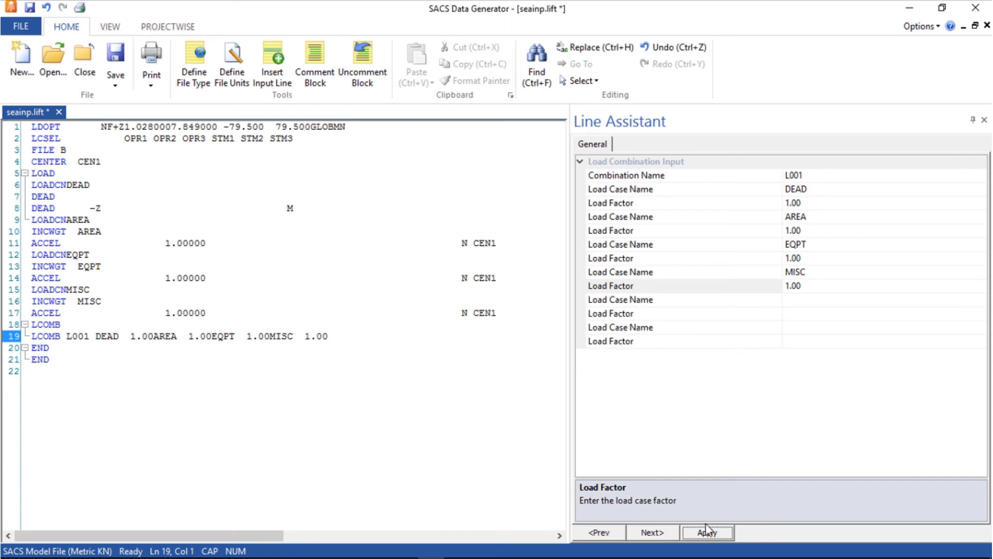
click(707, 531)
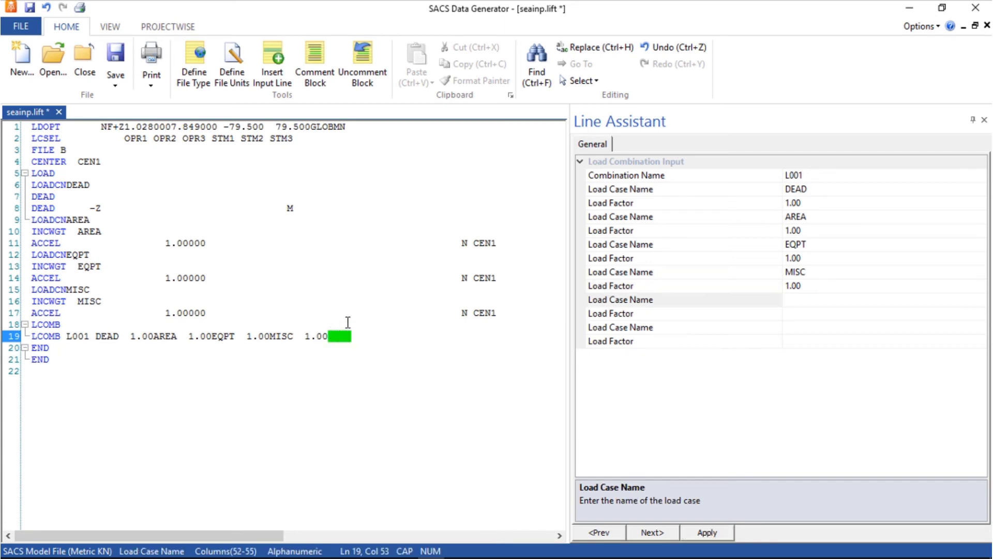
- Add an LCOMB line defining L002 as L001 factored by 1.35
key(enter)
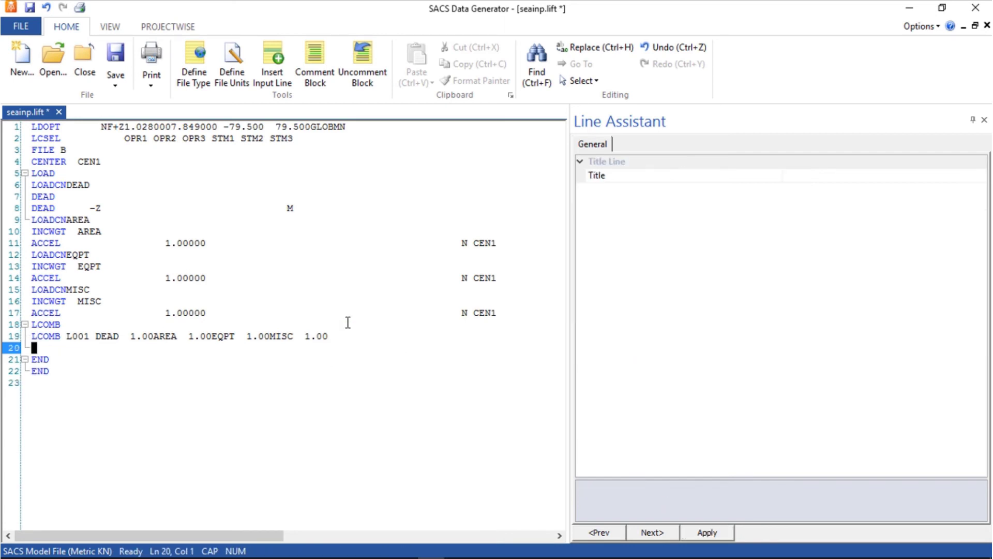
text(LC)
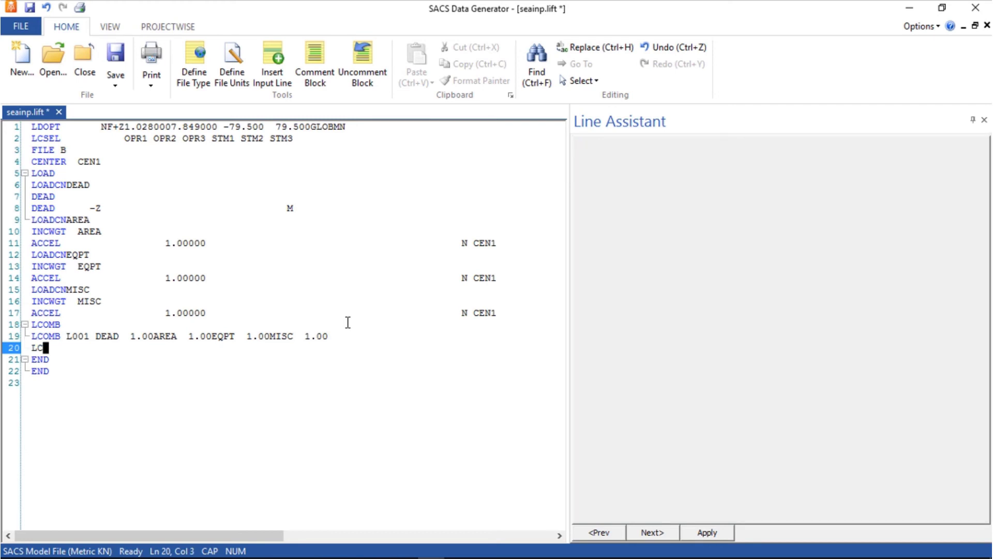
text(OMB)
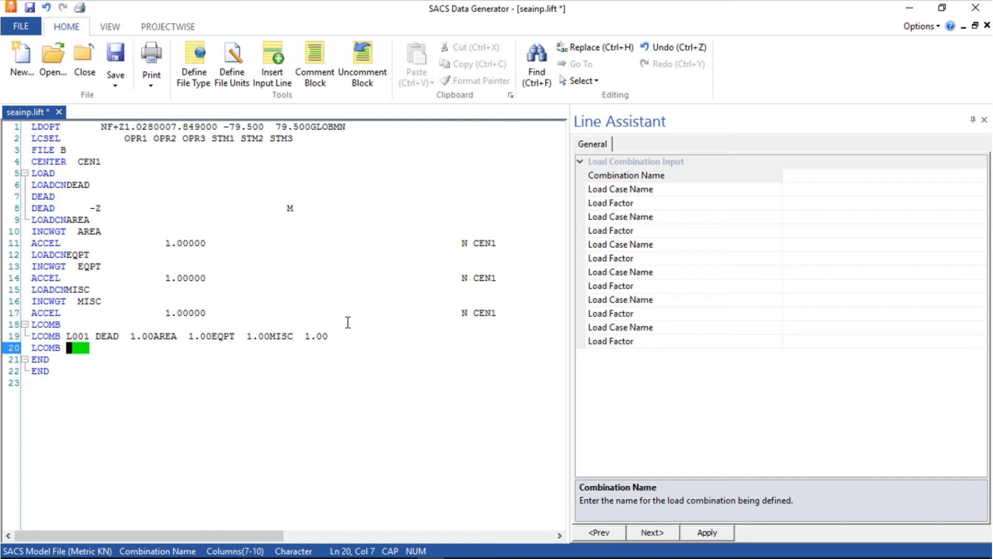
text(L002)
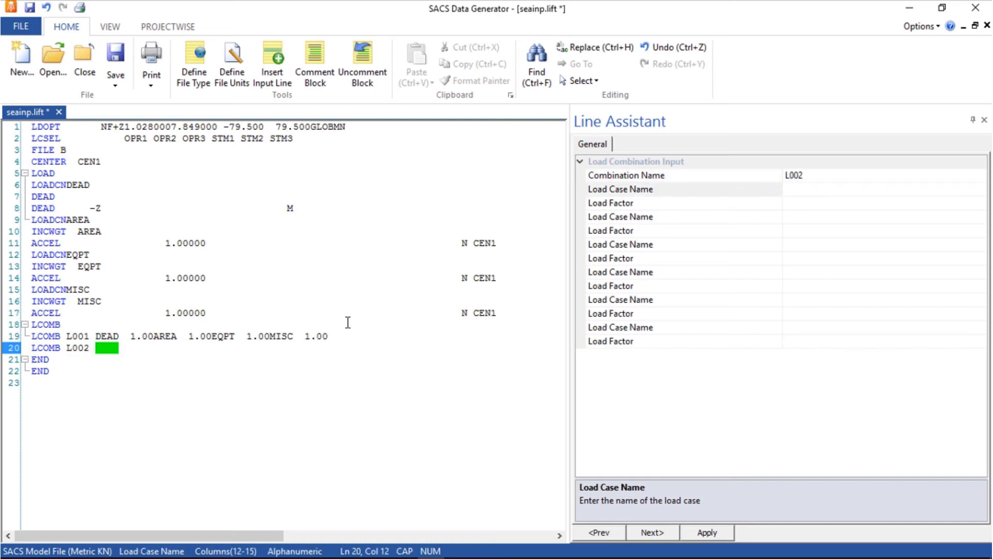
text(L00)
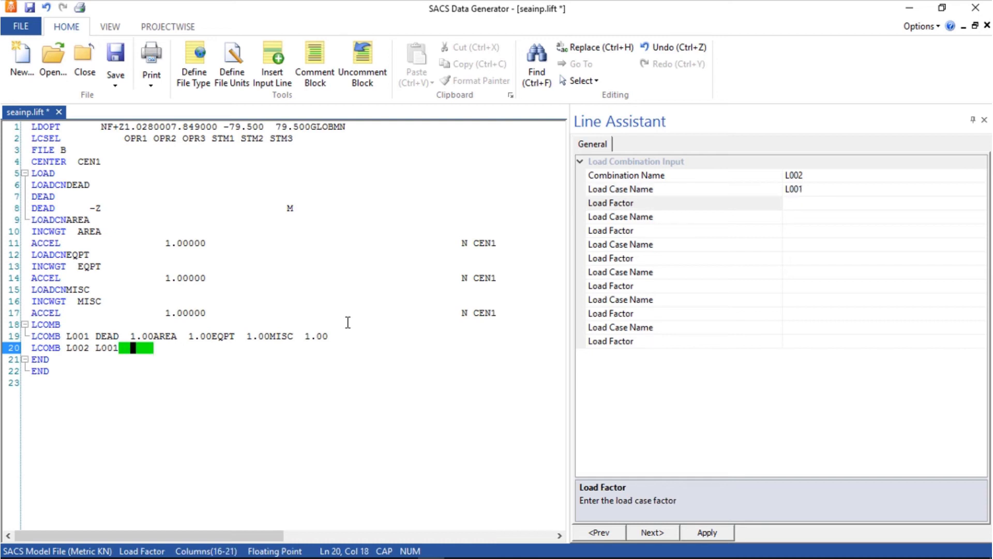
text(1.35)
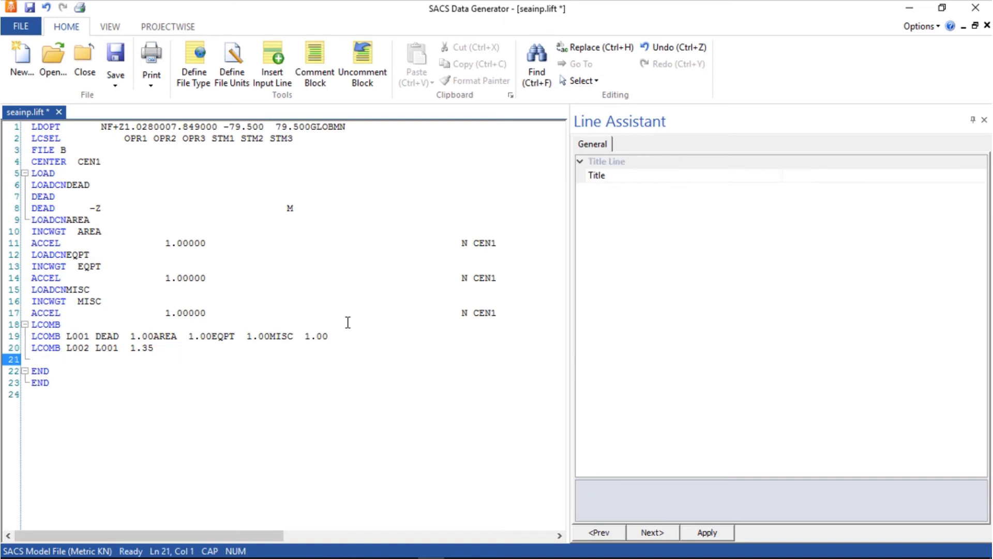
- Add an LCOMB line defining L003 as L001 factored by 2.00
text(LCOM)
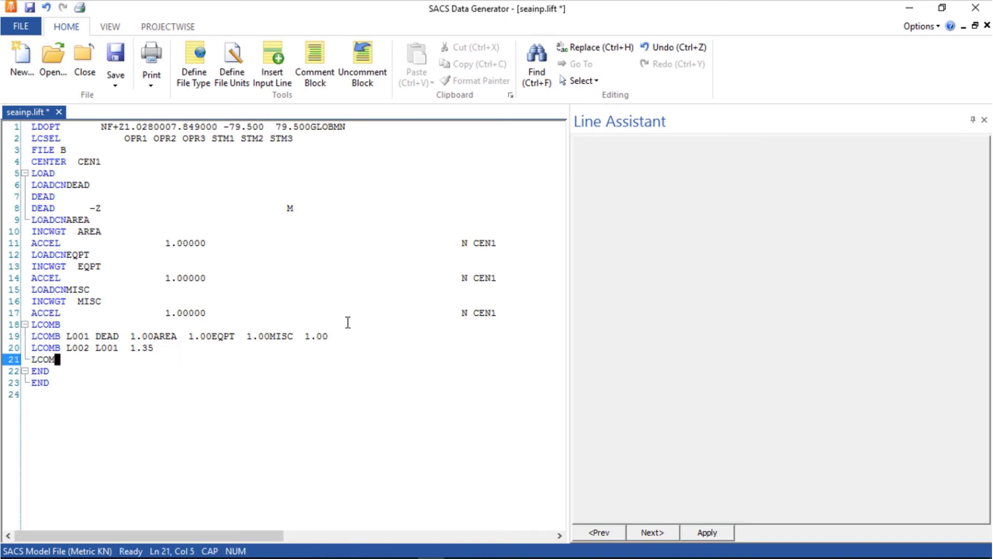
text(L003 L001)
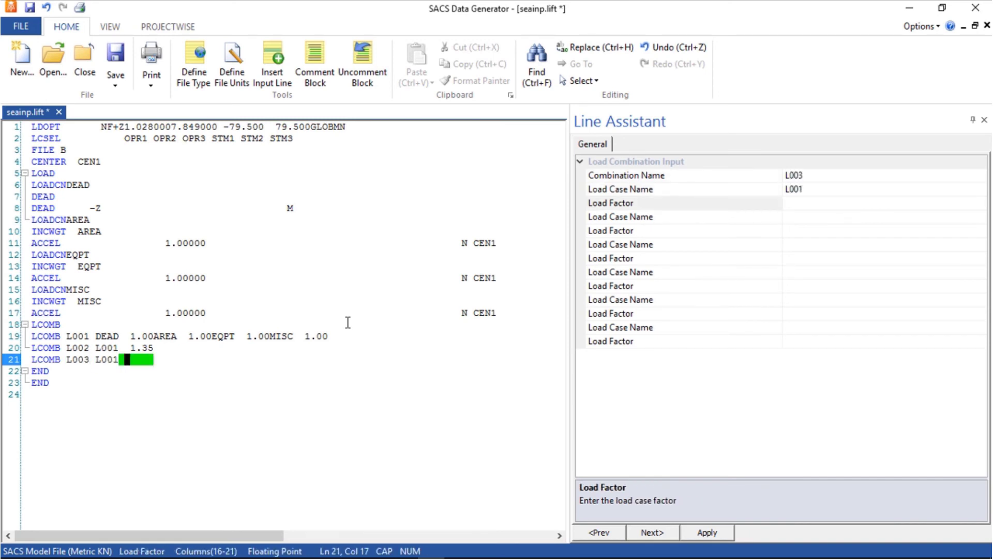
text(2.00)
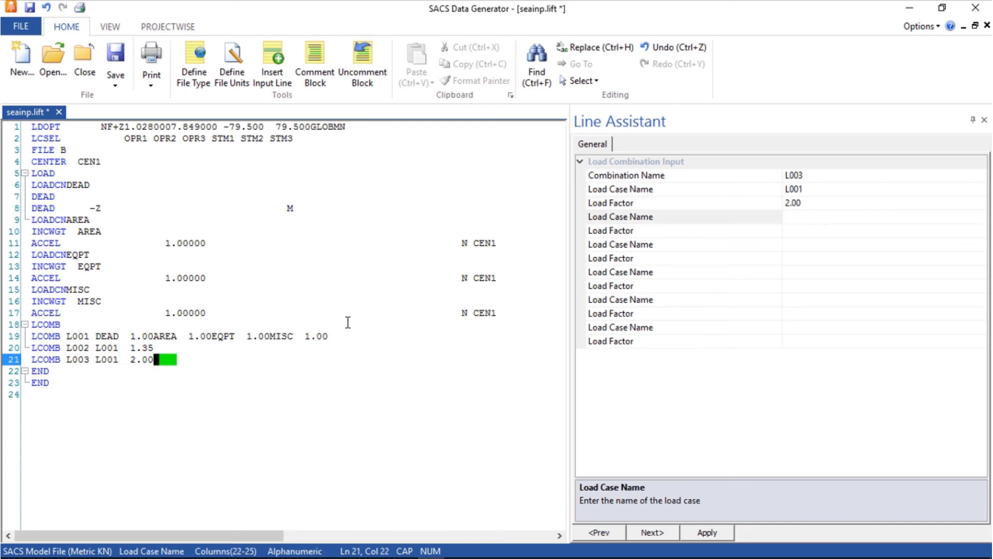
mouse_move(320, 334)
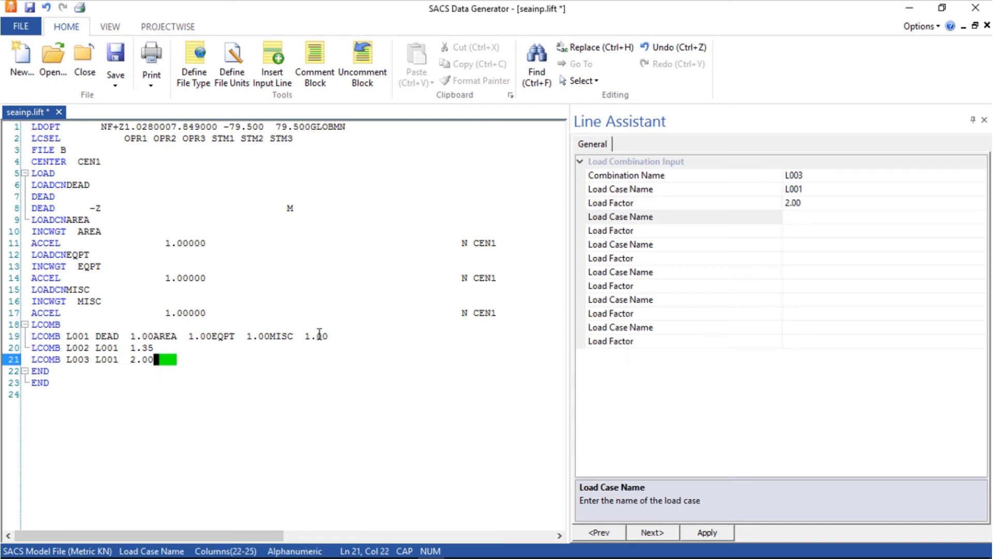
click(39, 370)
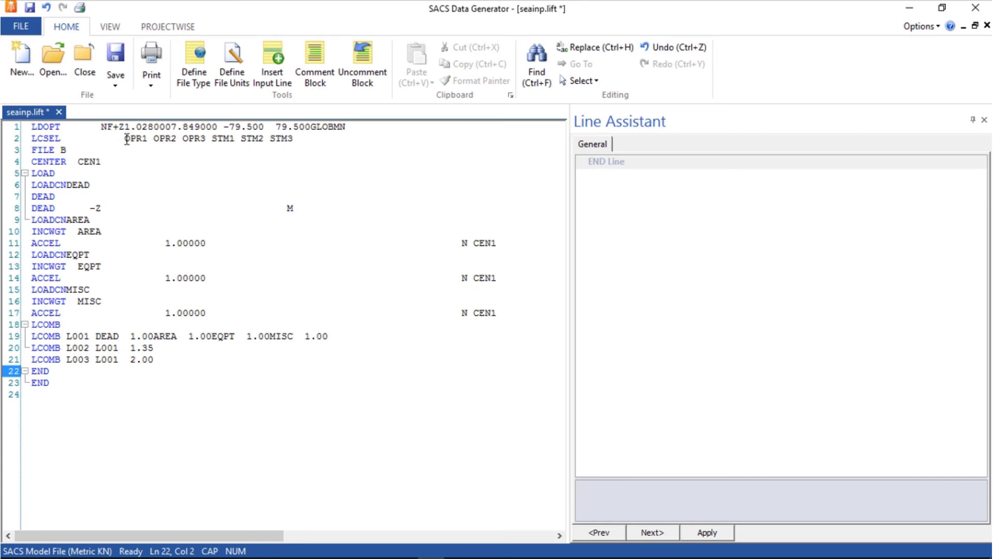
- Enter L001, L002 and L003 as the load case IDs on the LCSEL line
click(133, 138)
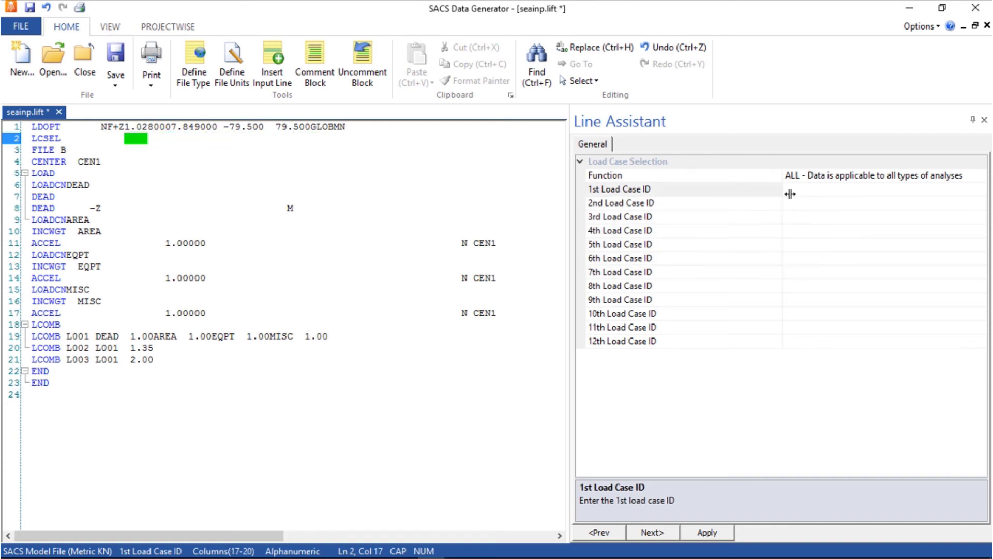
text(L)
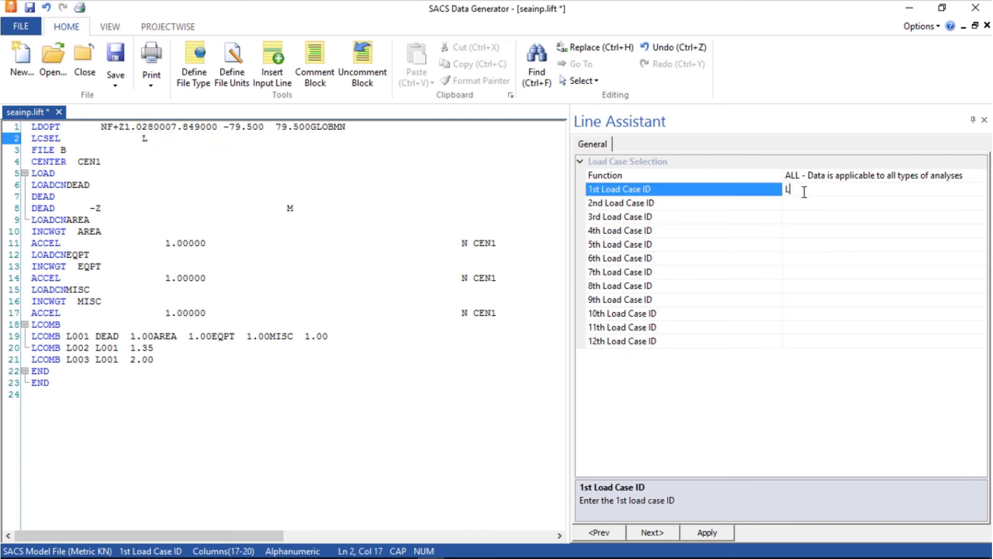
text(001)
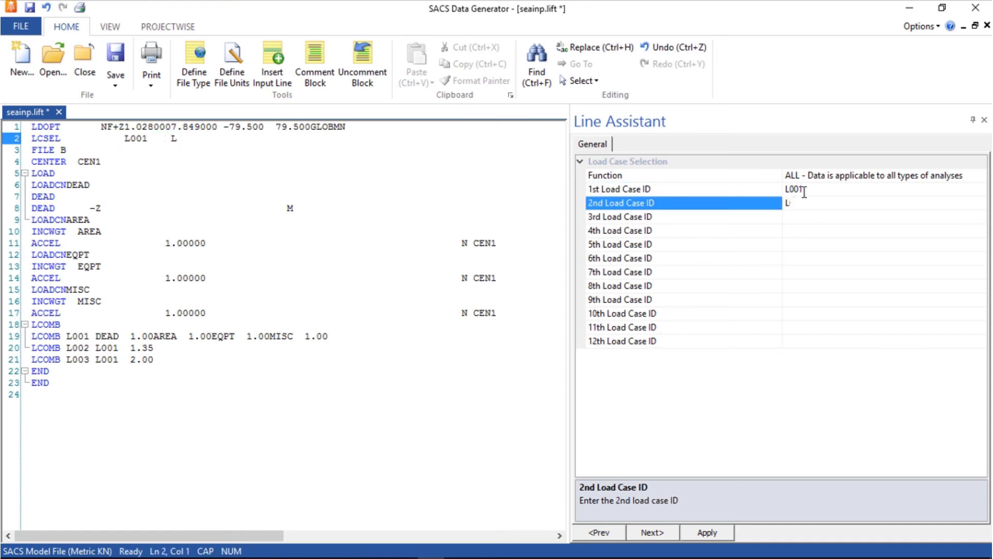
text(L003)
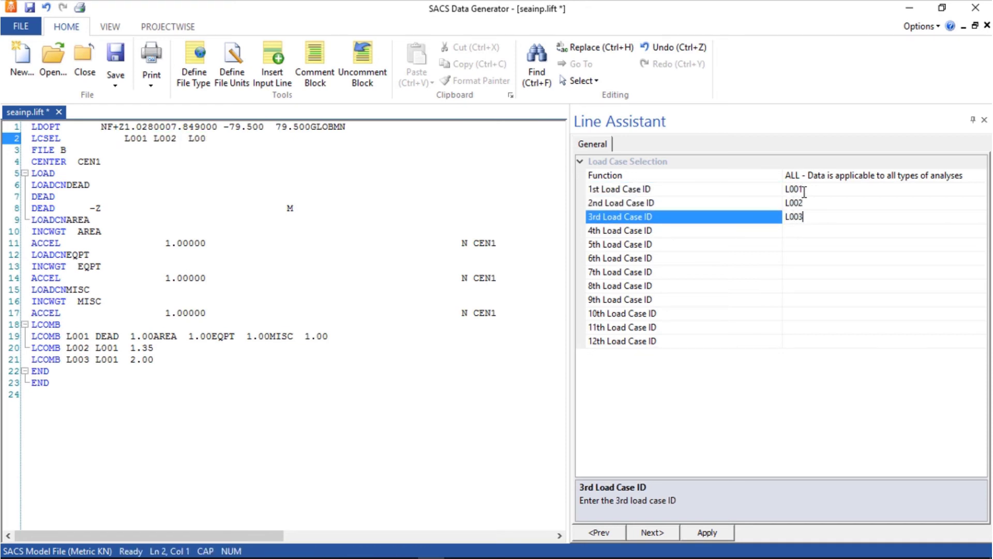
mouse_move(116, 57)
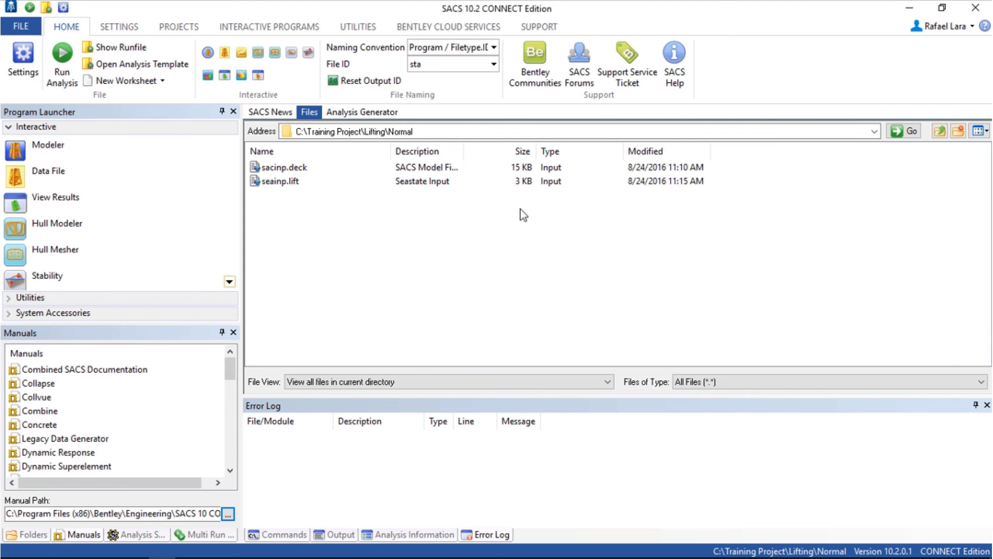
mouse_move(373, 226)
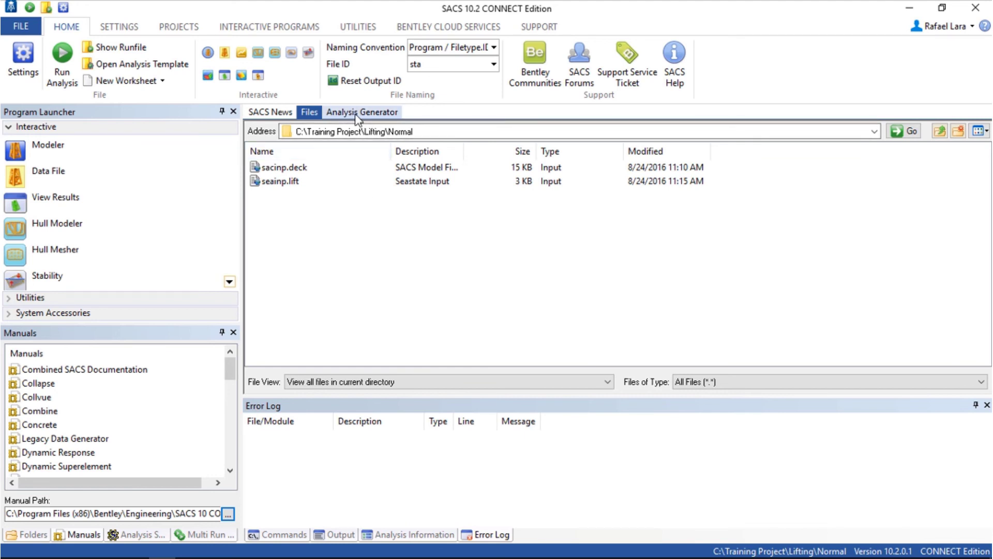
- Create a Loading / Metocean Loading (Seastate) analysis with sacinp.deck and seainp.lift as inputs
click(362, 112)
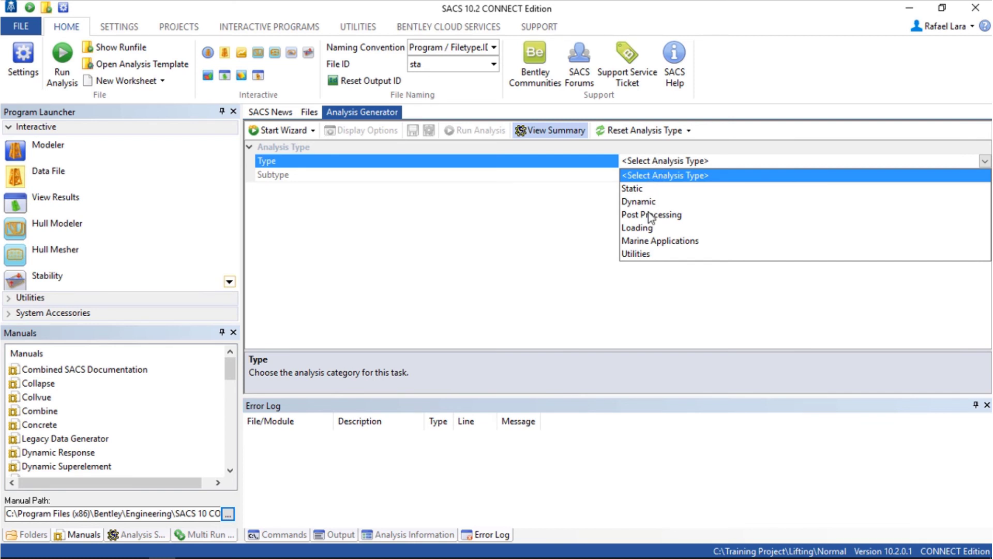
click(636, 227)
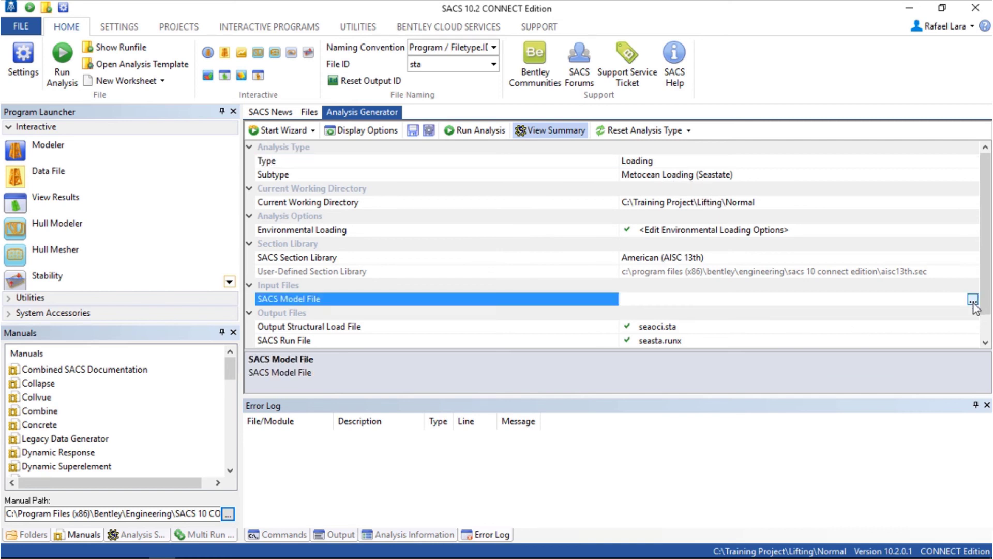
click(973, 300)
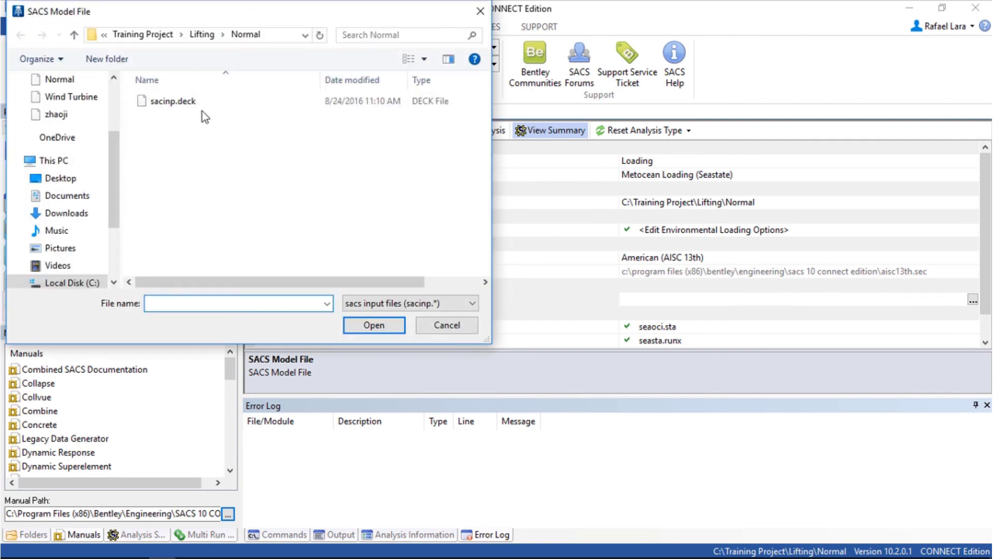
click(171, 101)
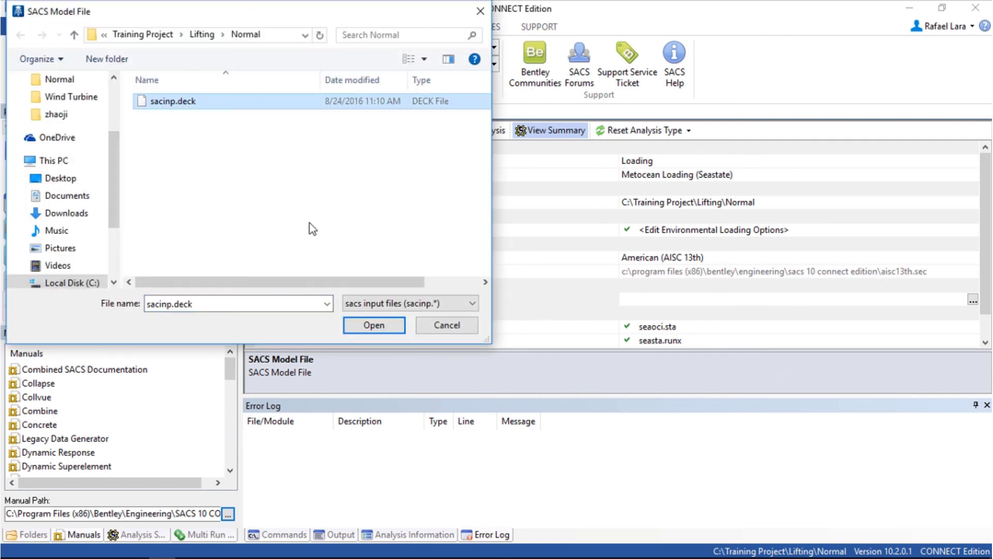
click(373, 324)
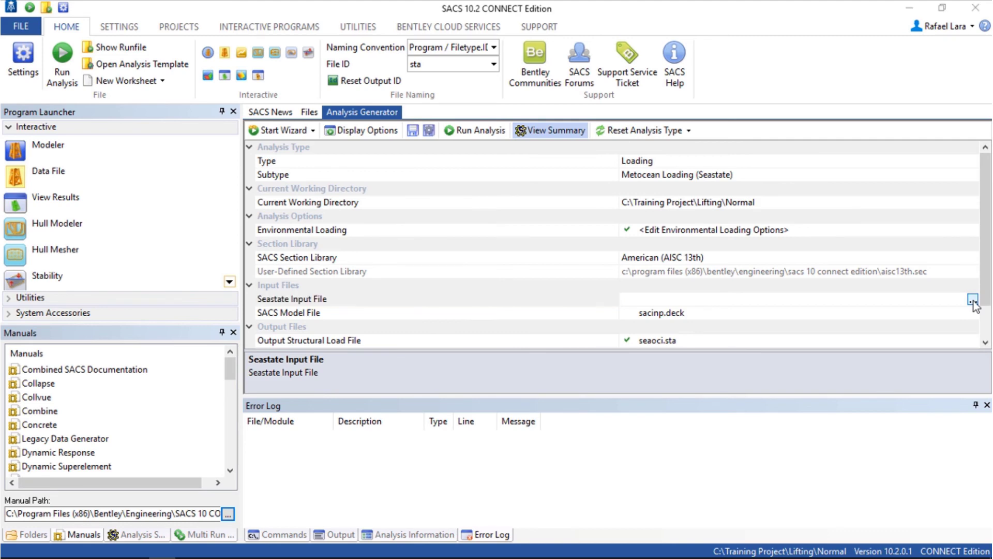
click(975, 300)
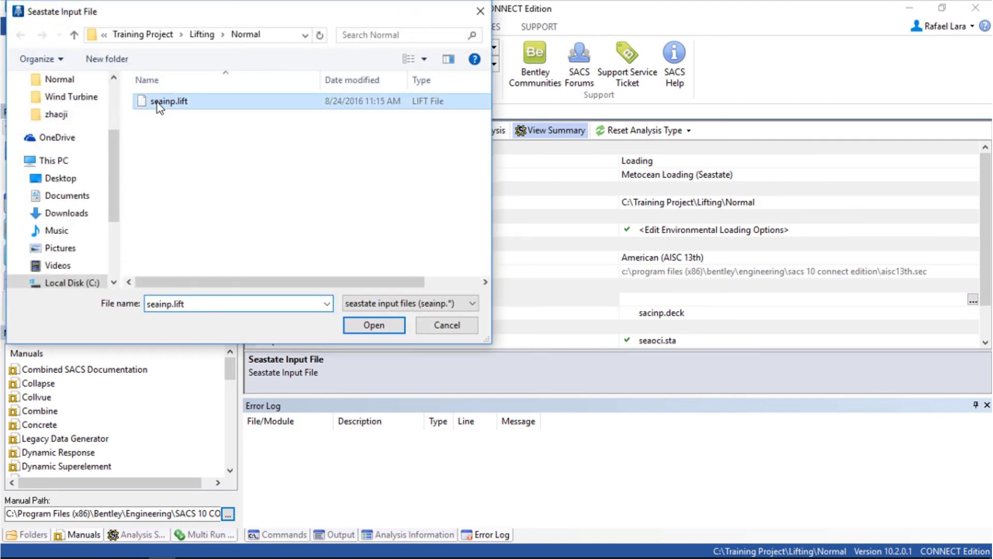
click(373, 324)
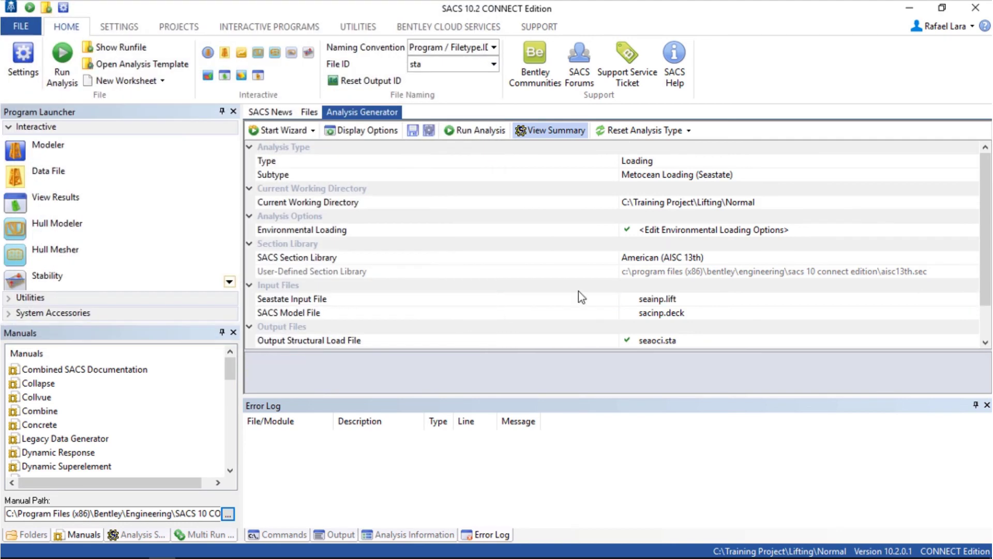
- Set the output File ID to lift, run the Seastate analysis, and bring up the sealst.lift listing
click(447, 63)
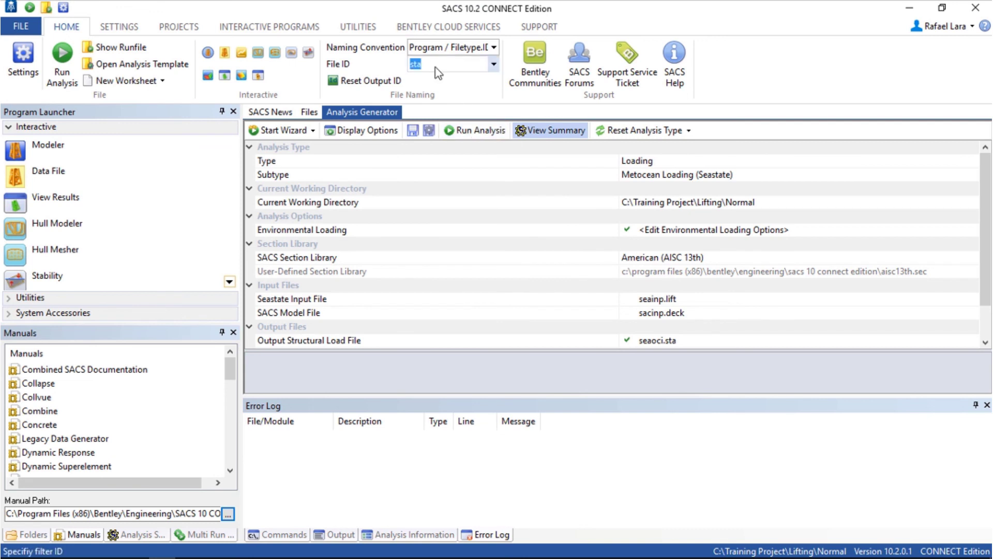
text(lift)
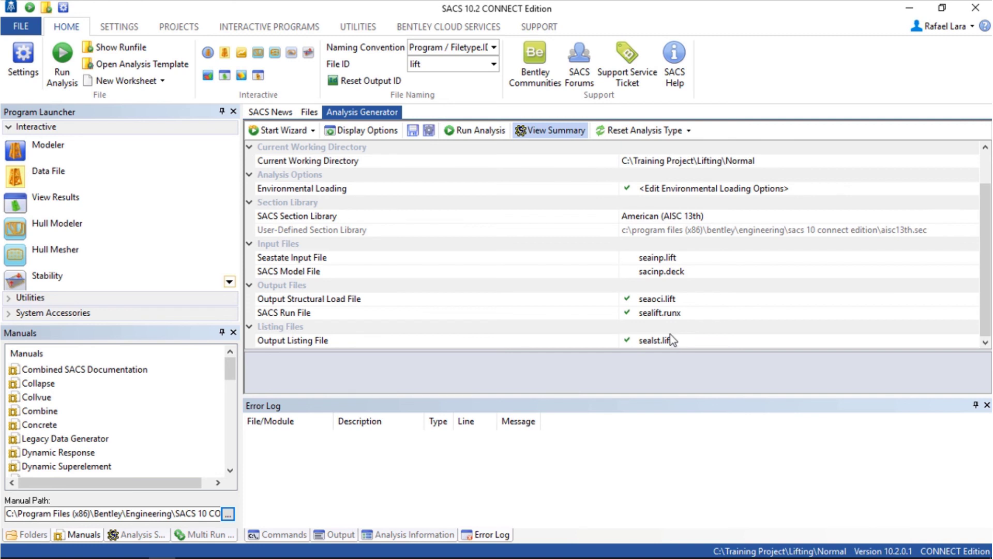
mouse_move(471, 131)
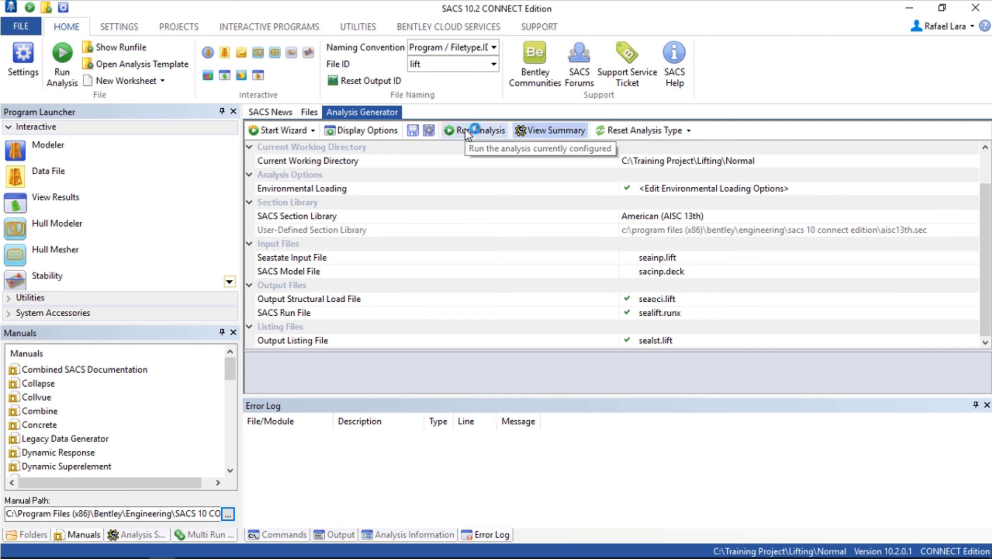
click(475, 130)
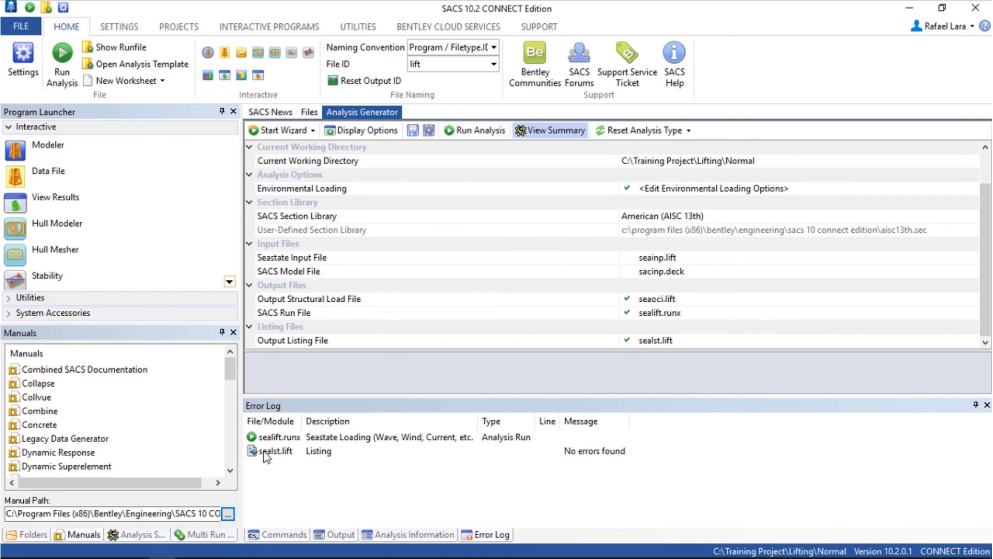
right_click(273, 450)
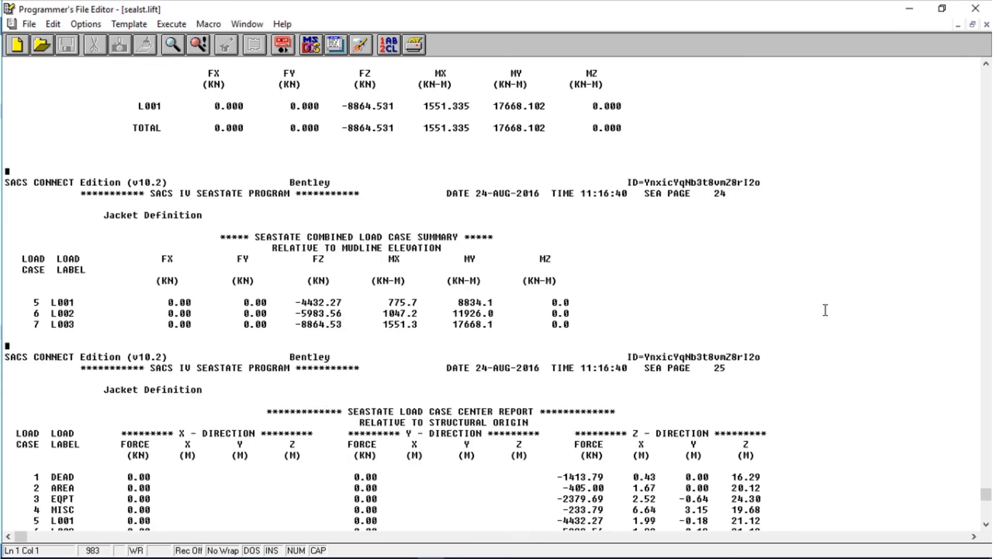
- Scroll the sealst.lift listing to the Load Case Center Report showing L001–L003 at 1.99, -0.18, 21.12 m
scroll(down, 3)
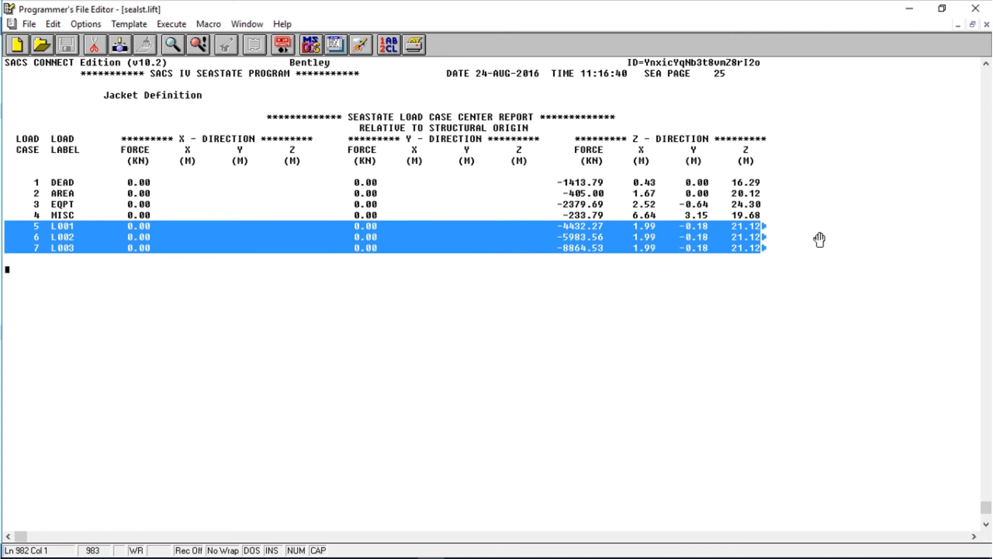
mouse_move(719, 246)
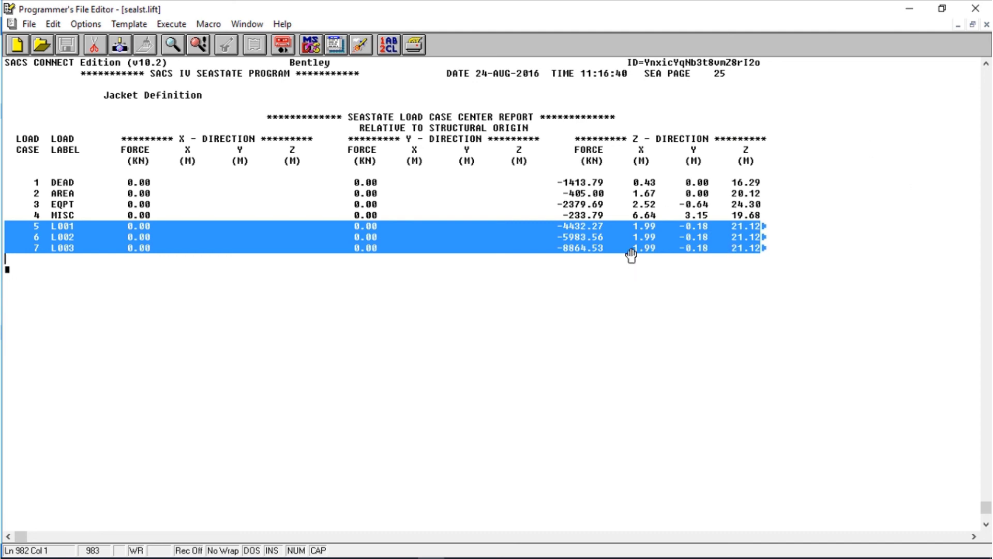
mouse_move(707, 249)
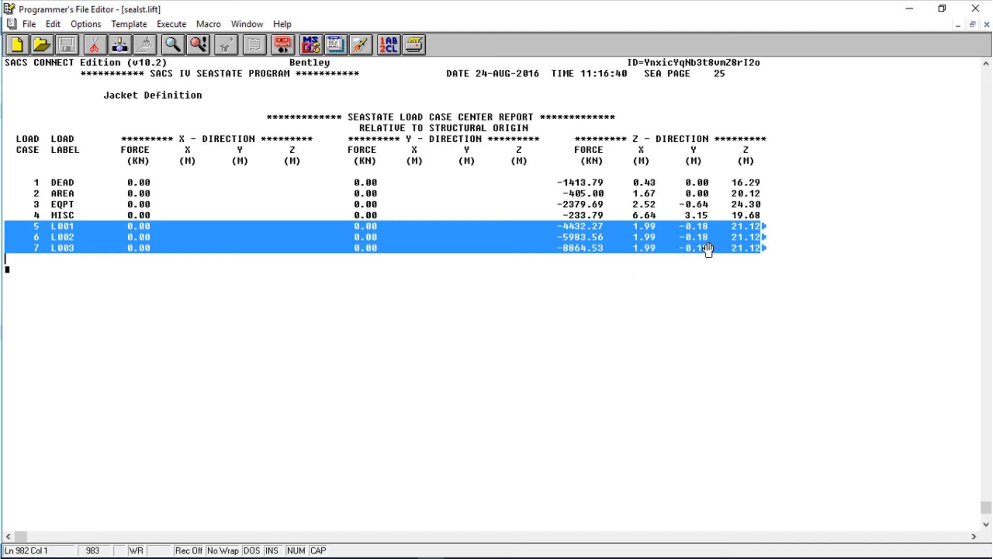